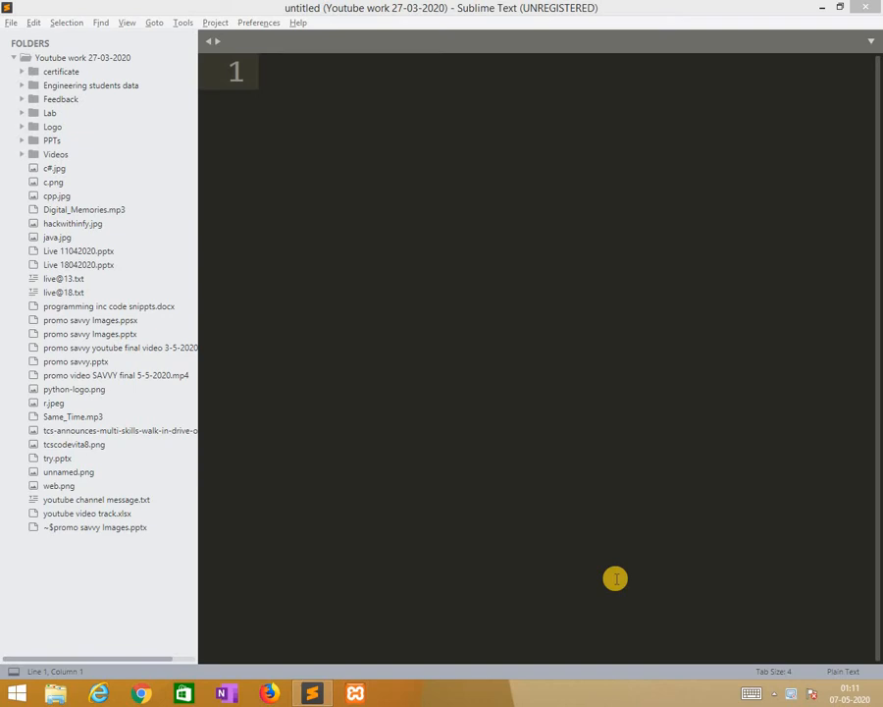
{"action": "mouse_move", "coordinate": [283, 65]}
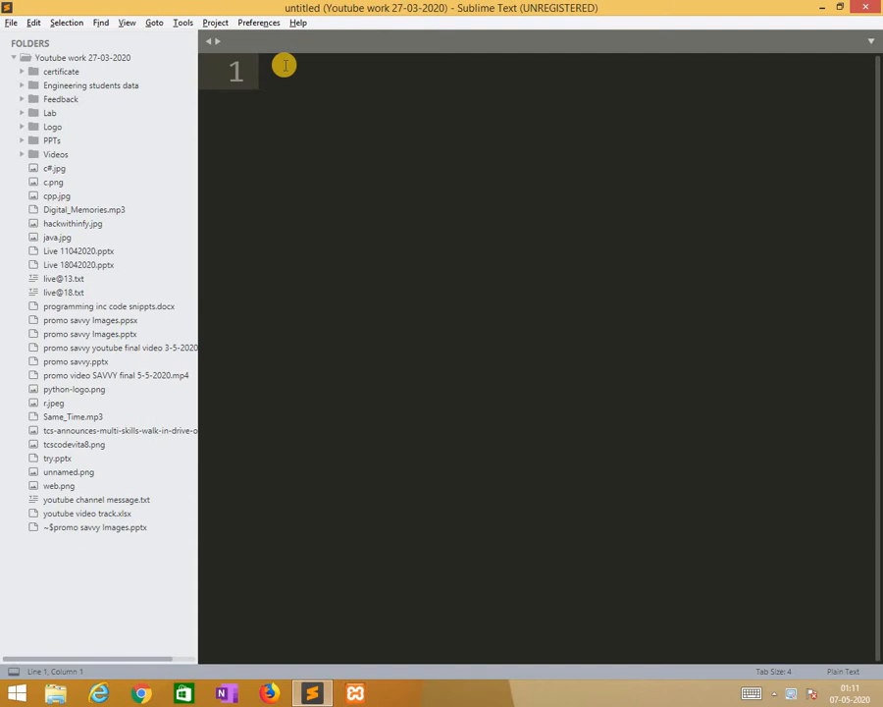
{"action": "mouse_move", "coordinate": [265, 52]}
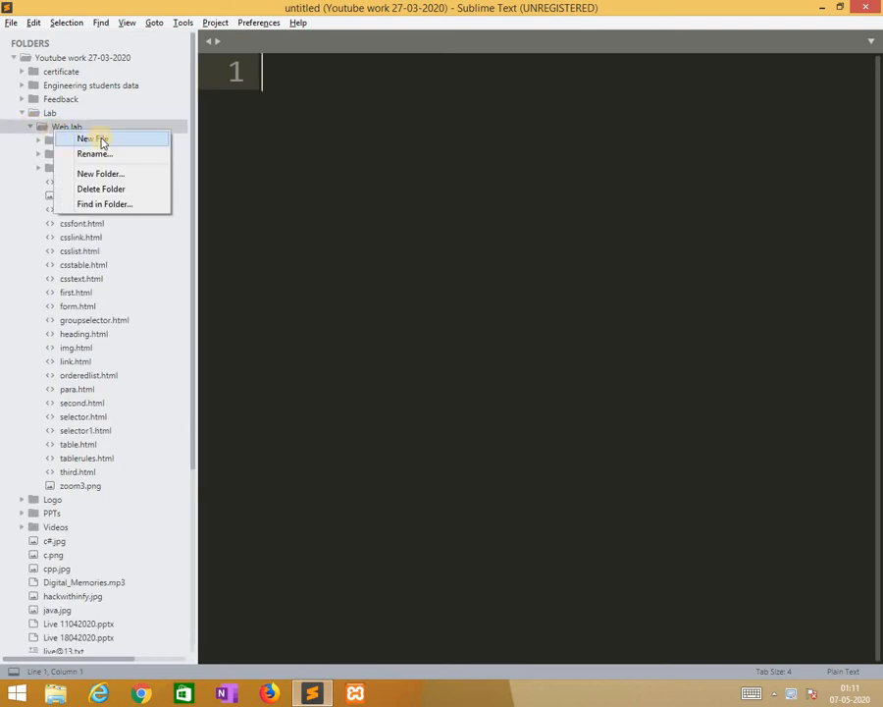
- Create a new file in the Web lab folder and save it as cssbox.html
{"action": "left_click", "coordinate": [88, 138]}
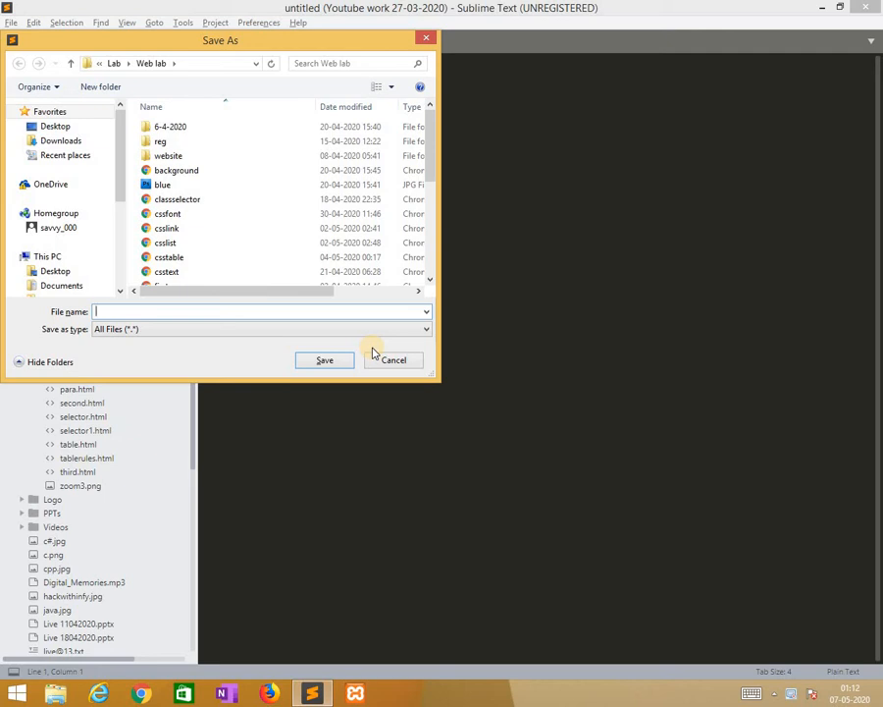
{"action": "mouse_move", "coordinate": [280, 343]}
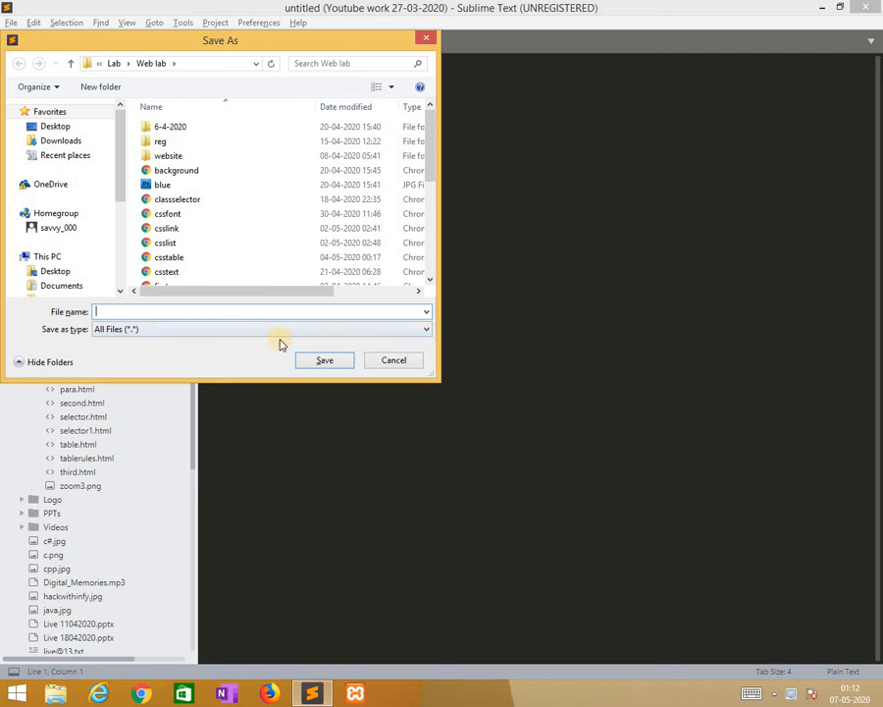
{"action": "type", "text": "cssbox.html"}
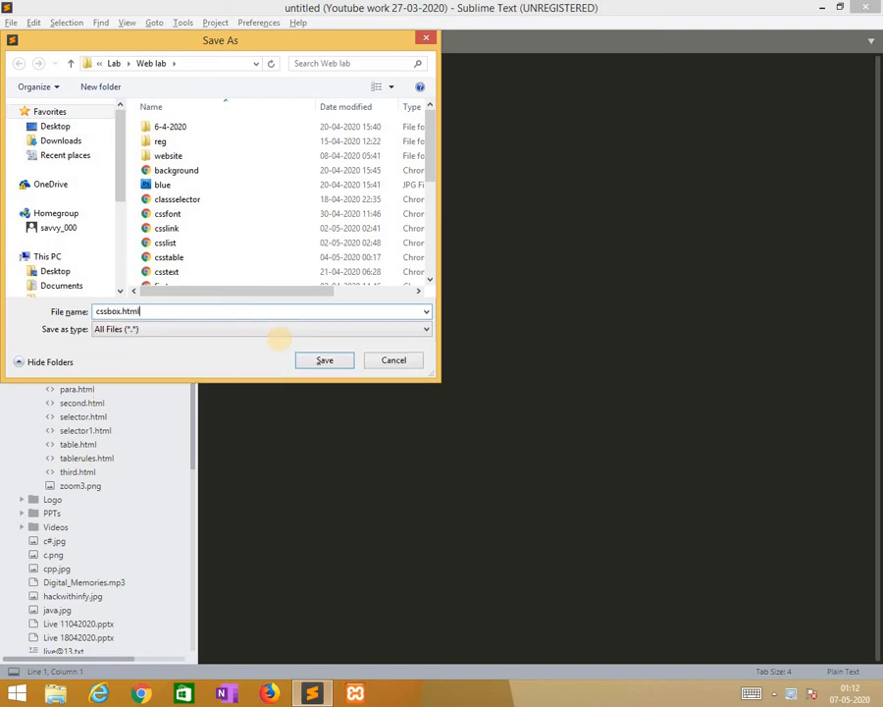
{"action": "left_click", "coordinate": [324, 359]}
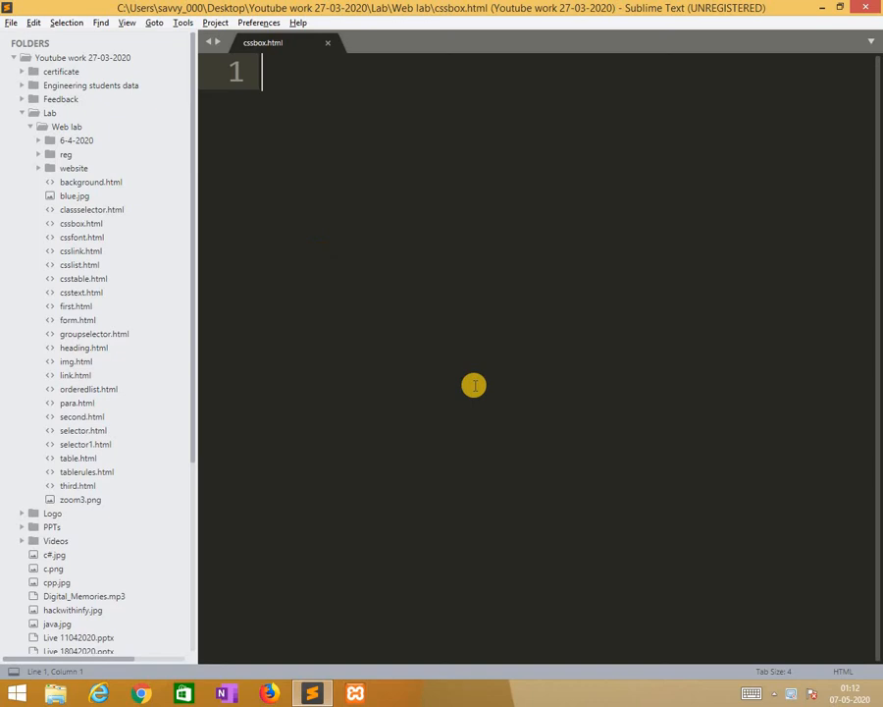
- Type the HTML skeleton titled CSS BOX and delete the stray div from the head
{"action": "type", "text": "<html>"}
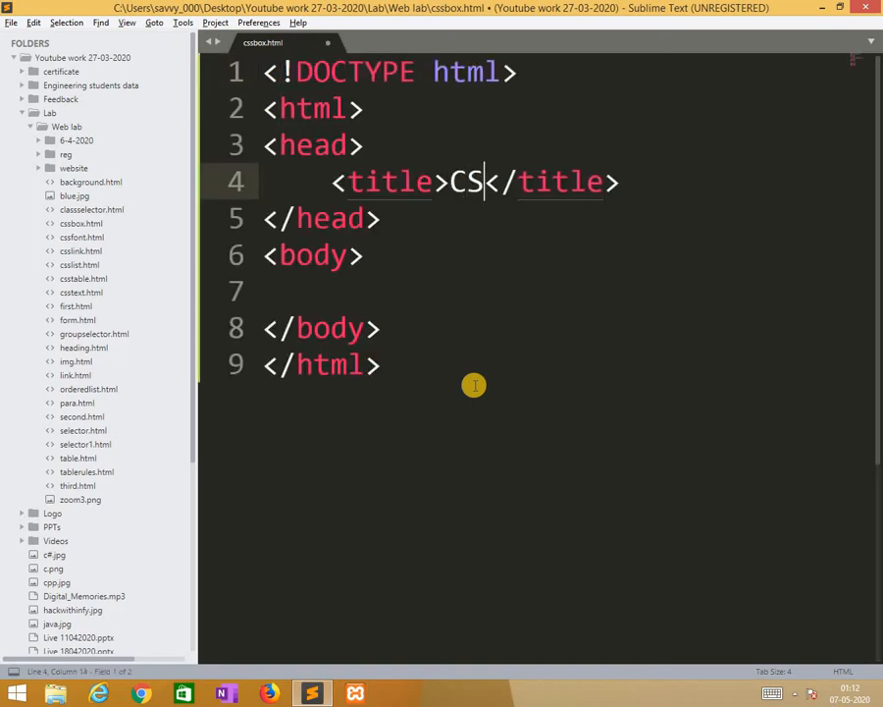
{"action": "type", "text": "S BOX"}
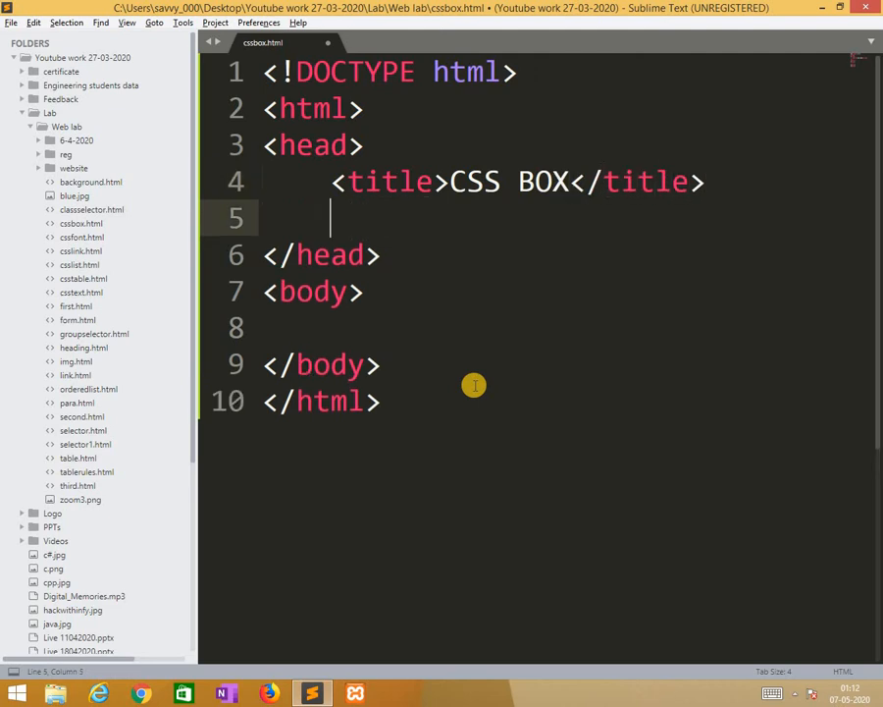
{"action": "type", "text": "<"}
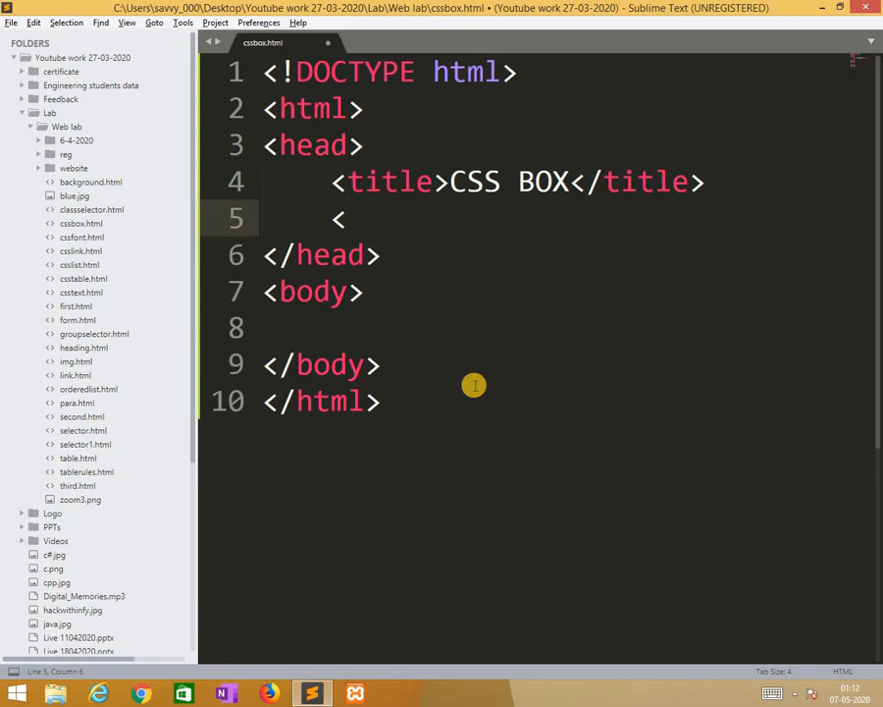
{"action": "type", "text": "div>"}
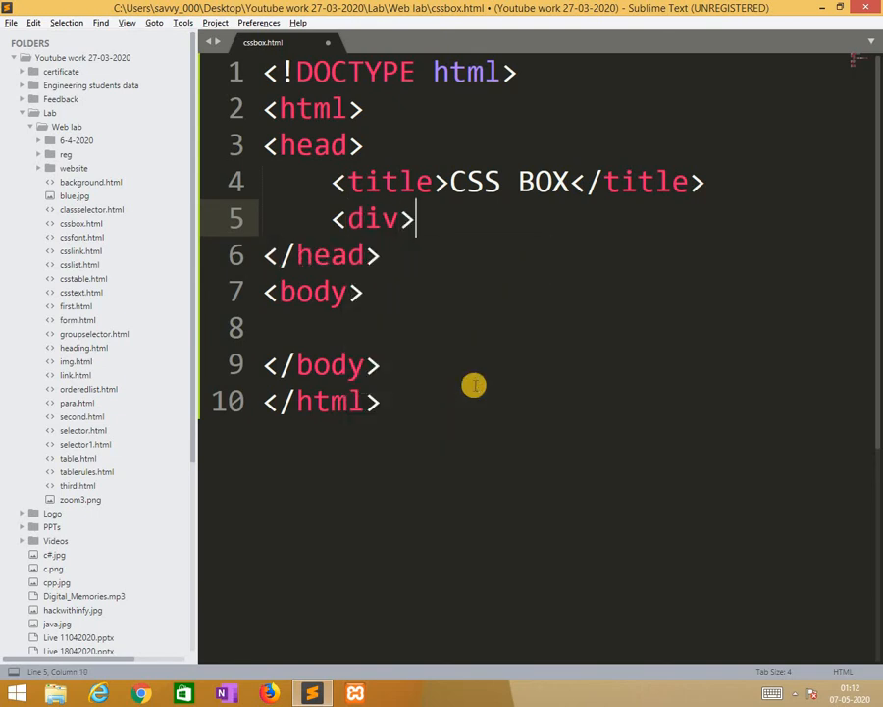
{"action": "type", "text": "</div>"}
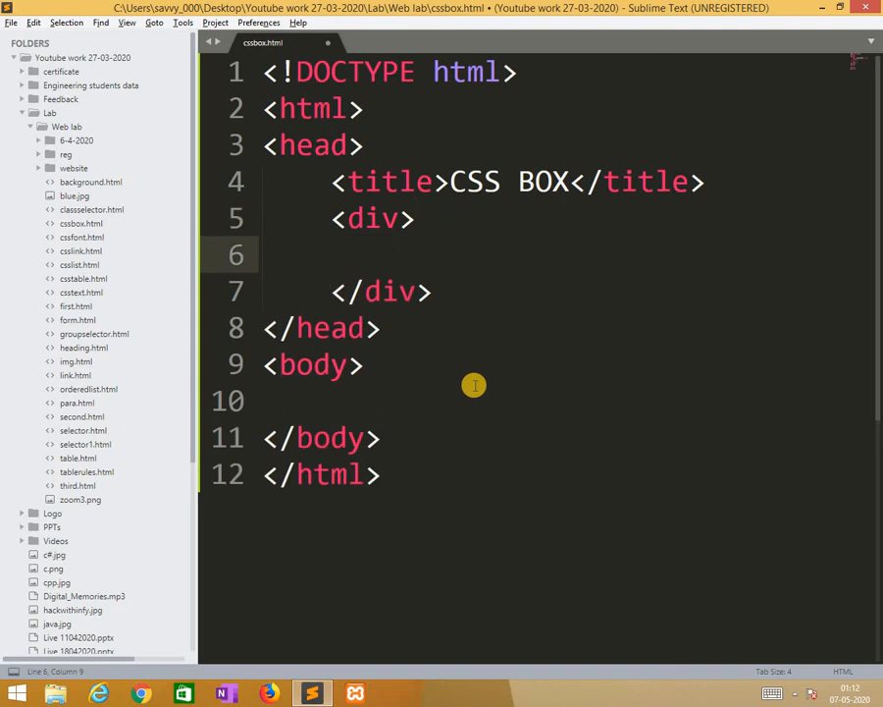
{"action": "type", "text": "b"}
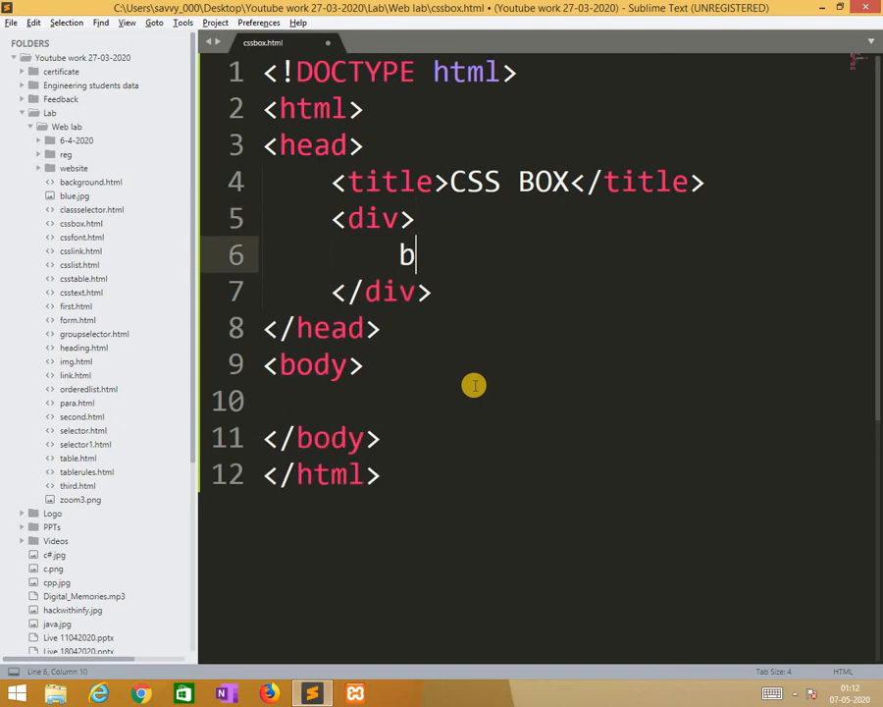
{"action": "type", "text": "ack"}
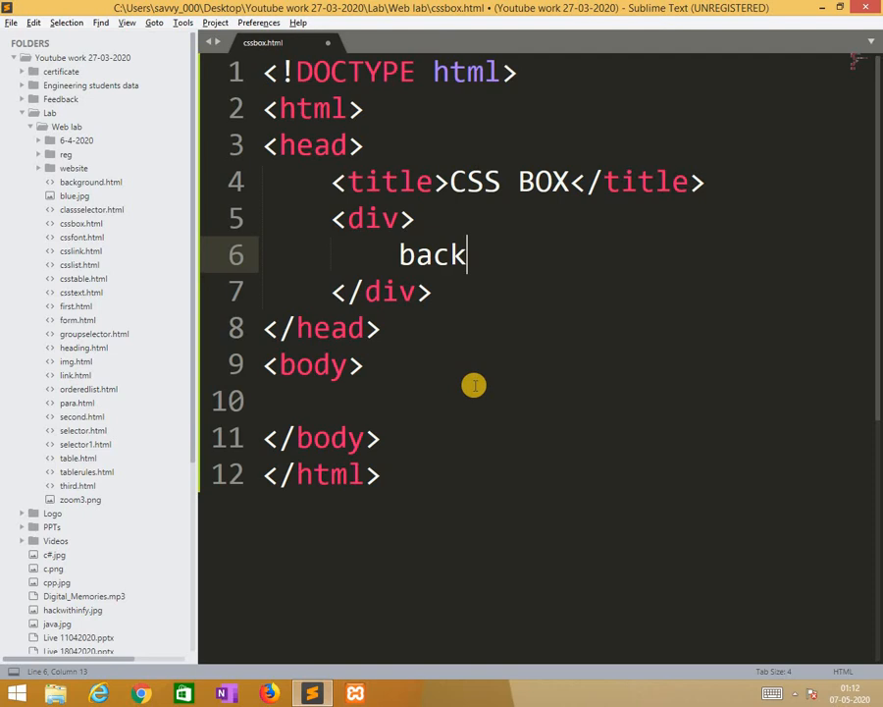
{"action": "type", "text": "gr"}
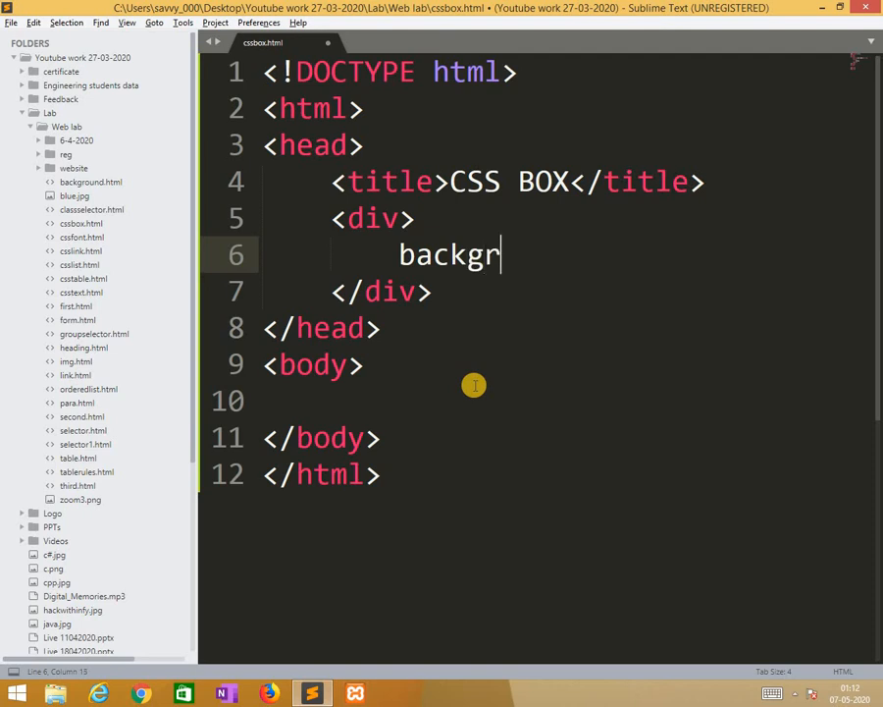
{"action": "key", "text": "backspace"}
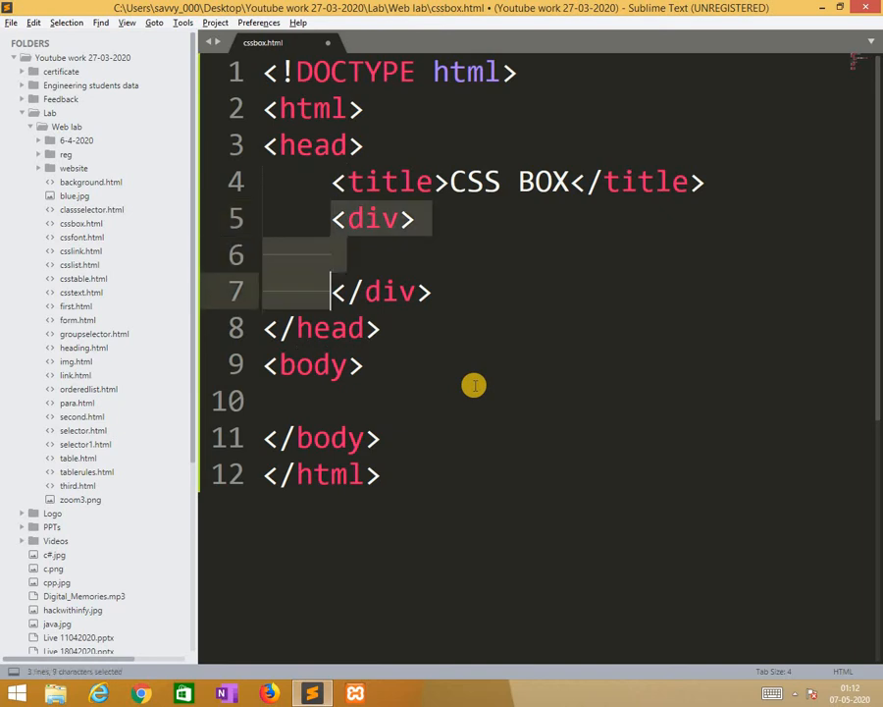
{"action": "key", "text": "Delete"}
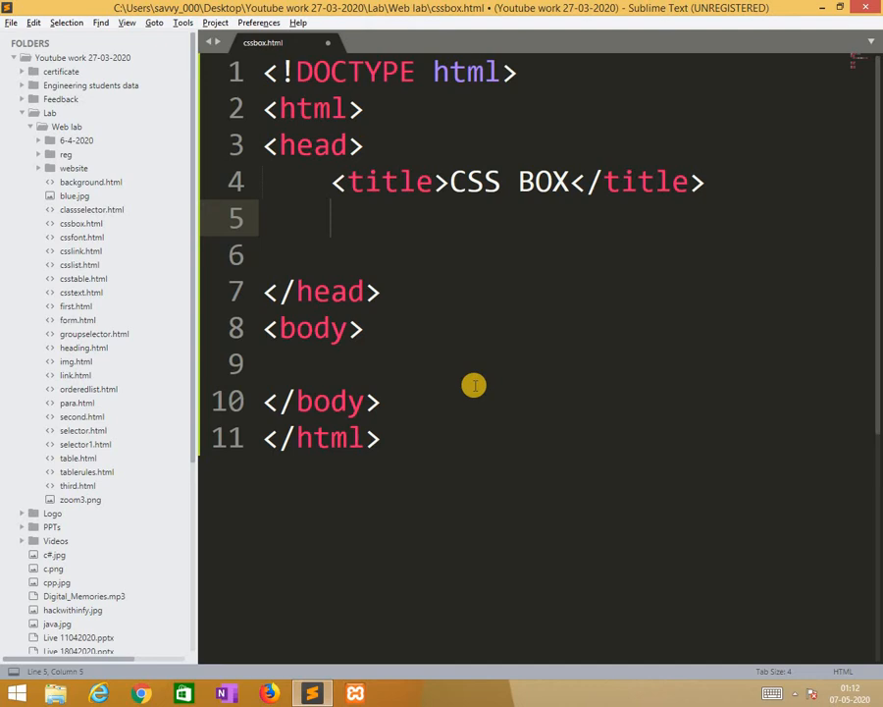
- Add a style block with a div rule setting background-color to lightgray
{"action": "type", "text": "<style type=\"text/css\">"}
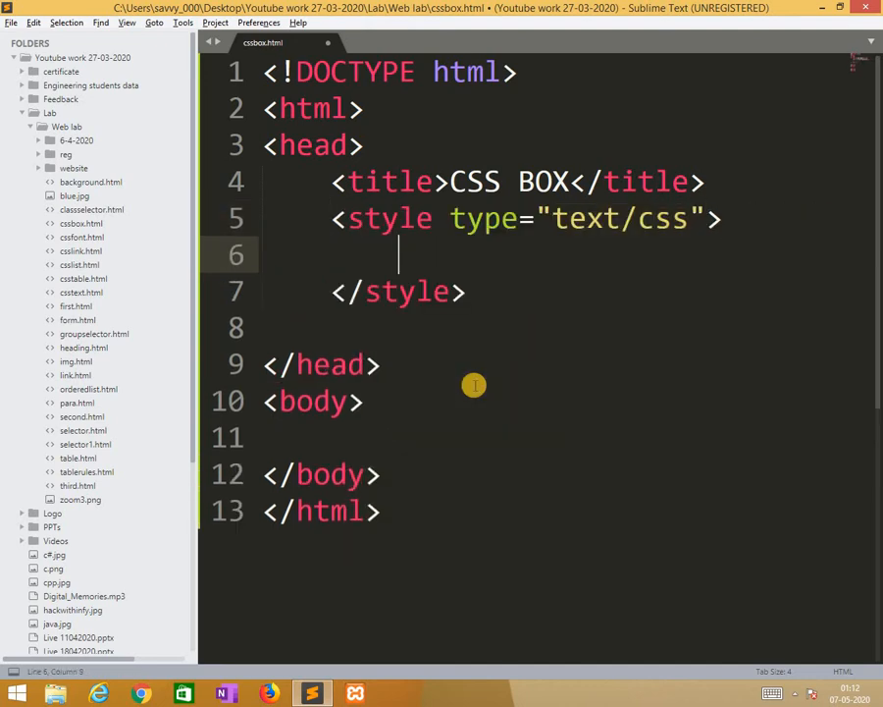
{"action": "type", "text": "div"}
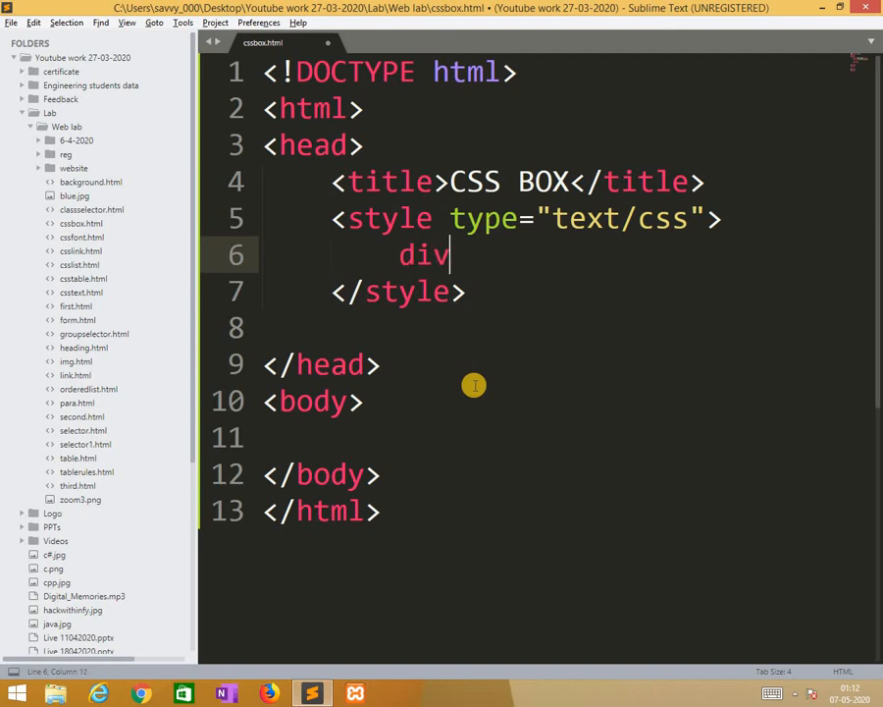
{"action": "type", "text": "{"}
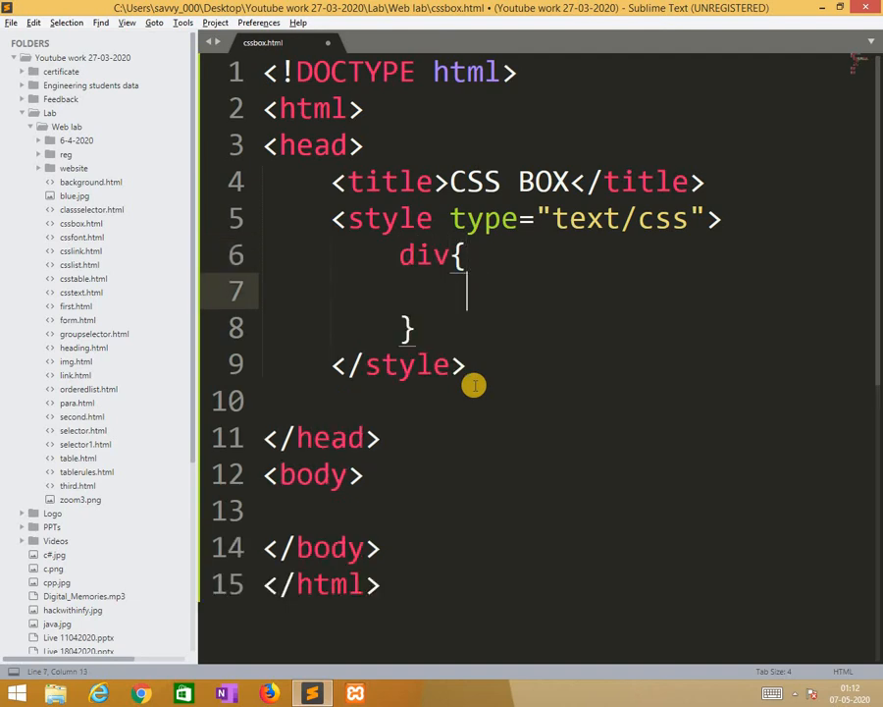
{"action": "type", "text": "bac"}
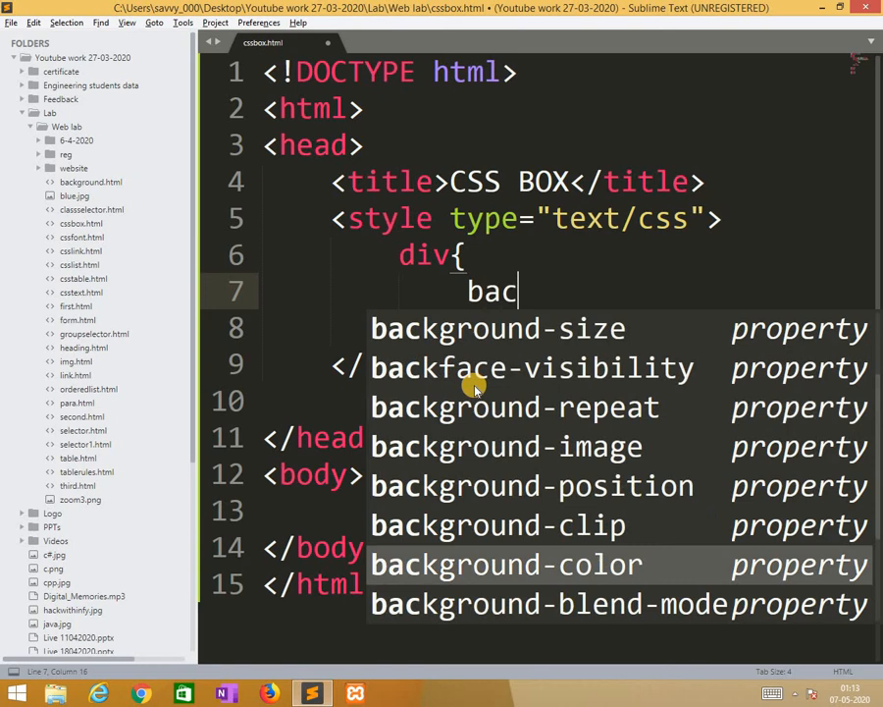
{"action": "left_click", "coordinate": [507, 564]}
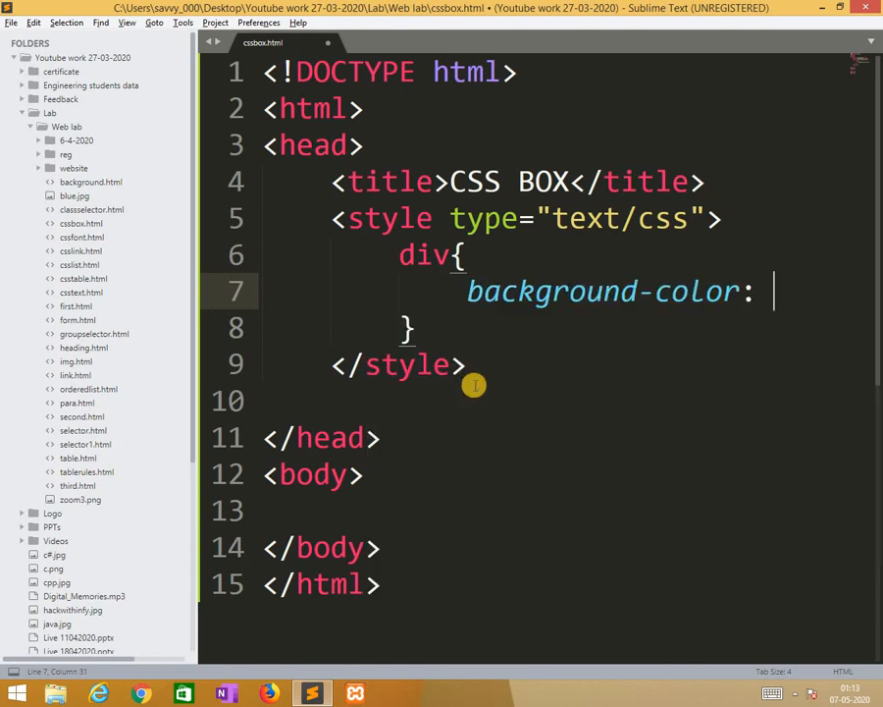
{"action": "type", "text": "l"}
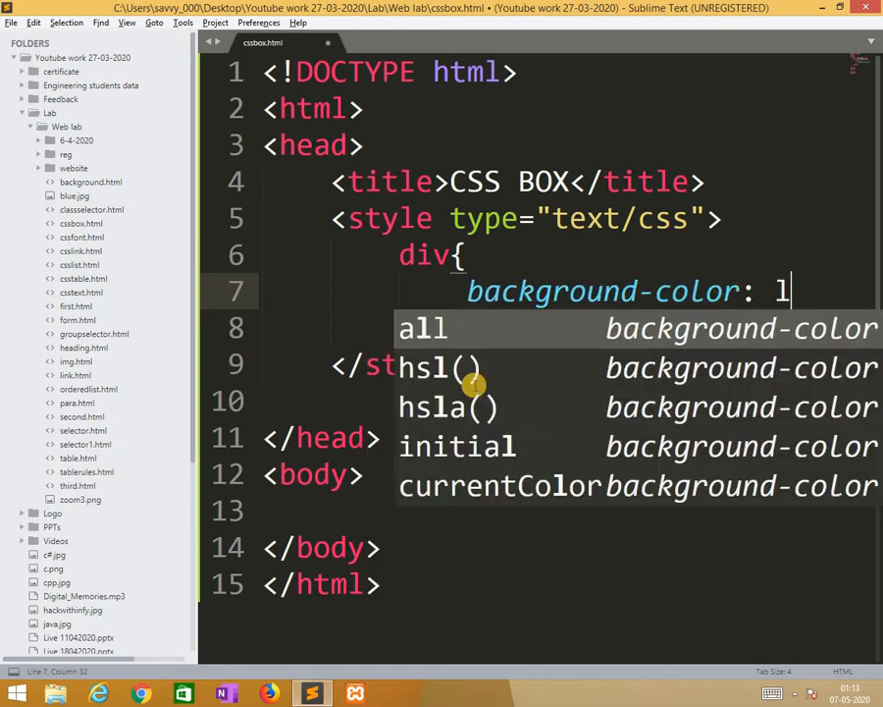
{"action": "type", "text": "ightgr"}
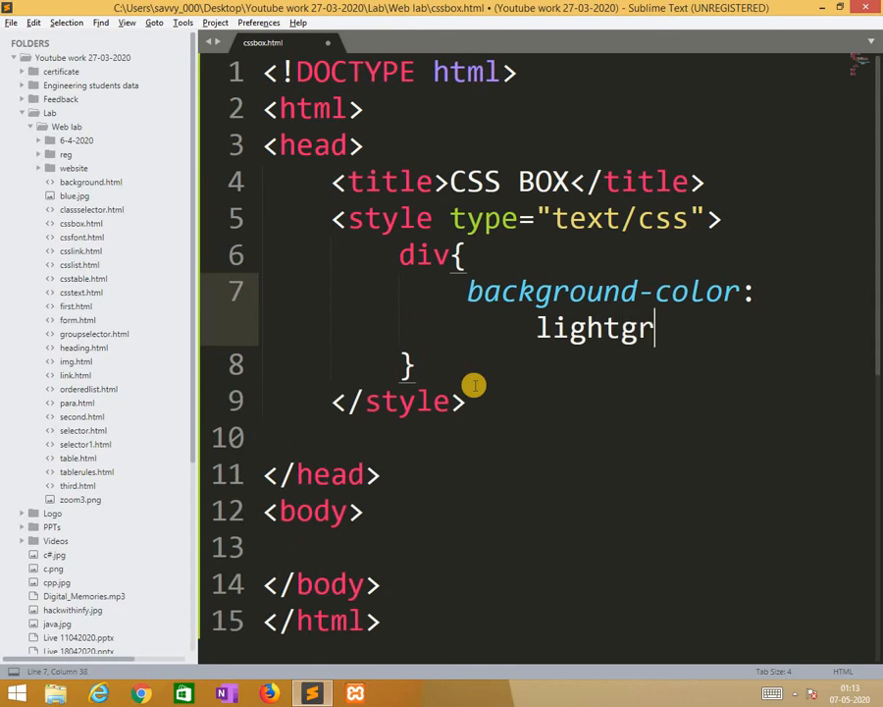
{"action": "type", "text": "ay;"}
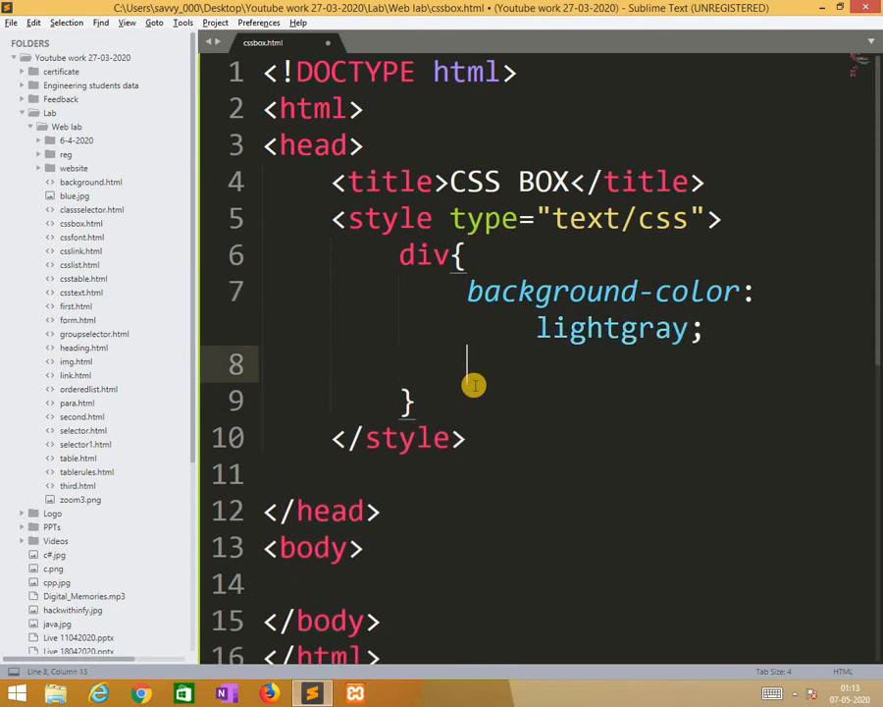
- Give the div rule a 300px width and start the padding property
{"action": "type", "text": "width:;"}
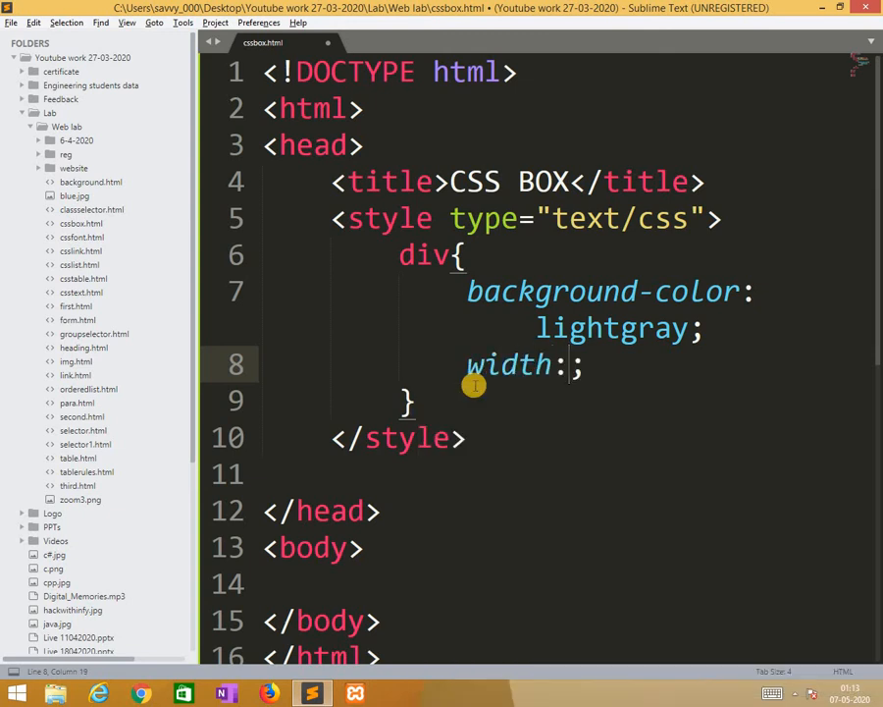
{"action": "type", "text": "2"}
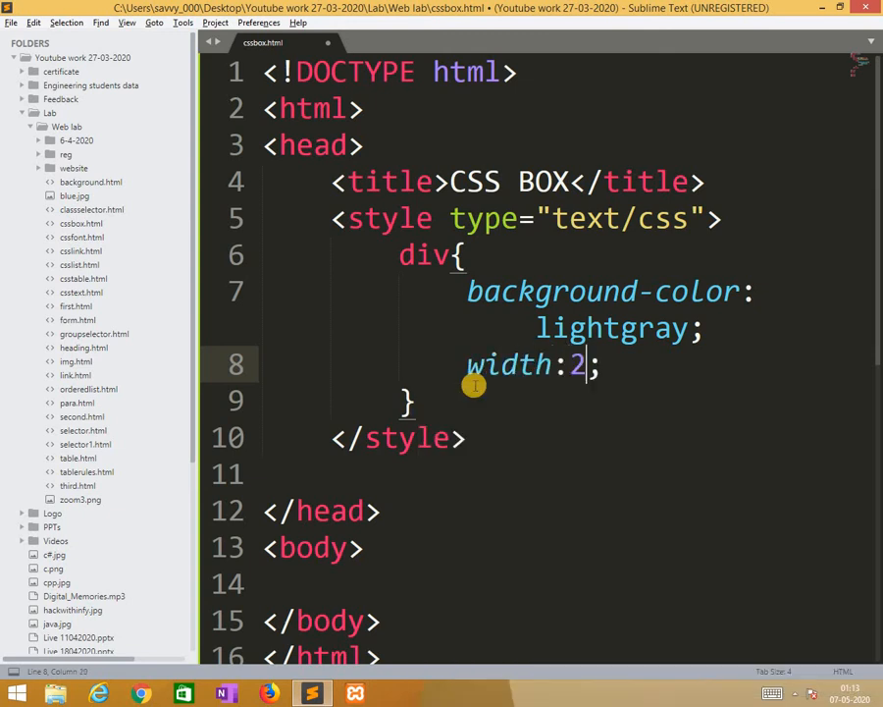
{"action": "type", "text": "00p"}
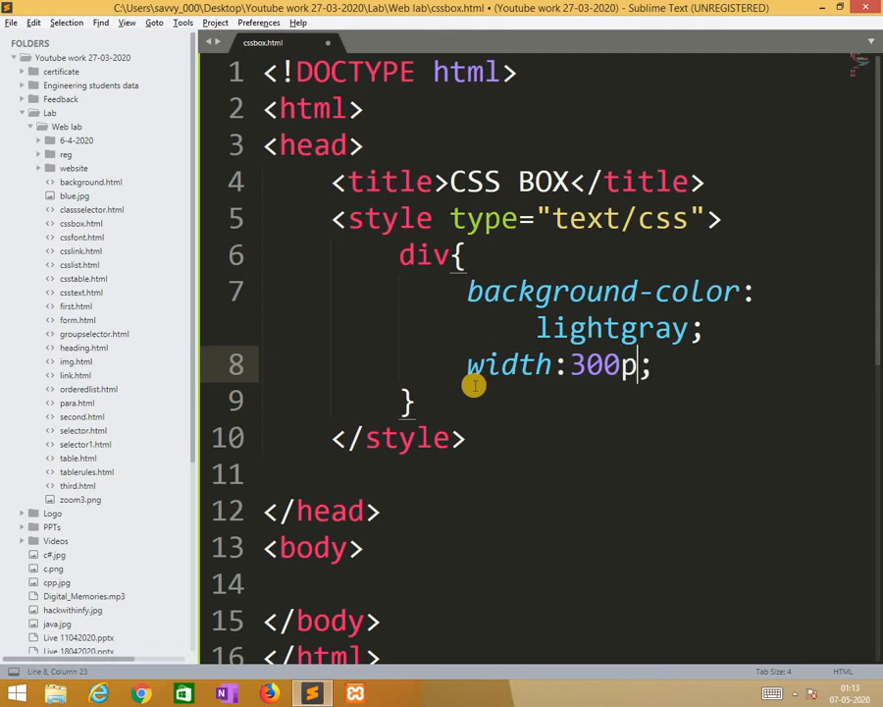
{"action": "type", "text": "x"}
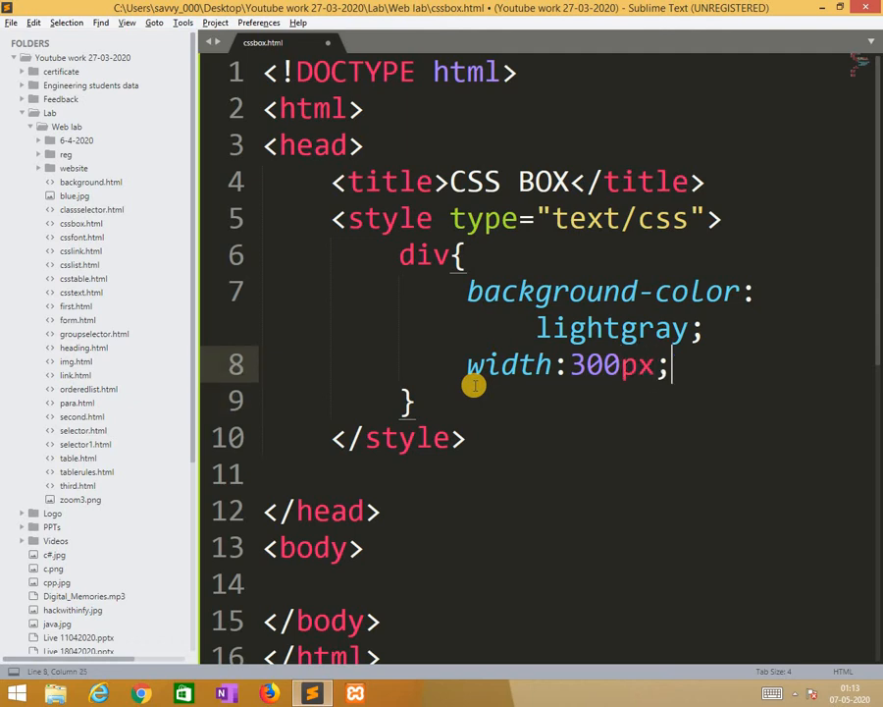
{"action": "type", "text": "padding:"}
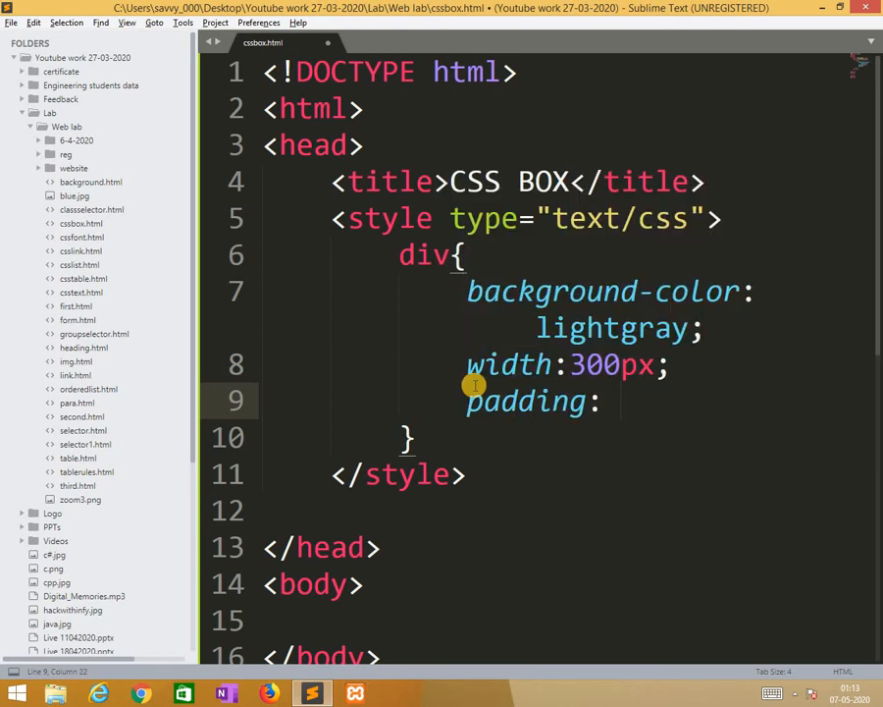
- Set the div padding to 25px and add a 25px solid navy border
{"action": "type", "text": "25px;"}
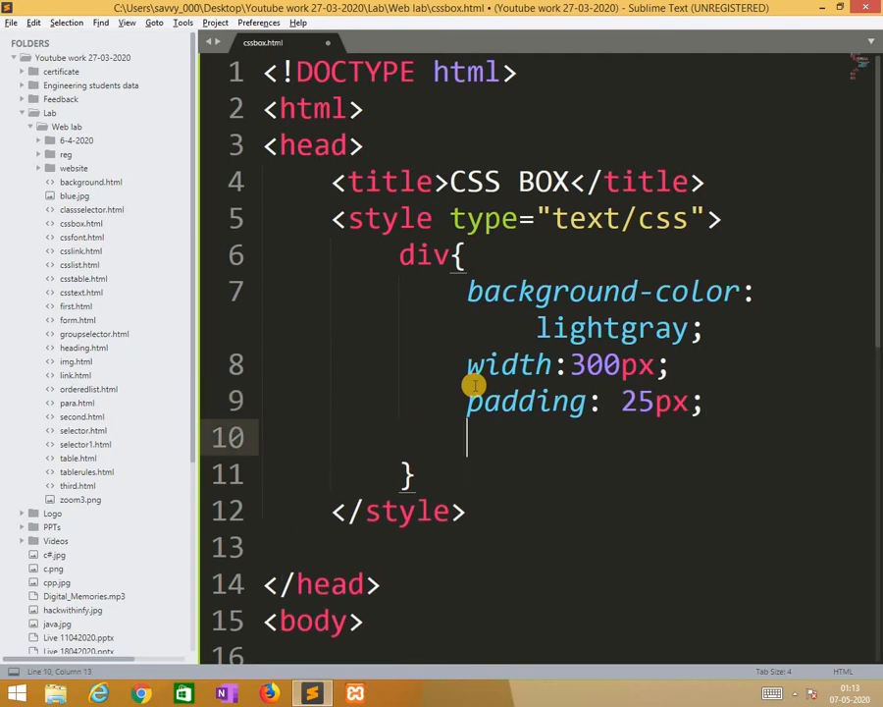
{"action": "type", "text": "b"}
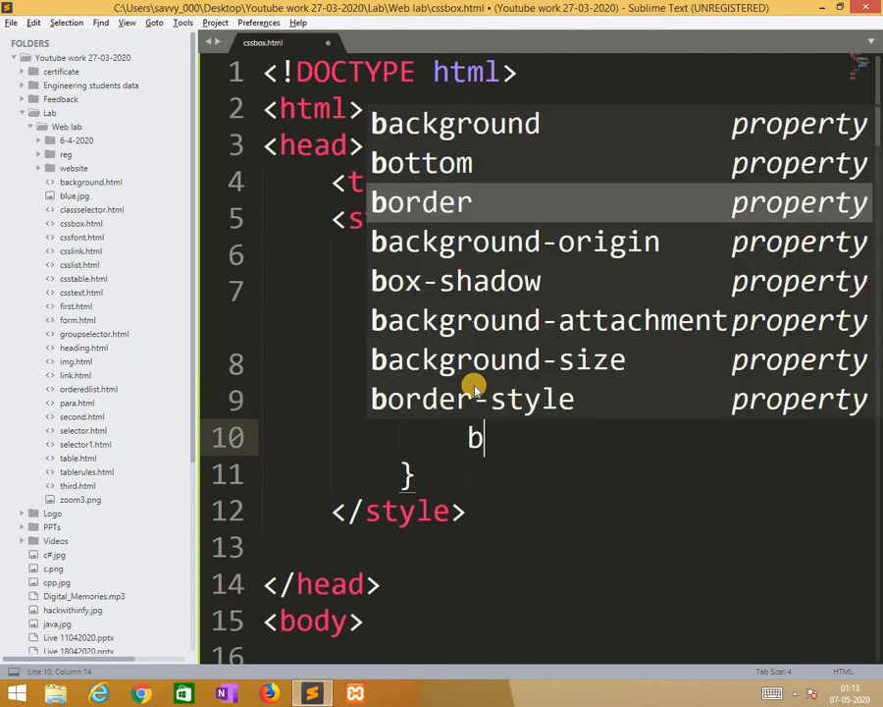
{"action": "type", "text": "or"}
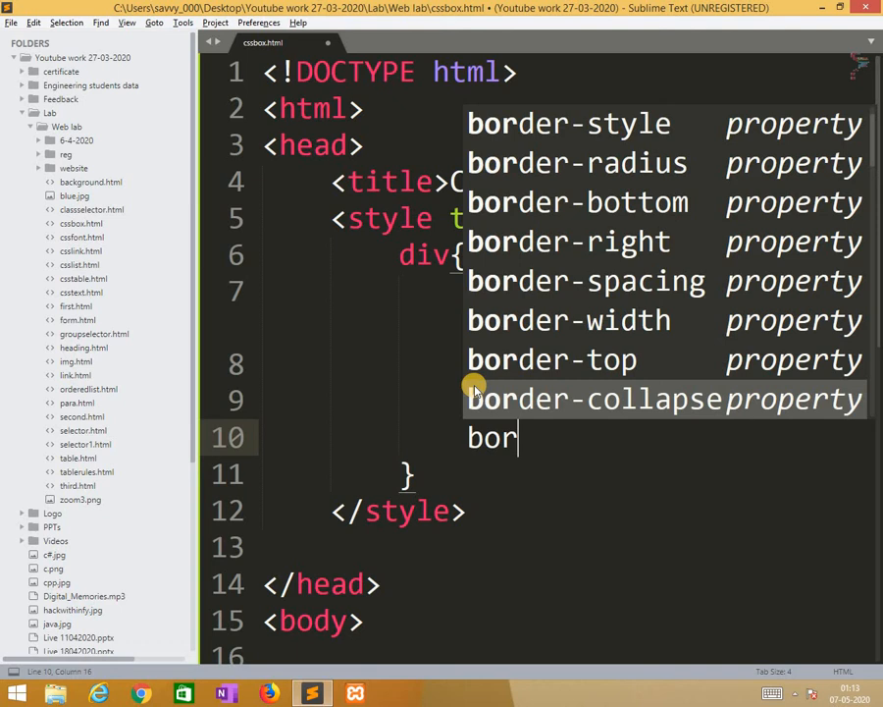
{"action": "type", "text": "eder"}
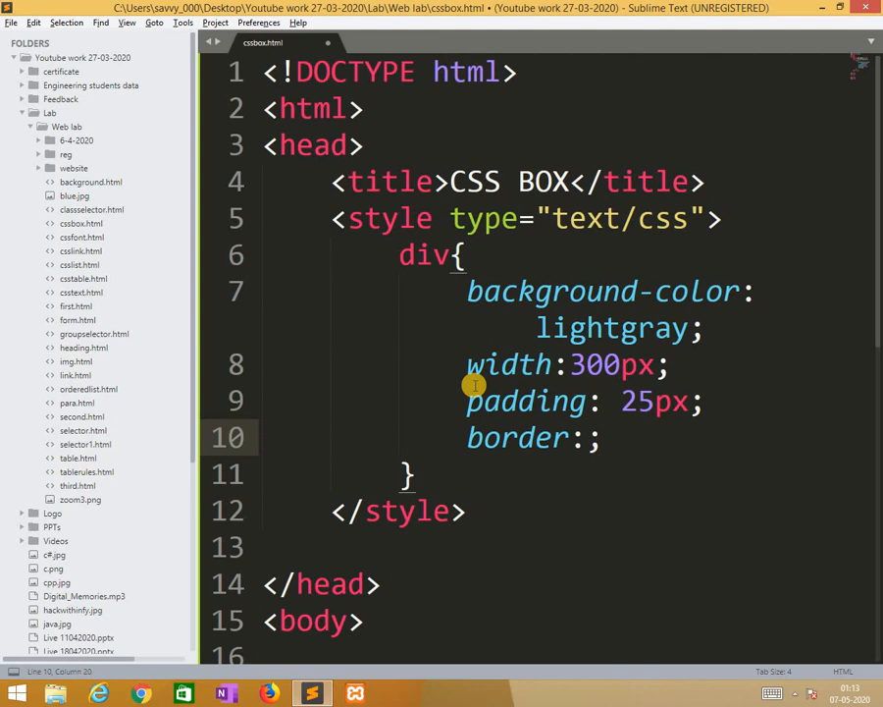
{"action": "type", "text": "25"}
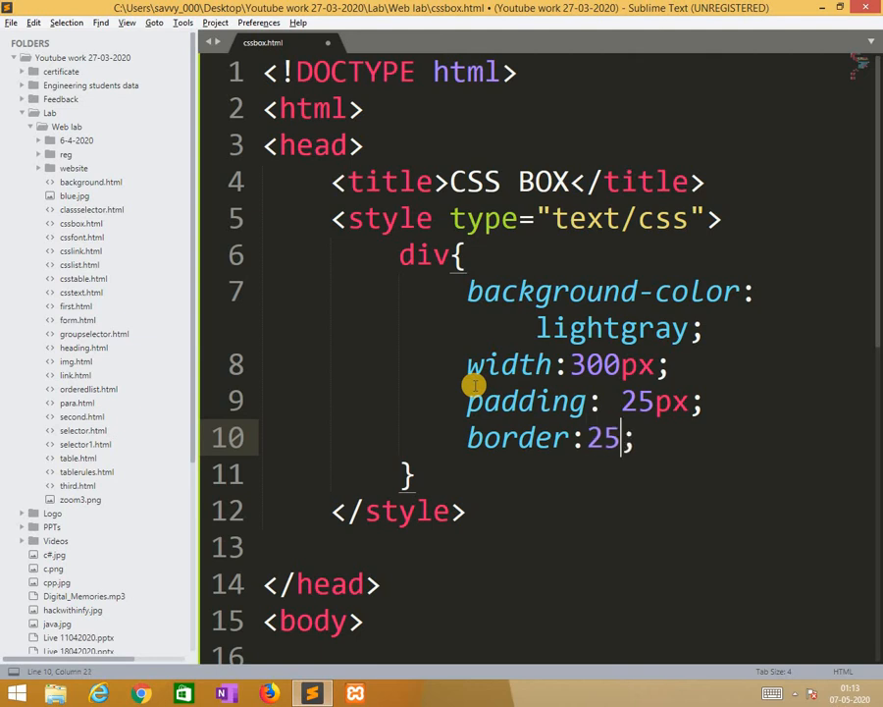
{"action": "type", "text": "px solid"}
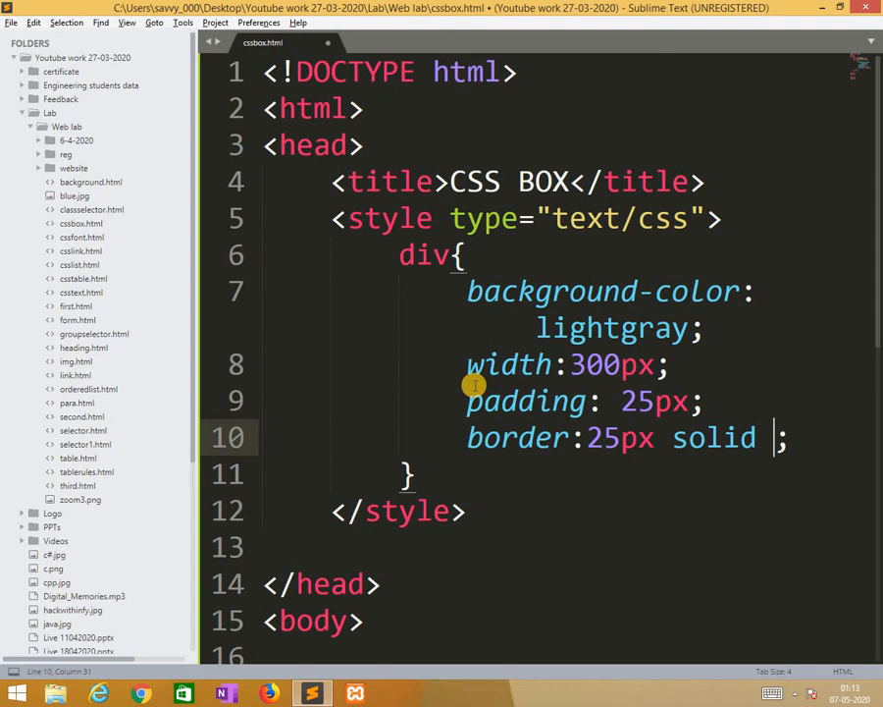
{"action": "type", "text": "navy"}
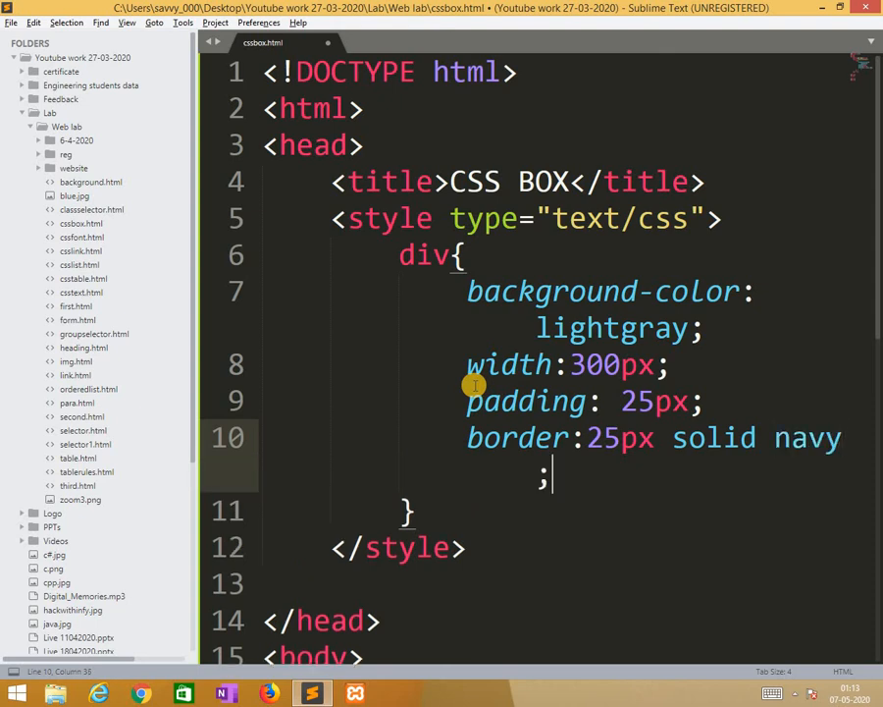
- Add a 25px margin to the div rule
{"action": "type", "text": "m"}
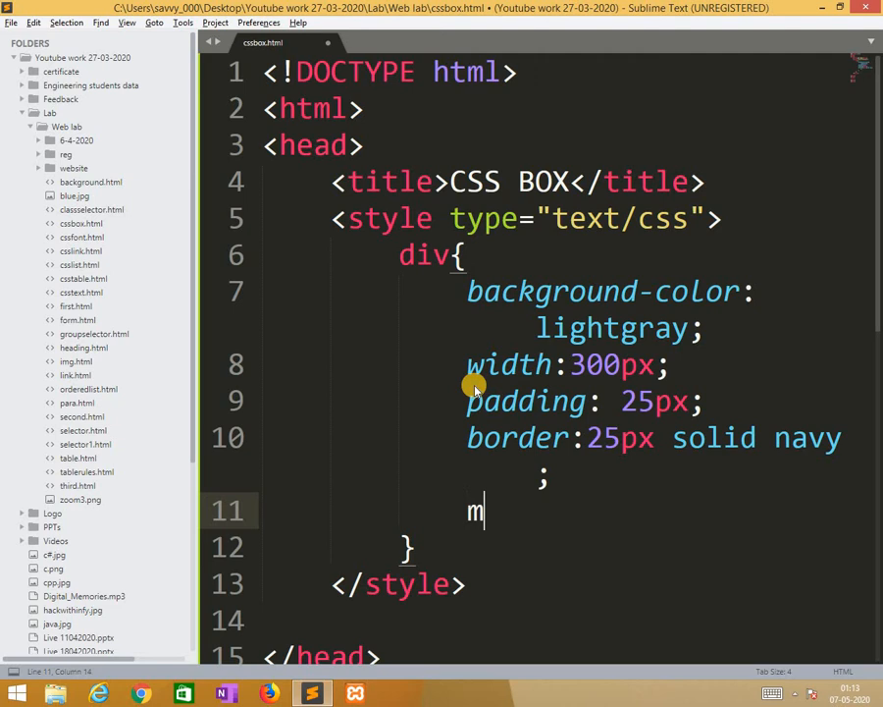
{"action": "type", "text": "argin:;"}
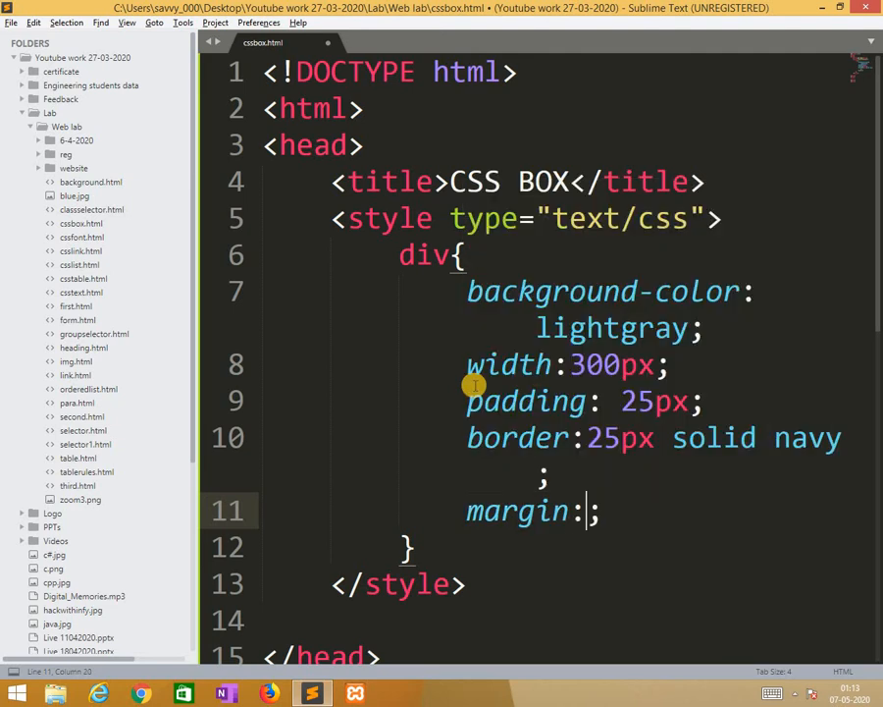
{"action": "type", "text": "2"}
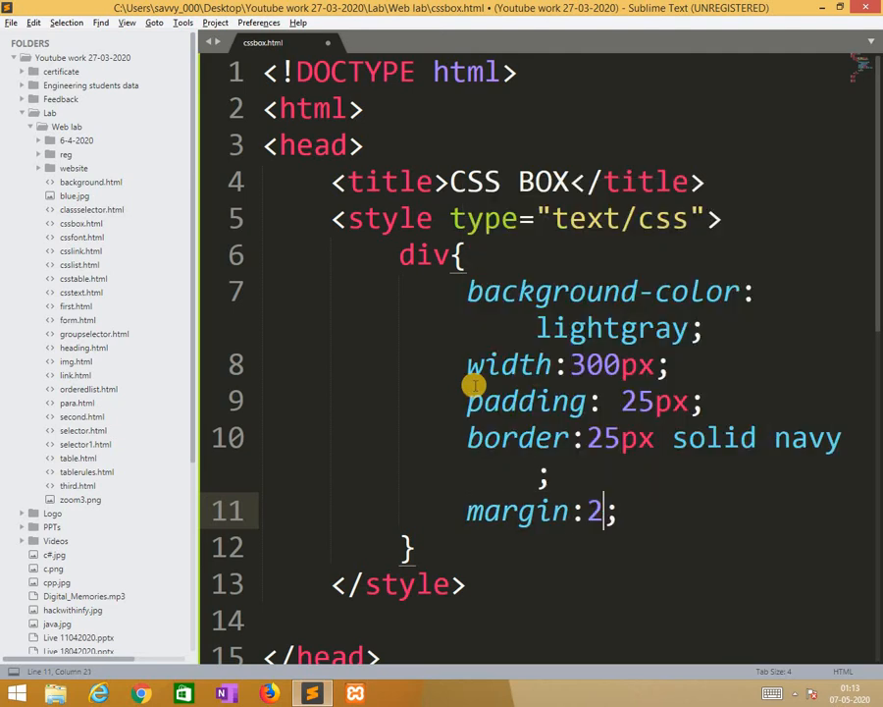
{"action": "type", "text": "5px;"}
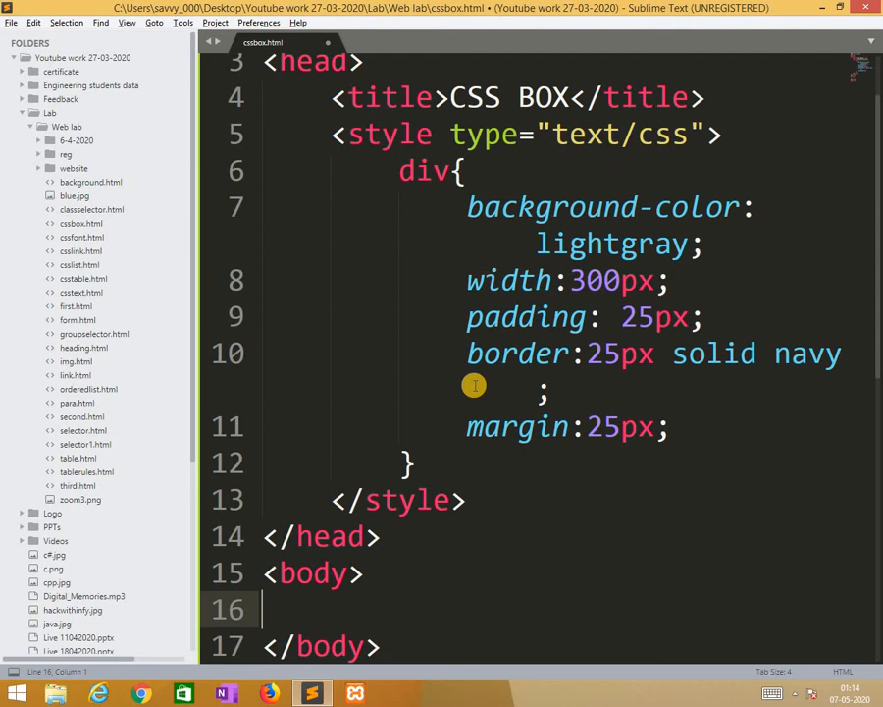
- Add a body div beginning 'The course about learning web technologies'
{"action": "type", "text": "<div"}
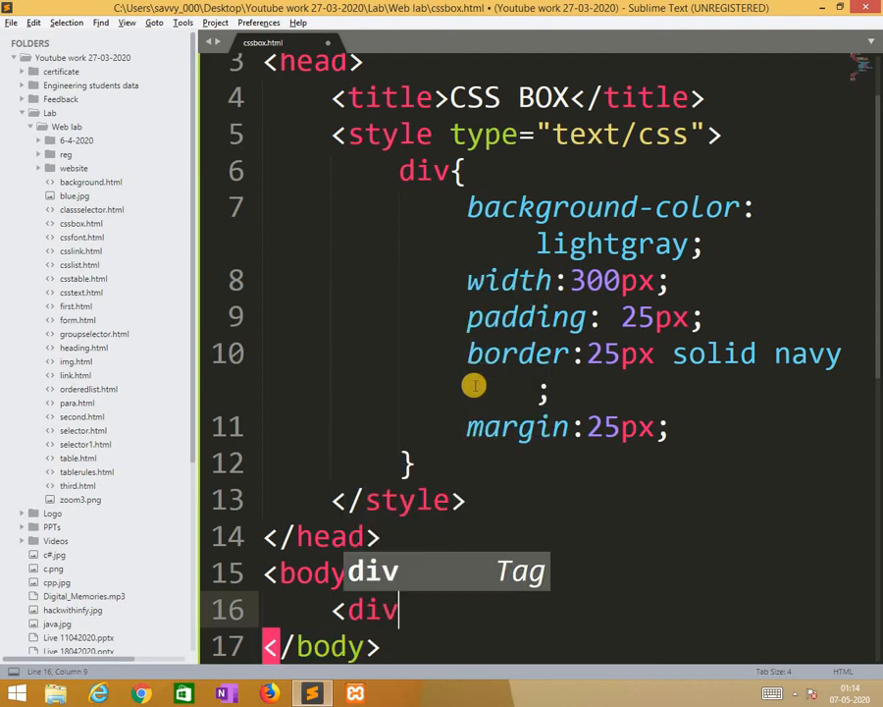
{"action": "key", "text": "Enter"}
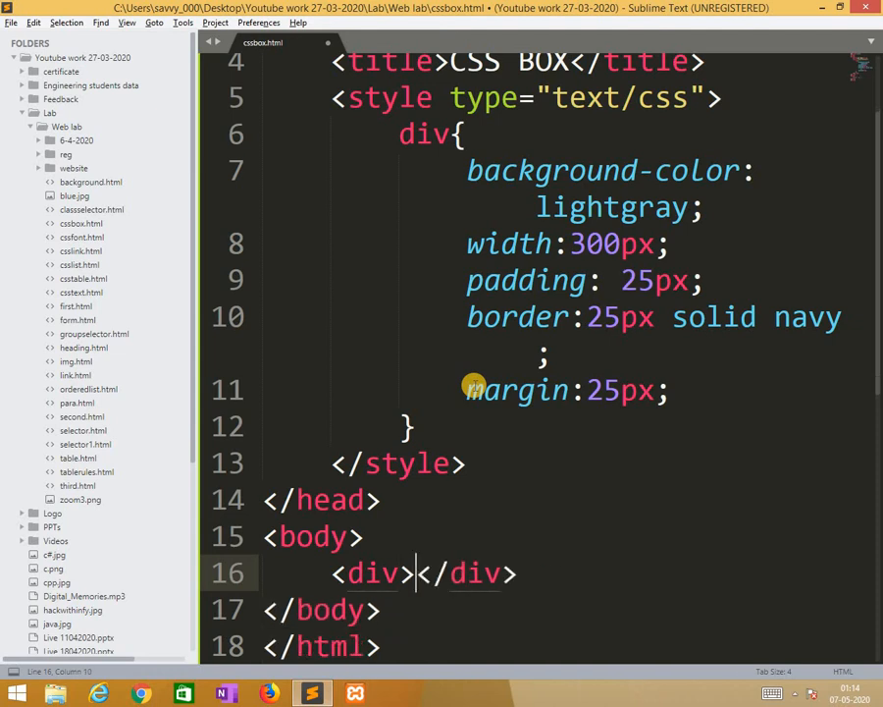
{"action": "type", "text": "This is we"}
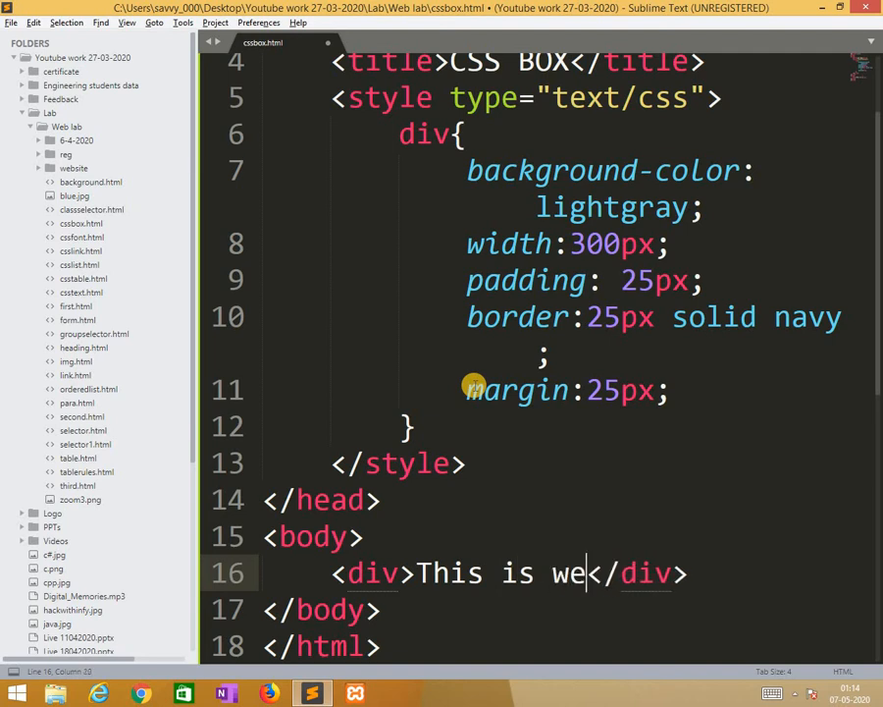
{"action": "key", "text": "BackSpace"}
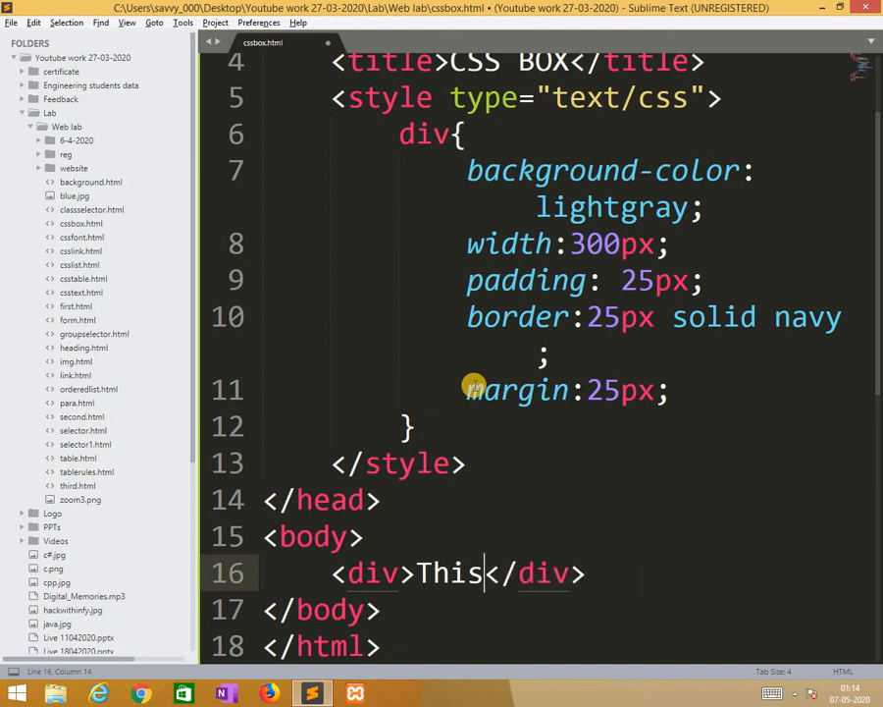
{"action": "type", "text": "The"}
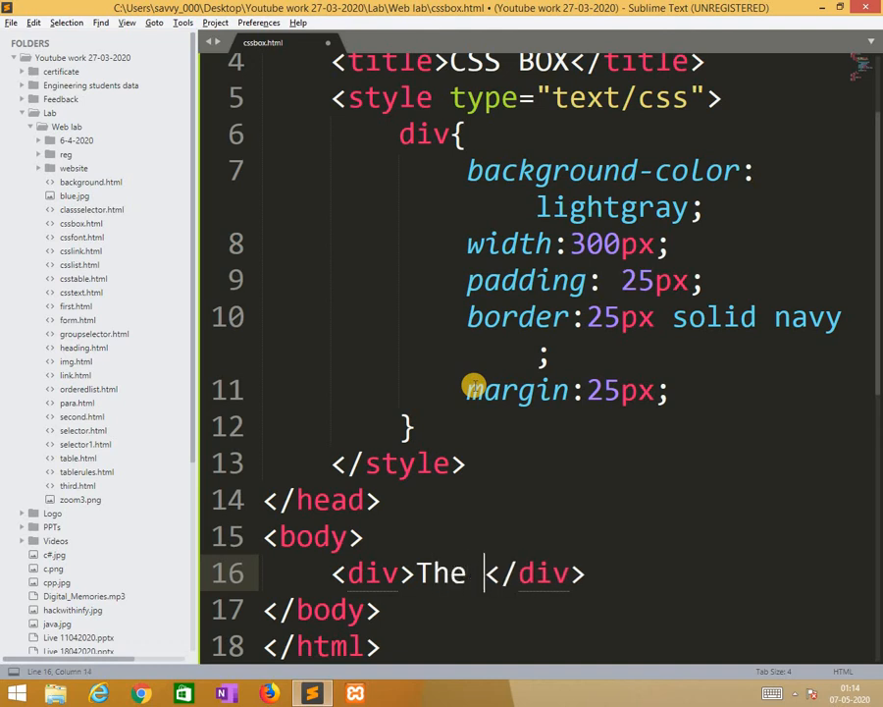
{"action": "type", "text": "course a"}
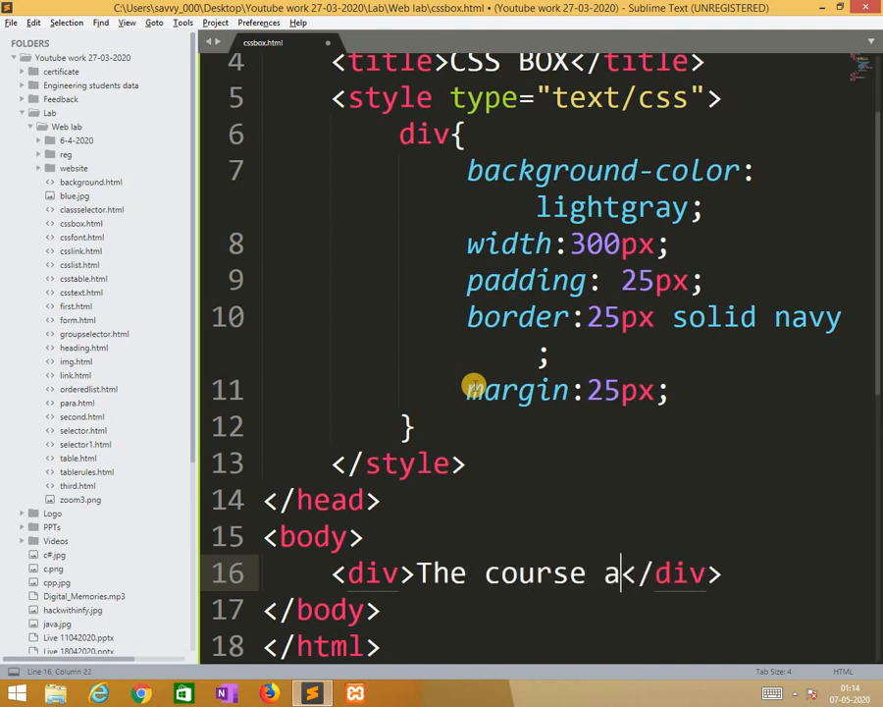
{"action": "type", "text": "bout lean"}
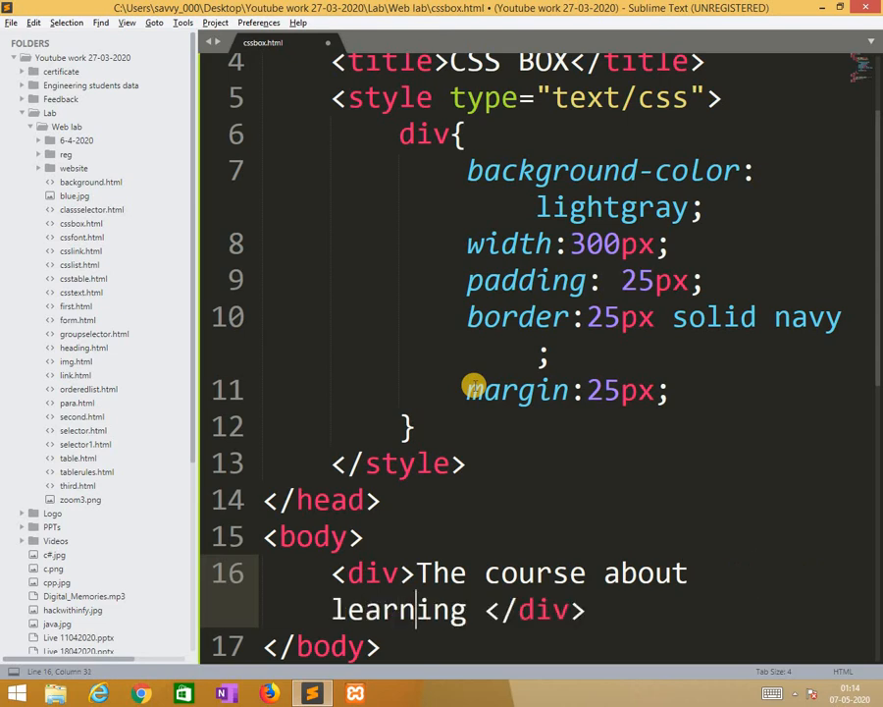
{"action": "type", "text": "web"}
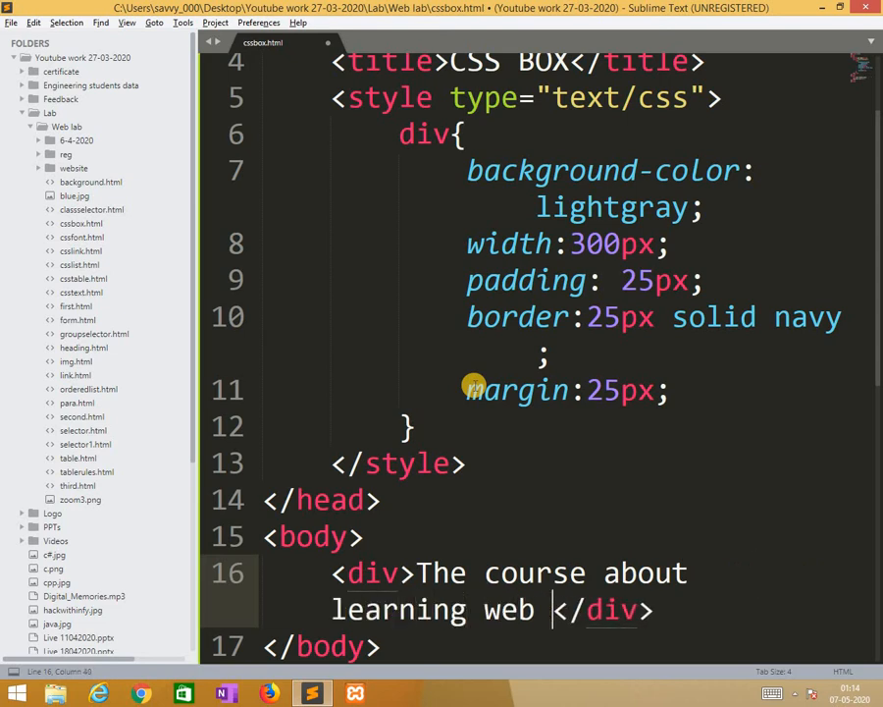
{"action": "type", "text": "technologies"}
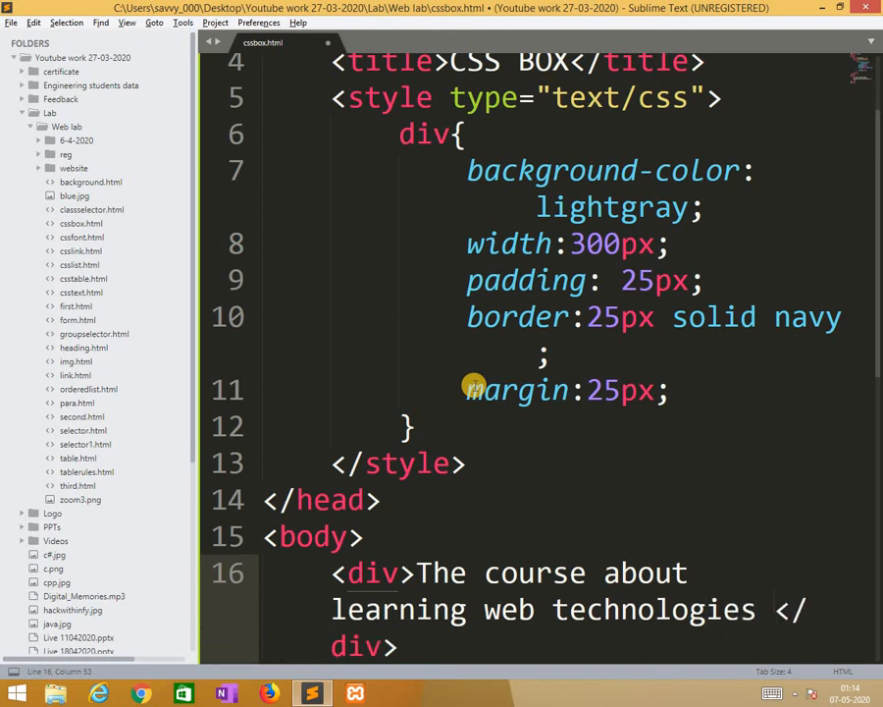
- Finish the text listing HTML, CSS, JavaScript, Angular JS, PHP and MySQL, and save
{"action": "type", "text": "using"}
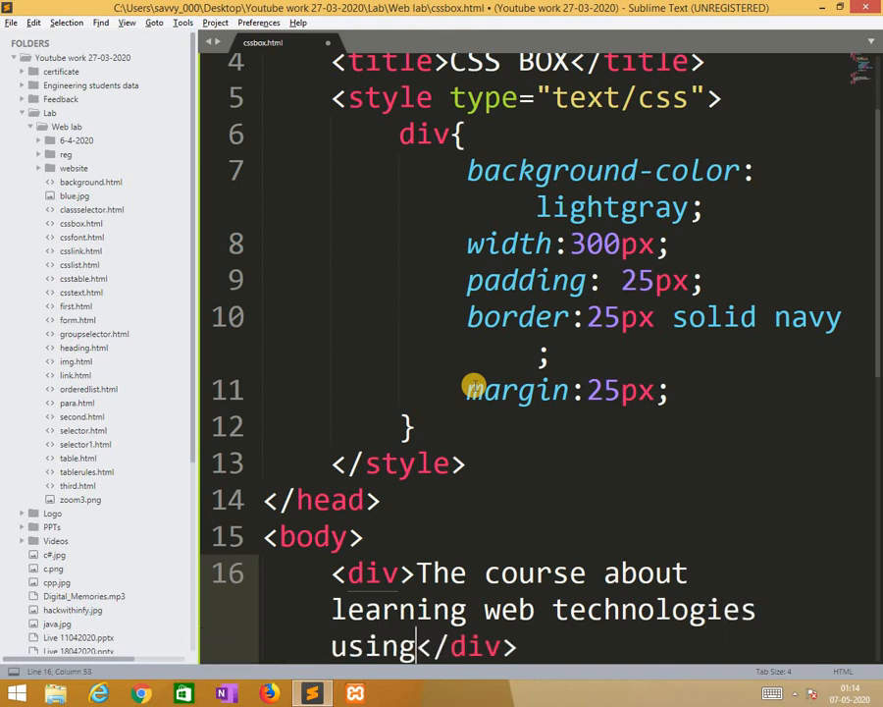
{"action": "type", "text": "html"}
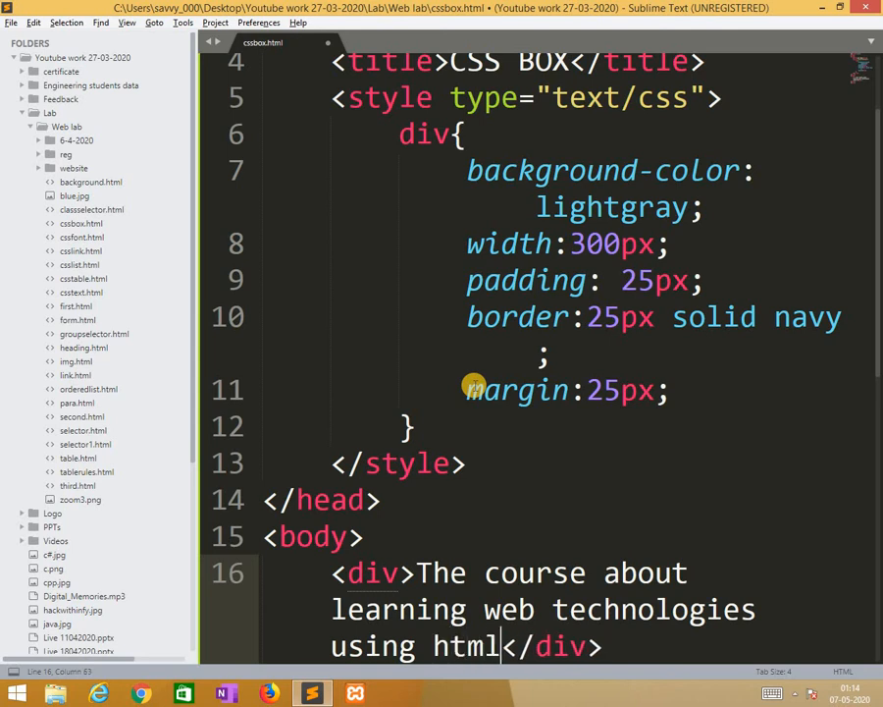
{"action": "type", "text": ", css"}
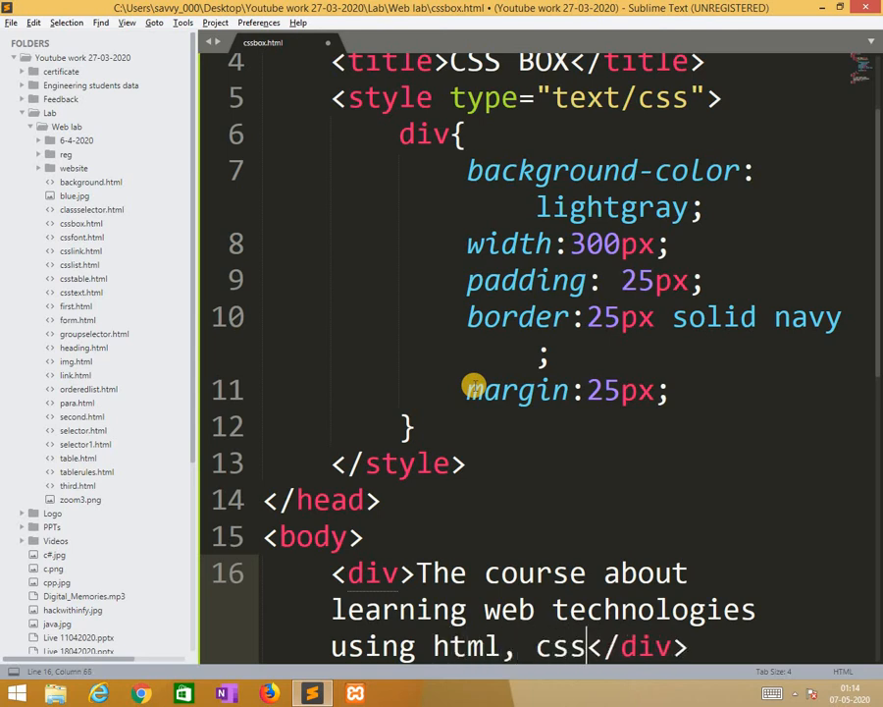
{"action": "type", "text": ", html5, css3, java s"}
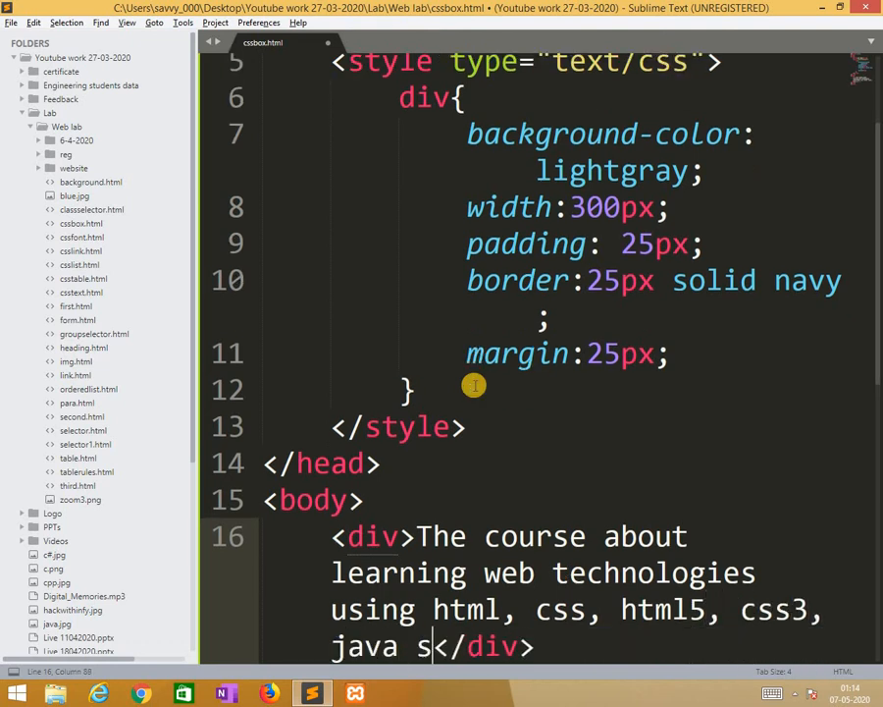
{"action": "type", "text": "cript,"}
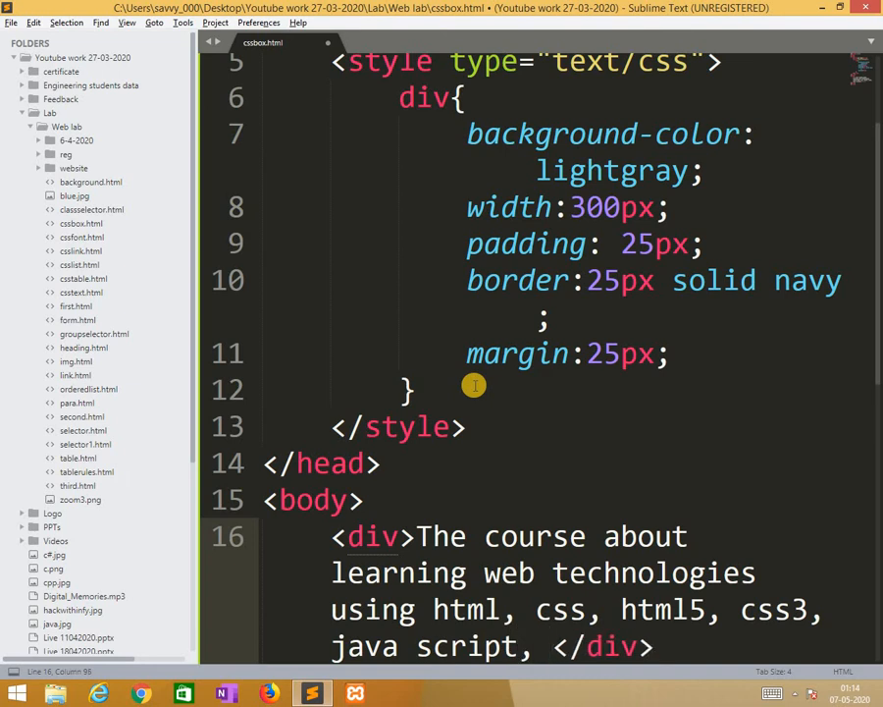
{"action": "type", "text": "angular J"}
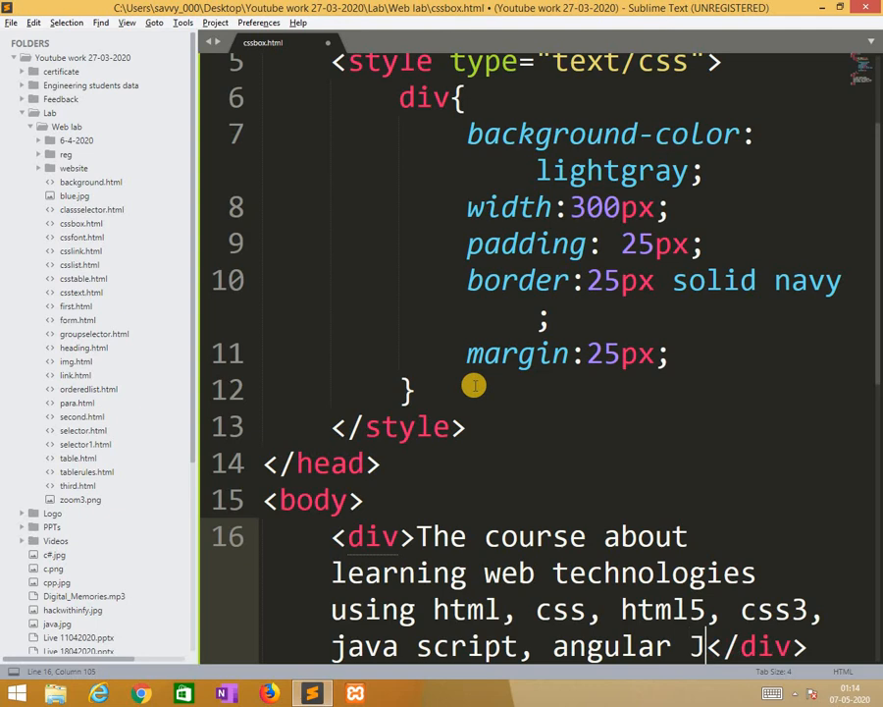
{"action": "type", "text": "S,"}
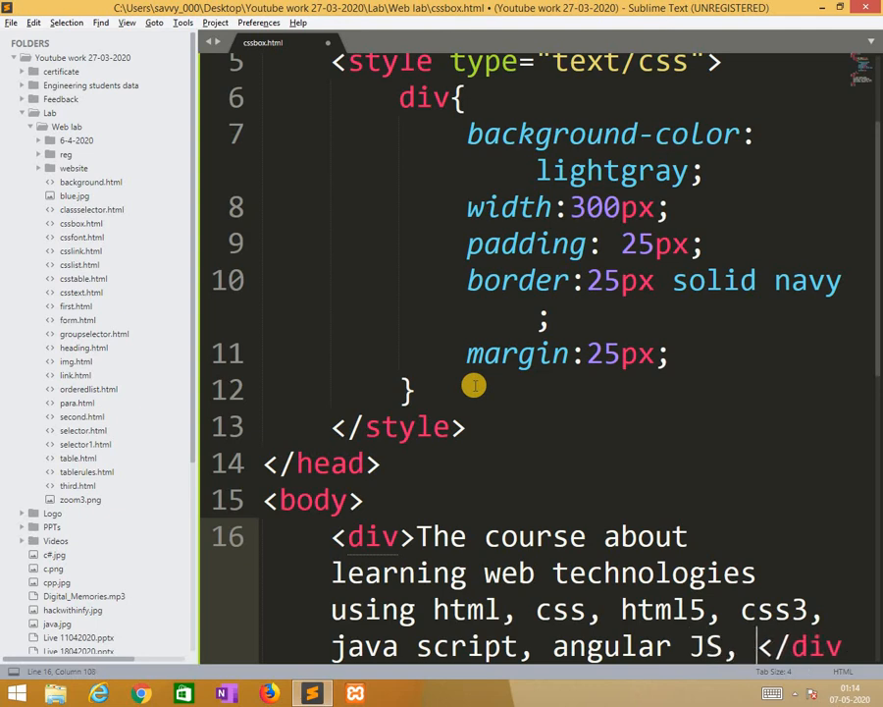
{"action": "type", "text": "php and mysql."}
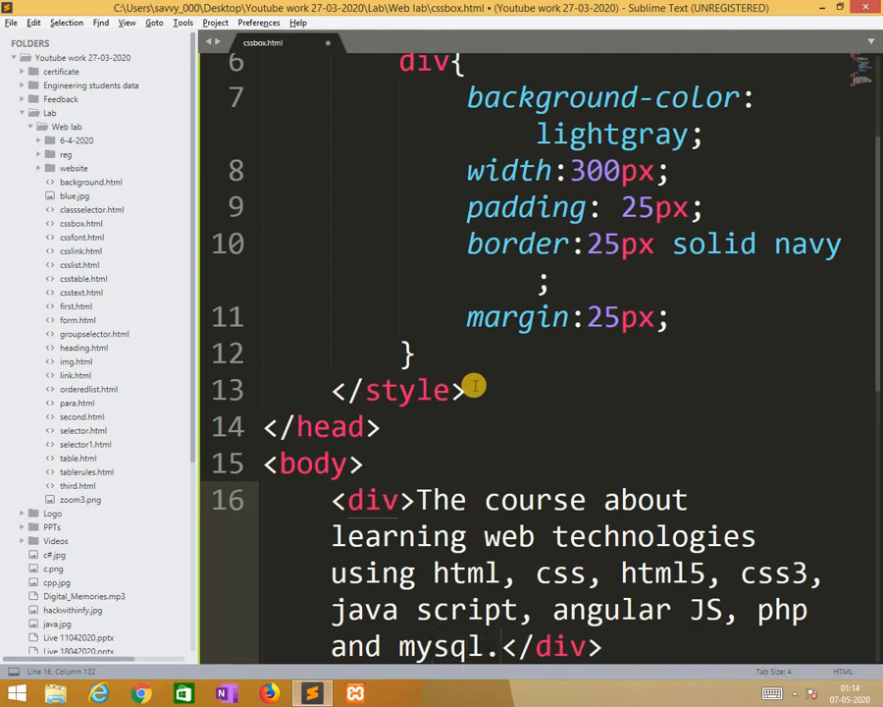
{"action": "key", "text": "ctrl+s"}
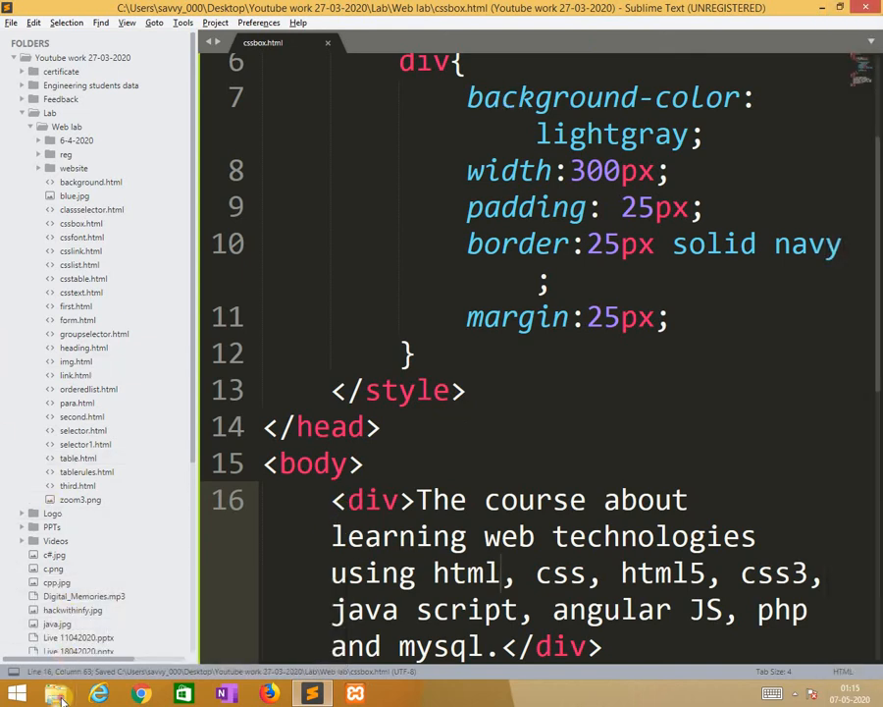
- Browse File Explorer to Desktop > Youtube work 27-03-2020 > Lab > Web lab and pick cssbox.html
{"action": "left_click", "coordinate": [56, 694]}
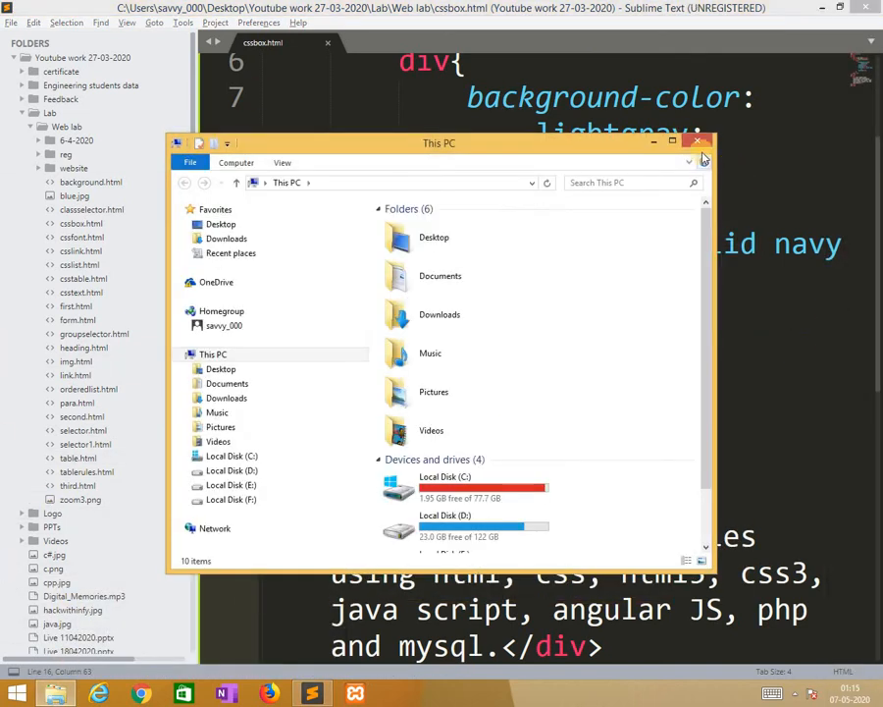
{"action": "left_click", "coordinate": [673, 142]}
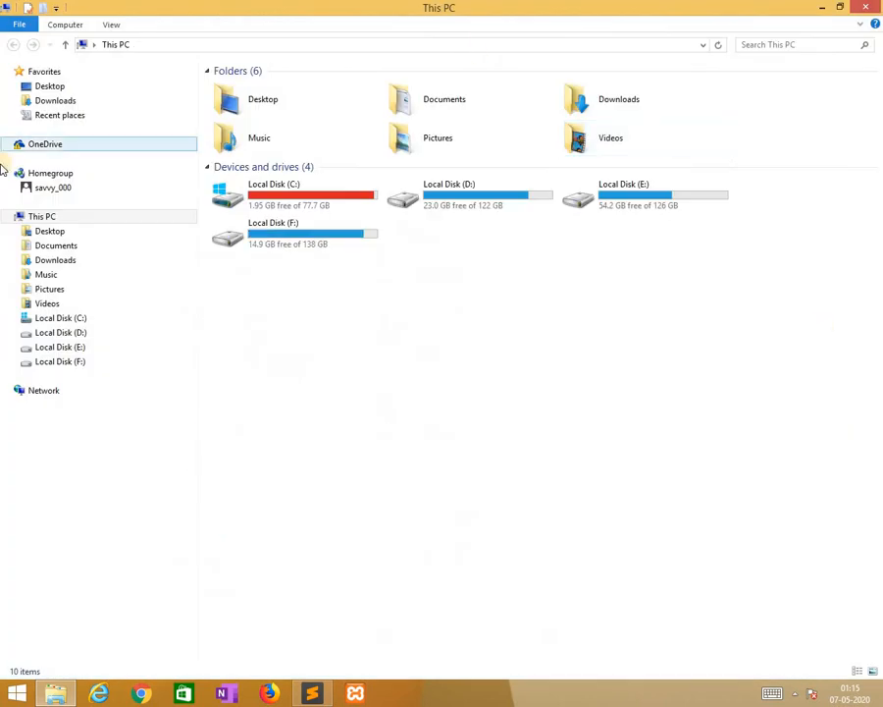
{"action": "left_click", "coordinate": [49, 230]}
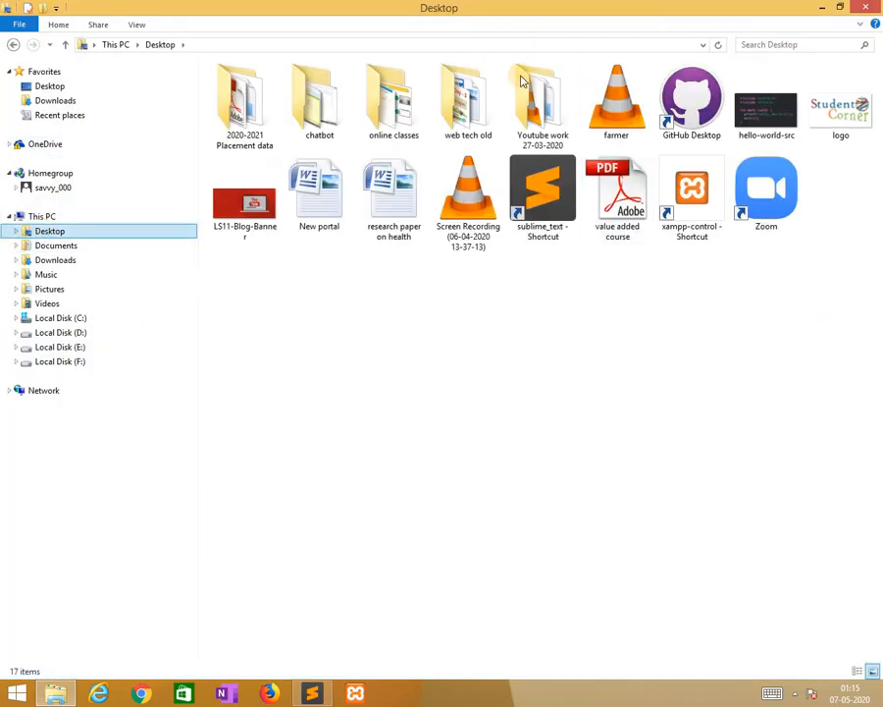
{"action": "left_click", "coordinate": [542, 98]}
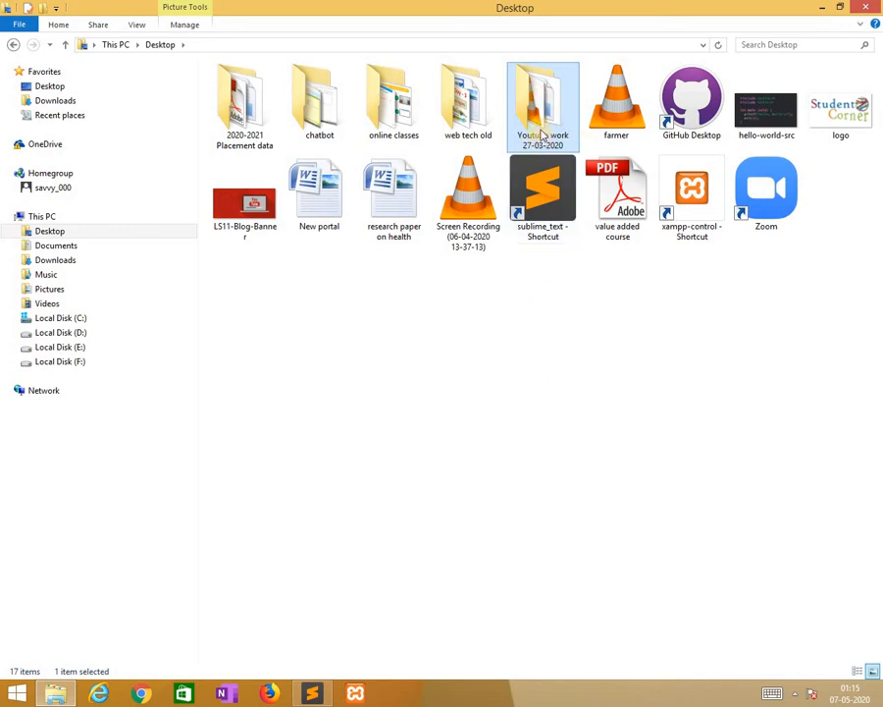
{"action": "double_click", "coordinate": [543, 101]}
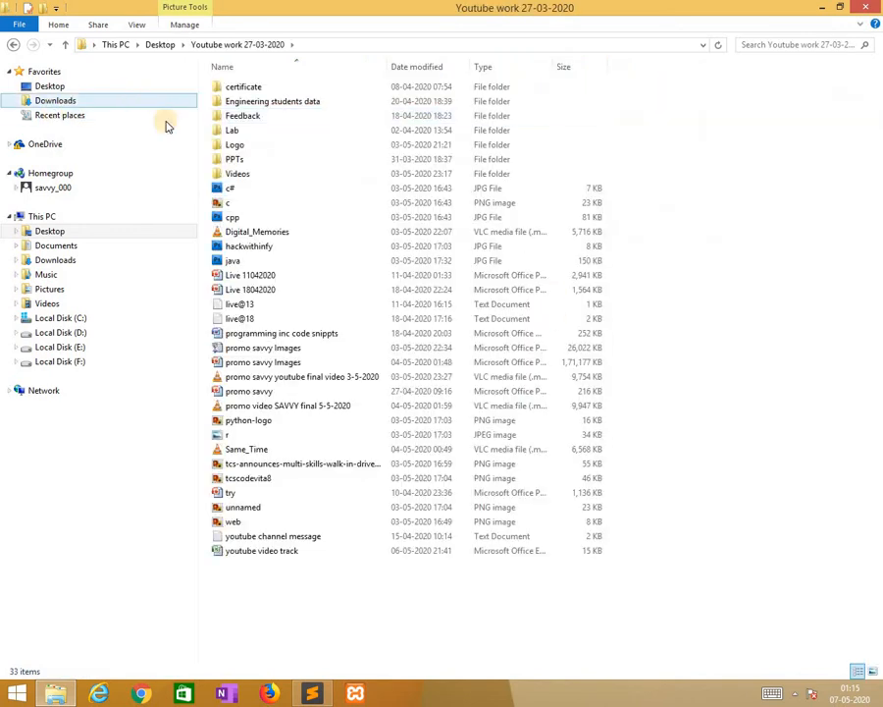
{"action": "left_click", "coordinate": [232, 130]}
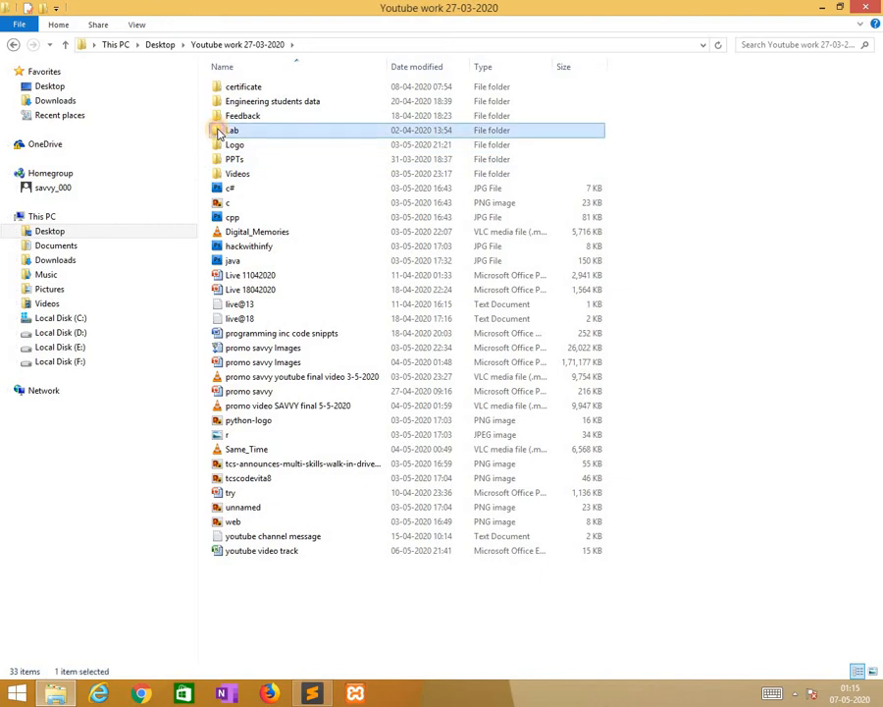
{"action": "double_click", "coordinate": [233, 130]}
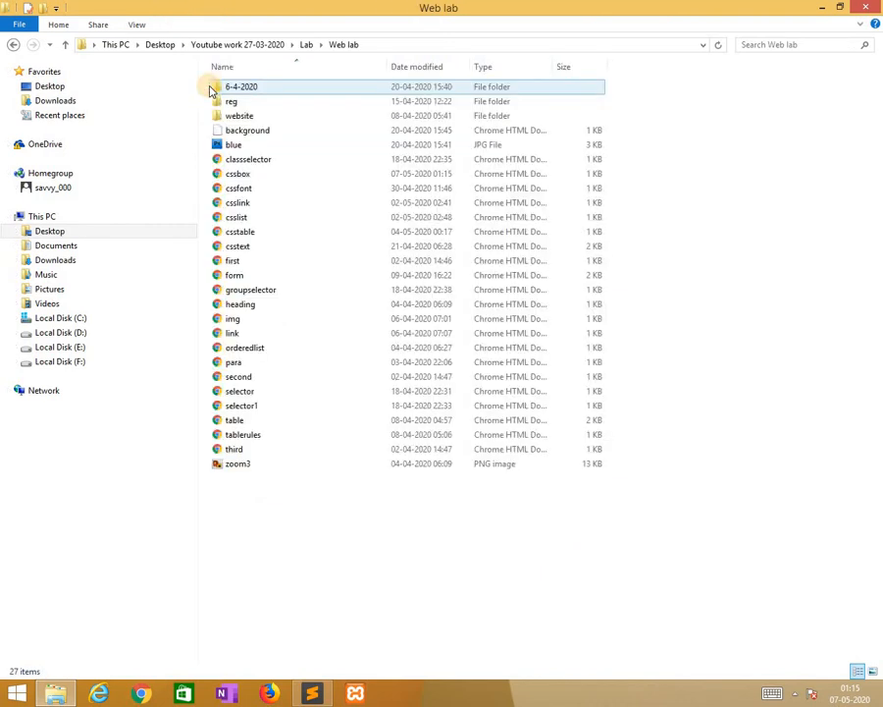
{"action": "left_click", "coordinate": [239, 231]}
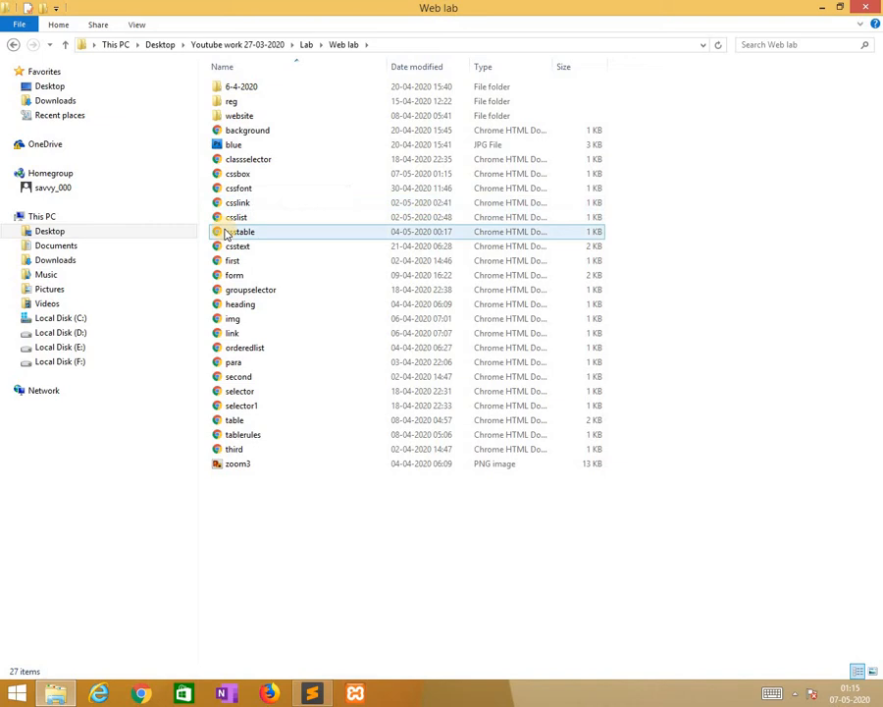
{"action": "left_click", "coordinate": [238, 174]}
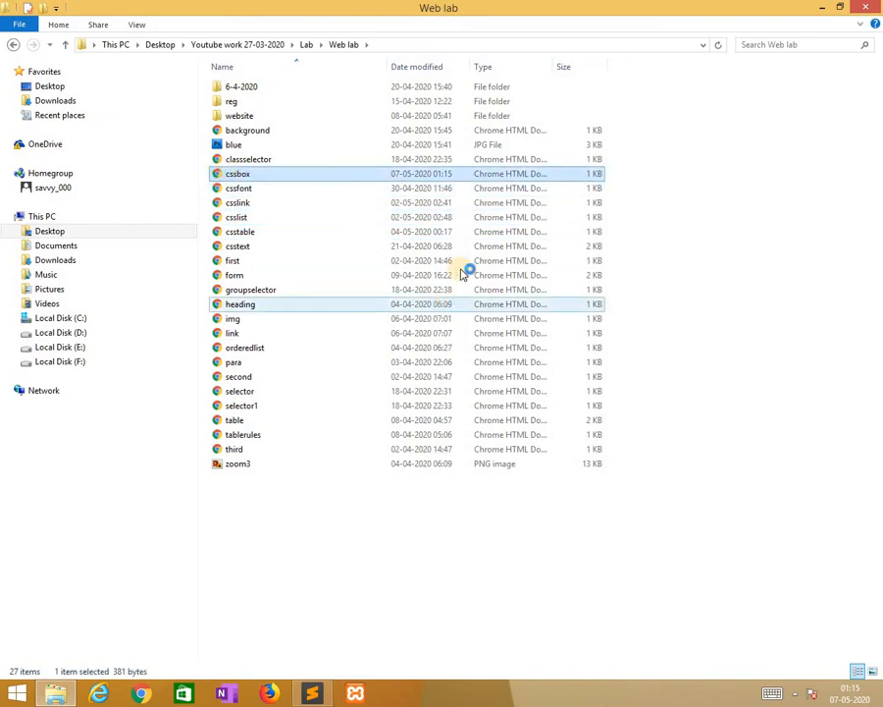
{"action": "mouse_move", "coordinate": [559, 606]}
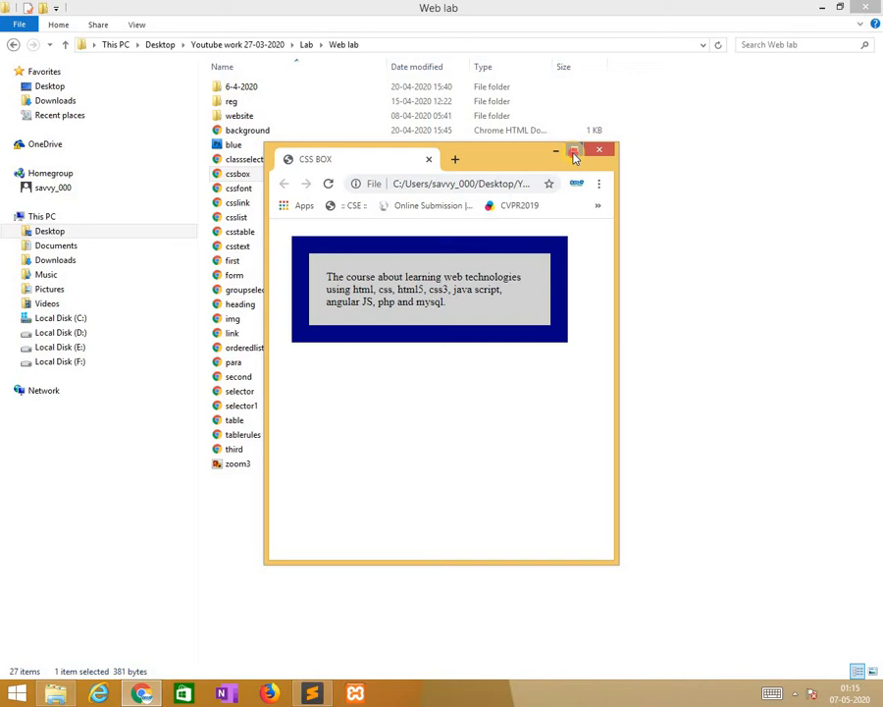
- Maximize Chrome and zoom in on the CSS BOX page
{"action": "left_click", "coordinate": [575, 157]}
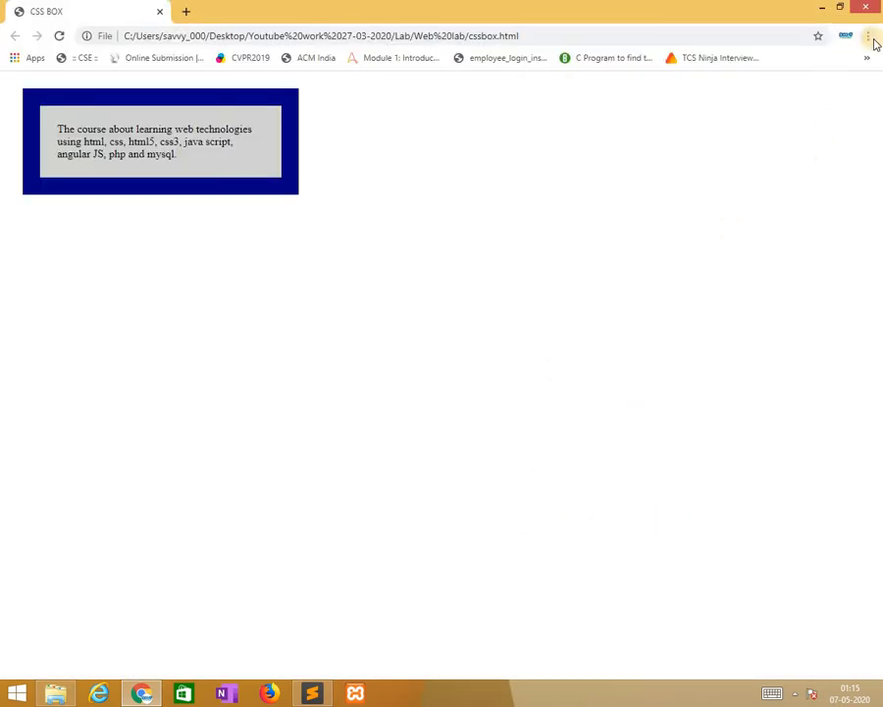
{"action": "left_click", "coordinate": [868, 36]}
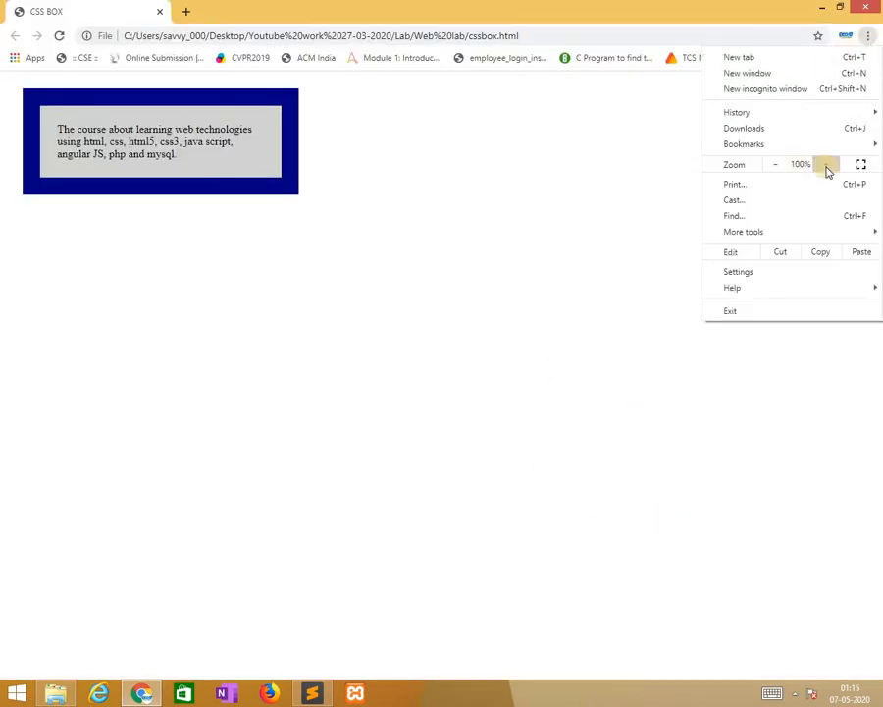
{"action": "left_click", "coordinate": [828, 164]}
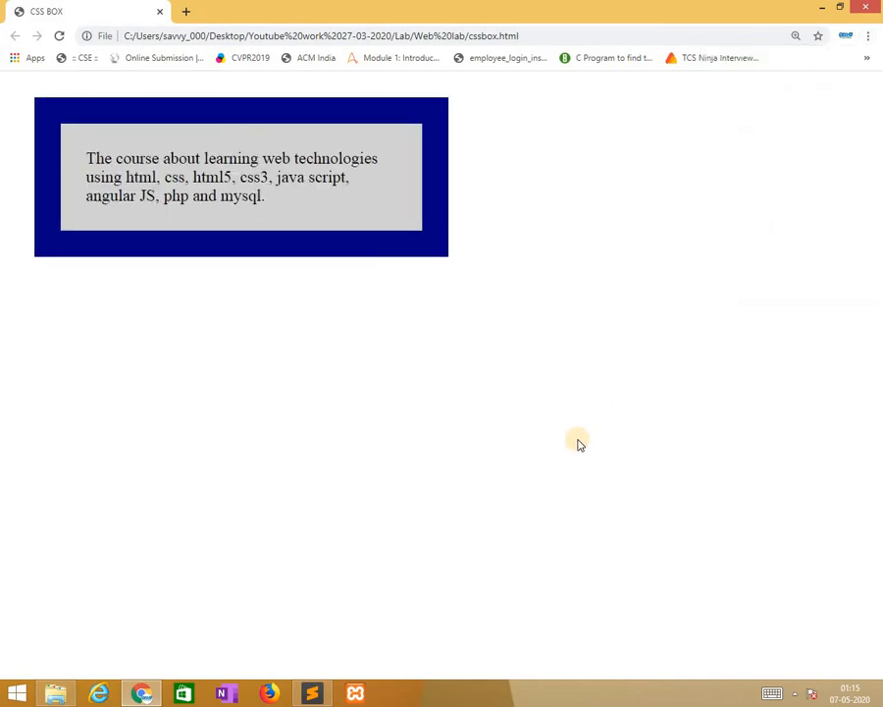
{"action": "mouse_move", "coordinate": [48, 103]}
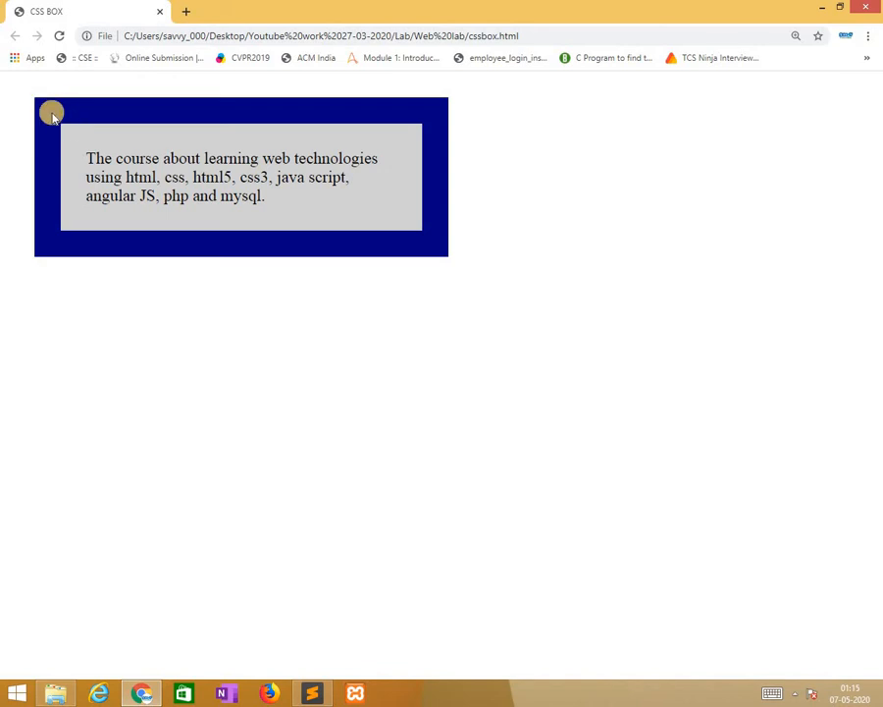
{"action": "mouse_move", "coordinate": [37, 136]}
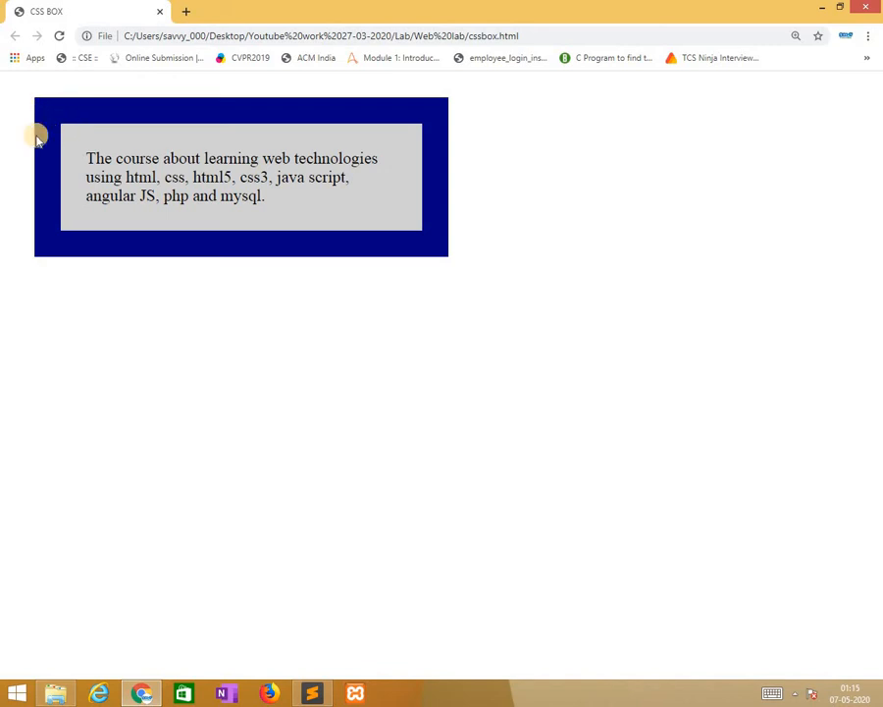
{"action": "mouse_move", "coordinate": [37, 144]}
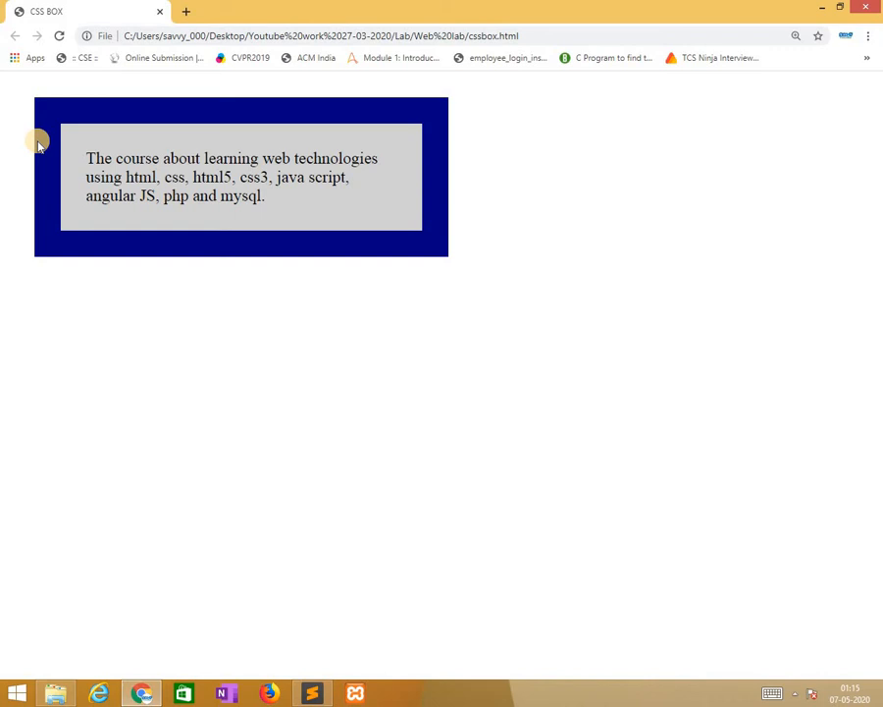
{"action": "mouse_move", "coordinate": [62, 152]}
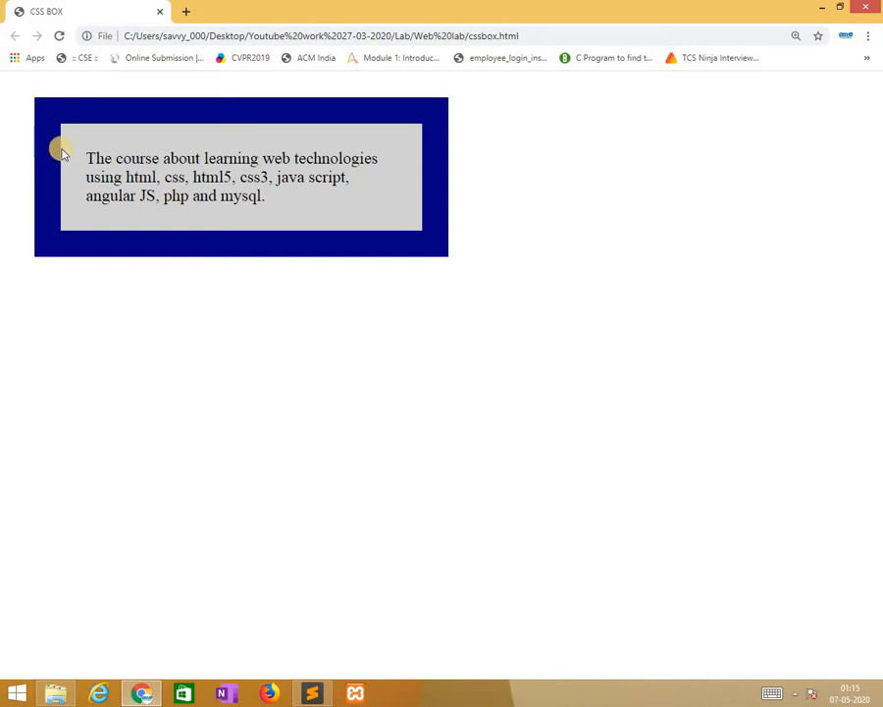
{"action": "mouse_move", "coordinate": [56, 180]}
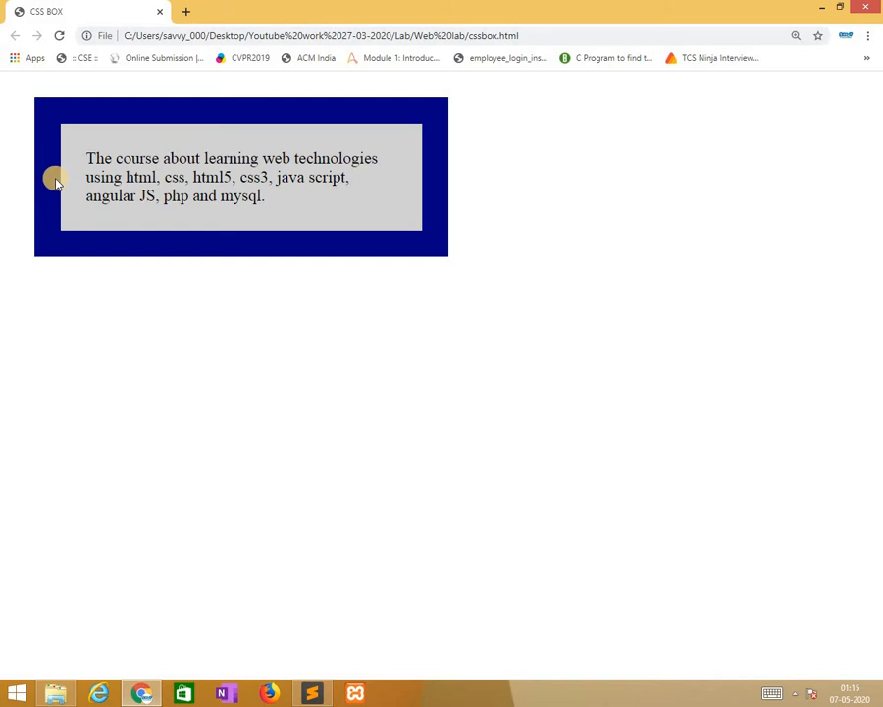
{"action": "mouse_move", "coordinate": [17, 163]}
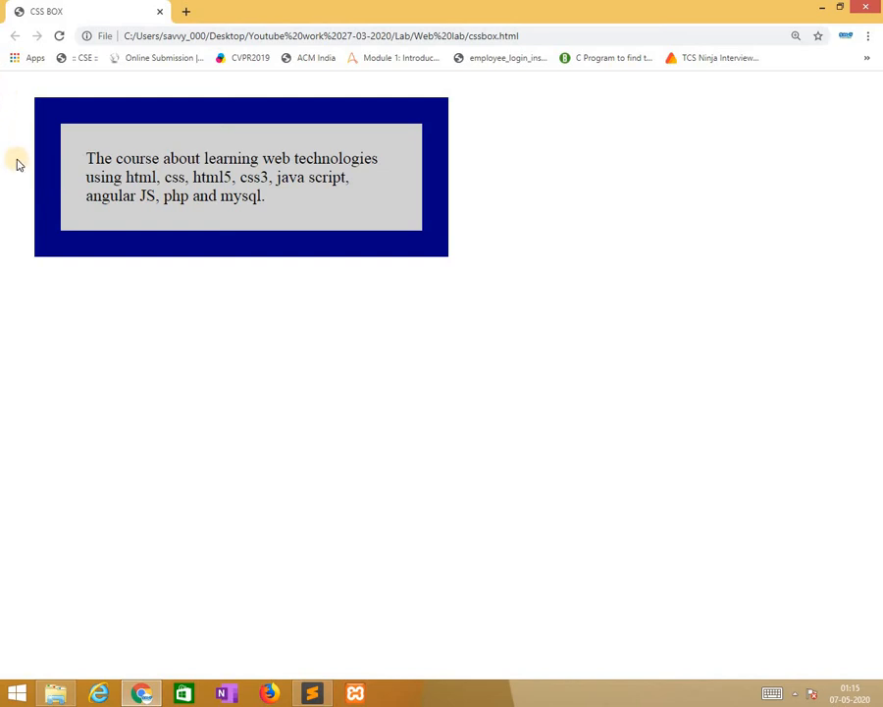
{"action": "mouse_move", "coordinate": [69, 111]}
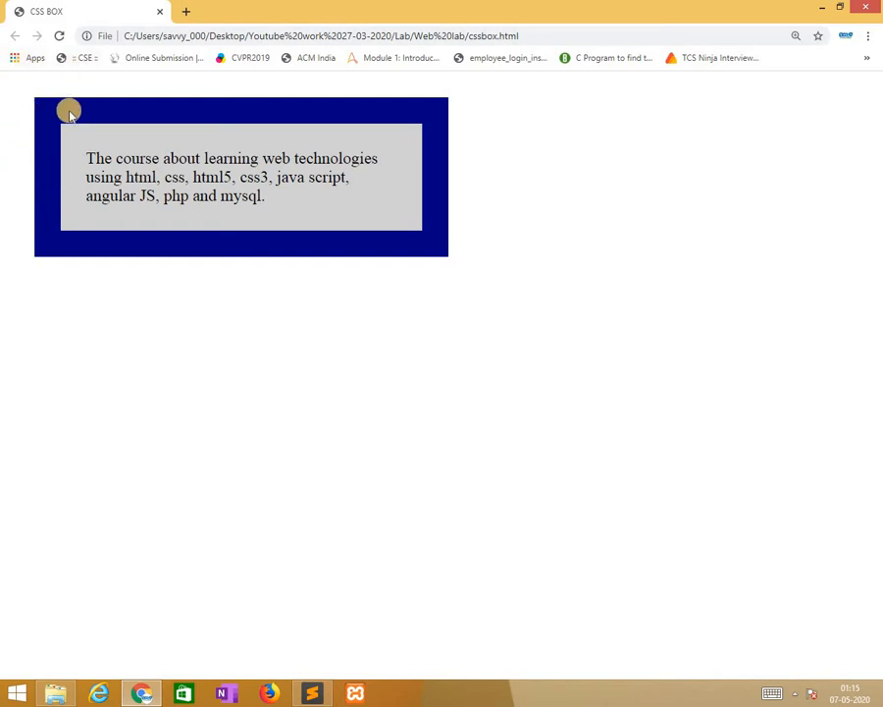
{"action": "mouse_move", "coordinate": [502, 343]}
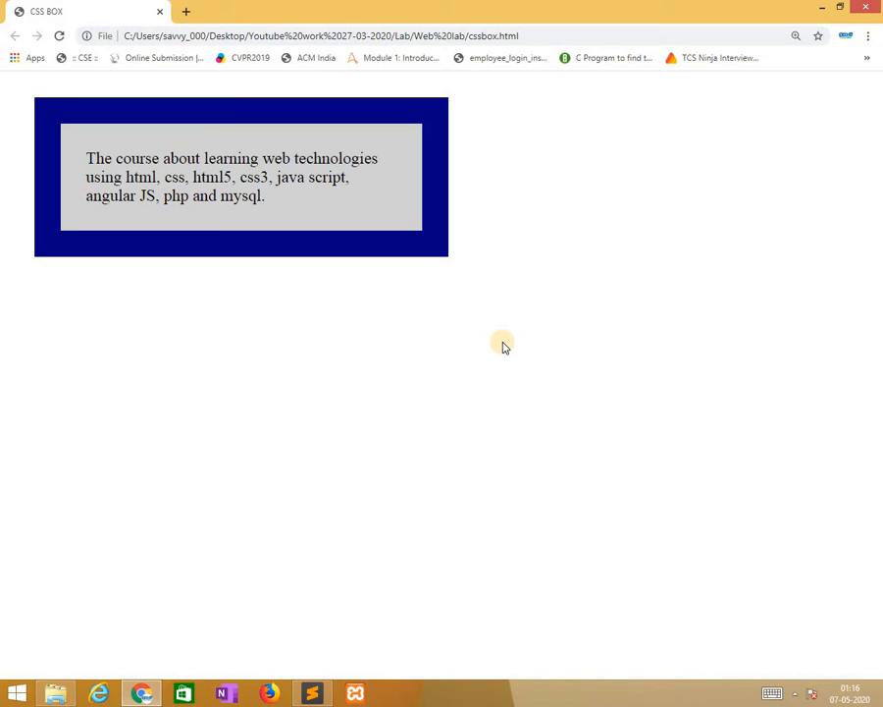
{"action": "mouse_move", "coordinate": [82, 159]}
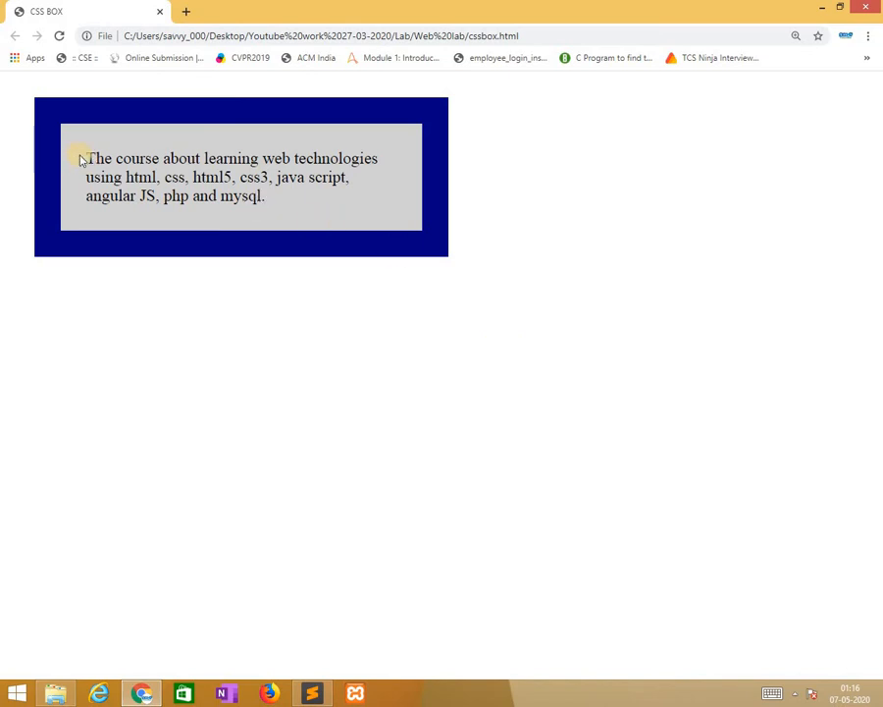
{"action": "mouse_move", "coordinate": [69, 167]}
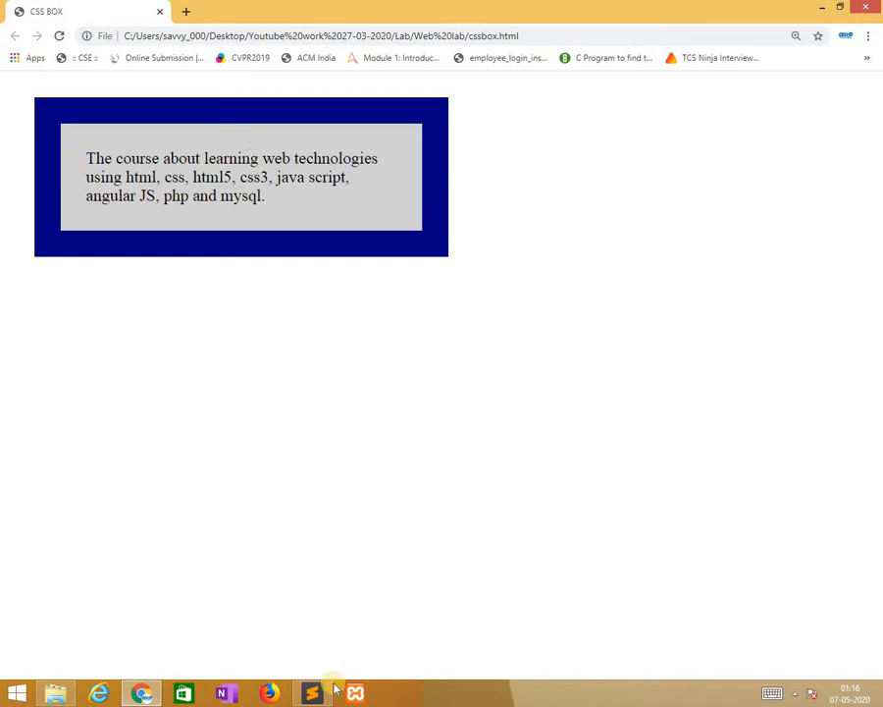
{"action": "mouse_move", "coordinate": [312, 693]}
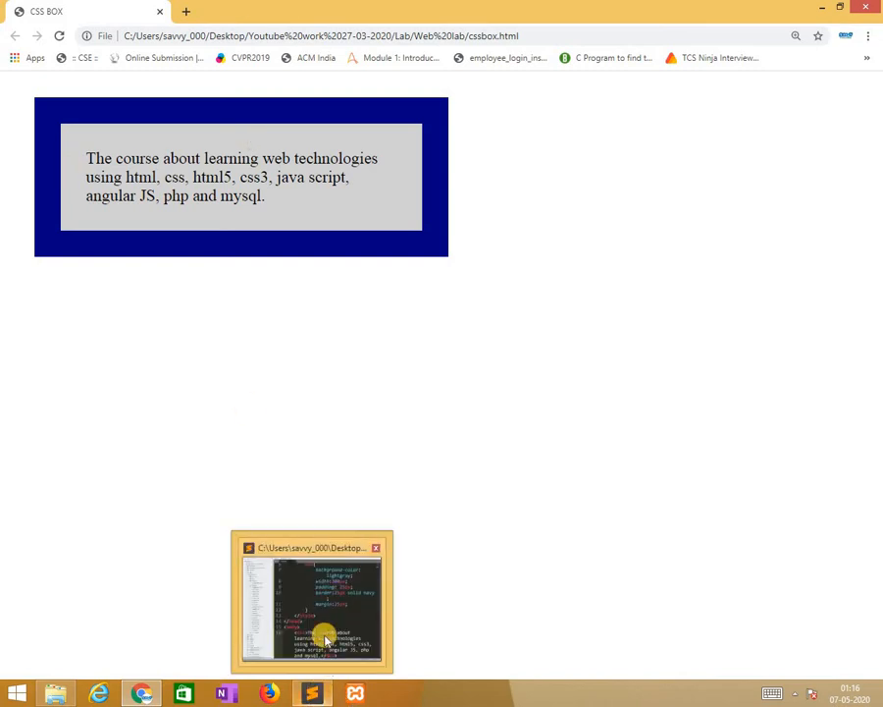
- Maximize Sublime Text, paste the line-16 course div twice, and save
{"action": "left_click", "coordinate": [311, 692]}
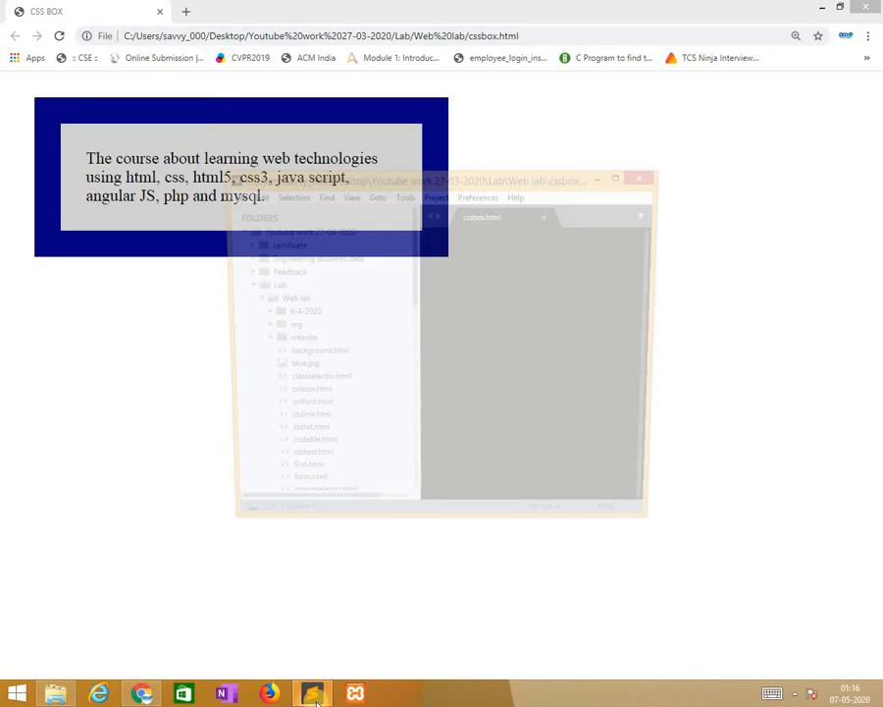
{"action": "left_click", "coordinate": [312, 693]}
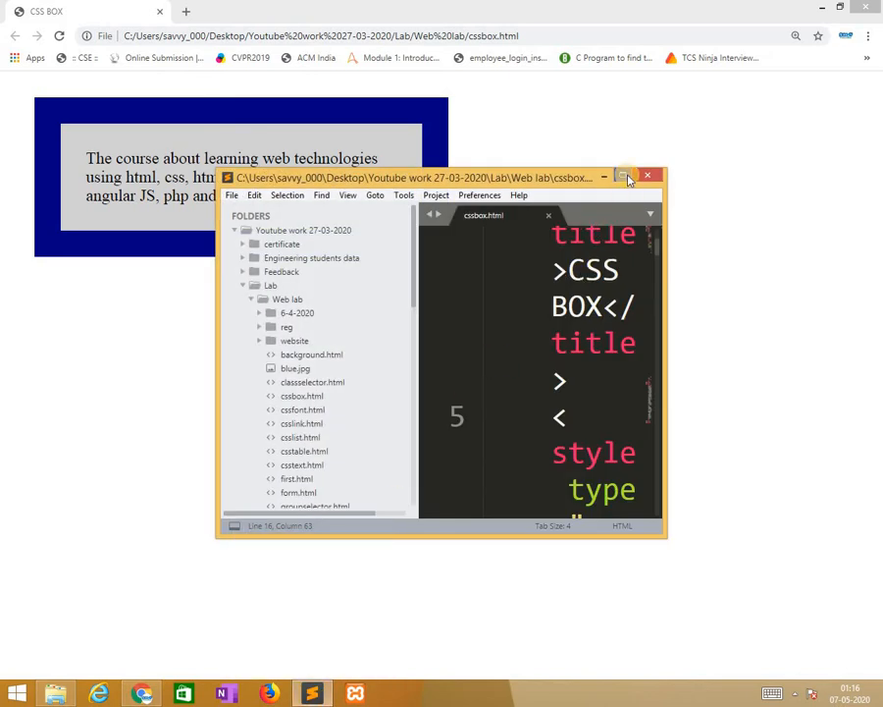
{"action": "left_click", "coordinate": [623, 177]}
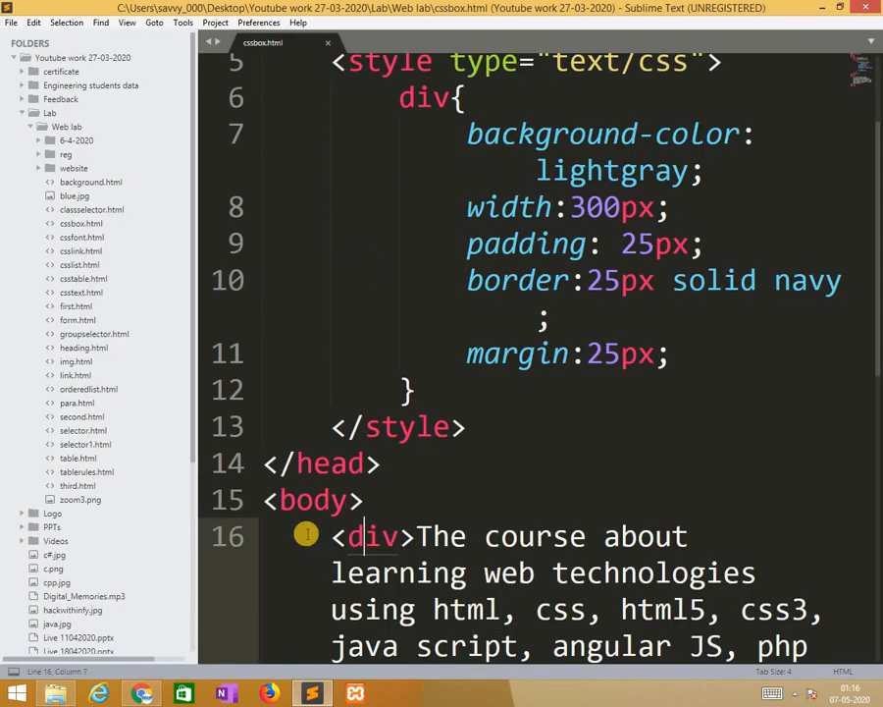
{"action": "left_click", "coordinate": [363, 499]}
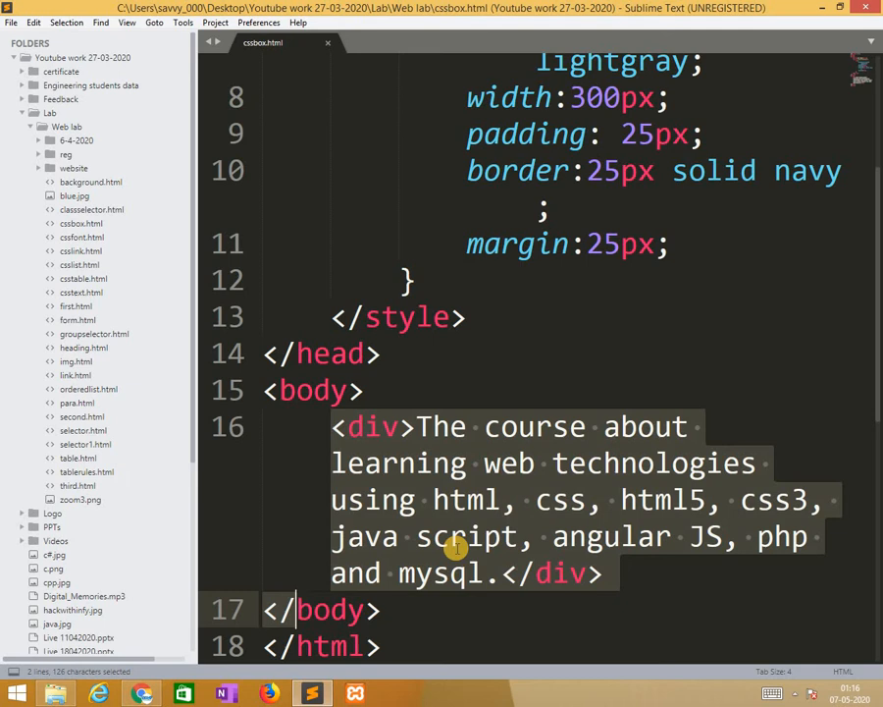
{"action": "key", "text": "ctrl+c"}
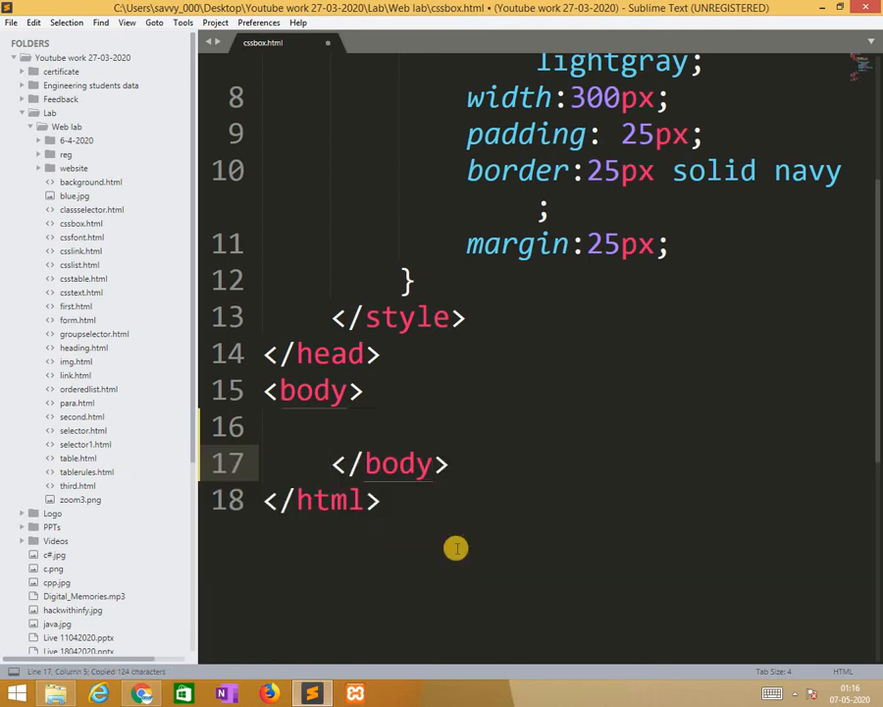
{"action": "key", "text": "ctrl+v"}
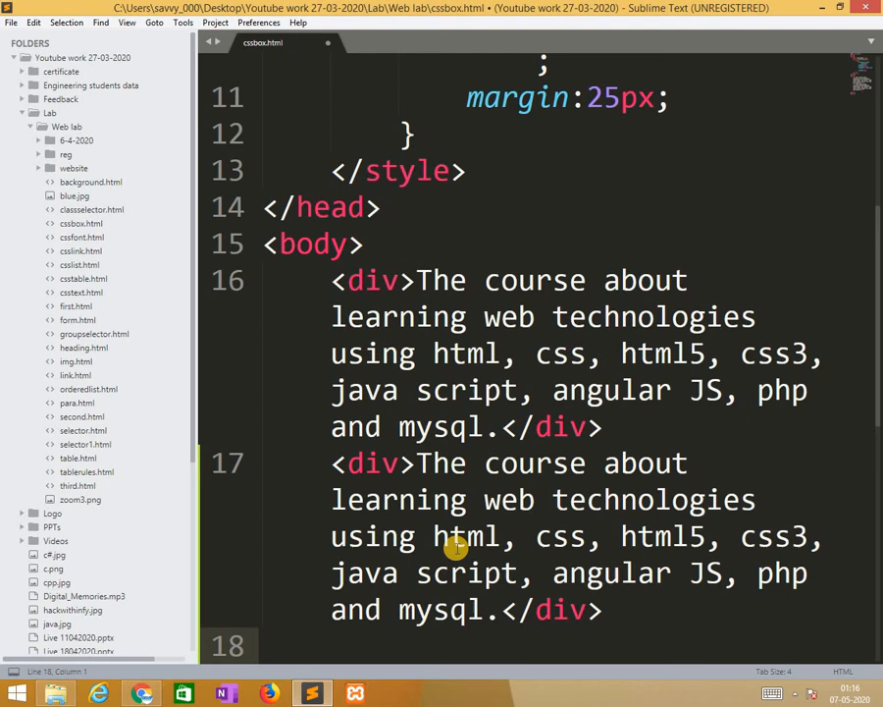
{"action": "key", "text": "ctrl+s"}
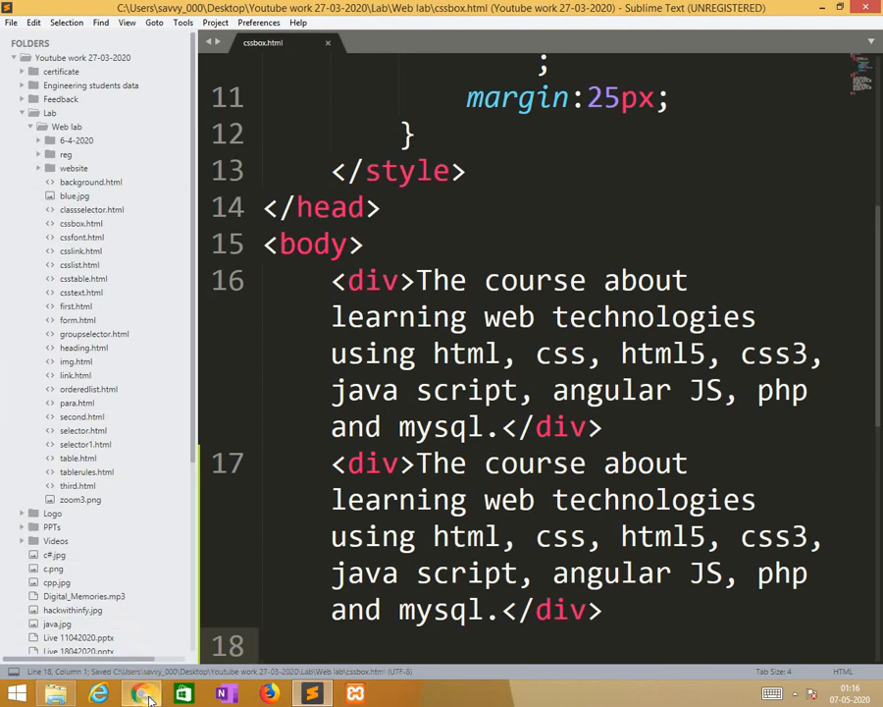
- Reload cssbox.html in Chrome to see the two navy-bordered boxes, then return to Sublime
{"action": "left_click", "coordinate": [141, 694]}
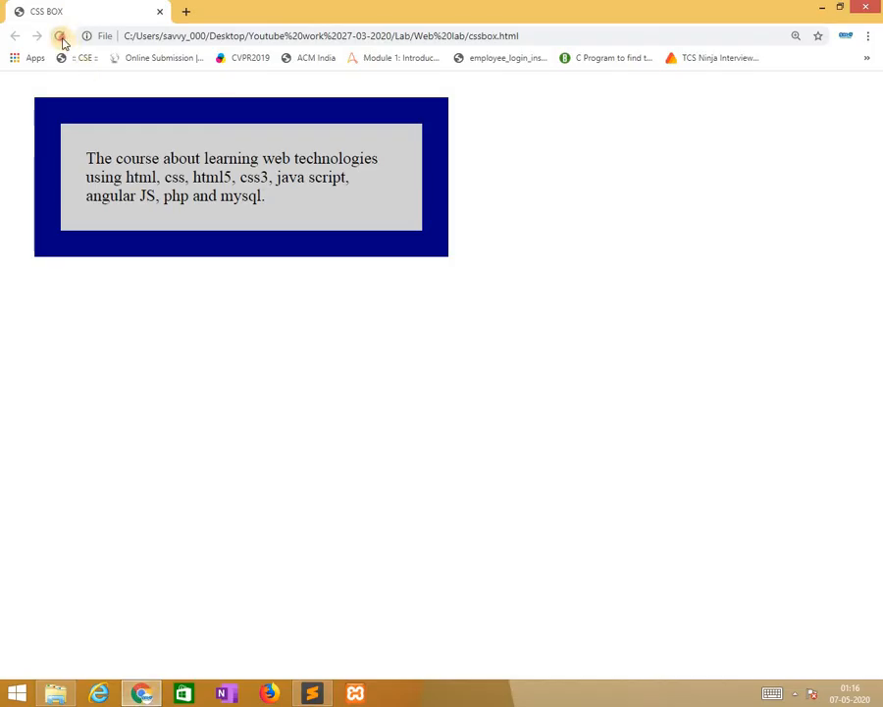
{"action": "left_click", "coordinate": [60, 36]}
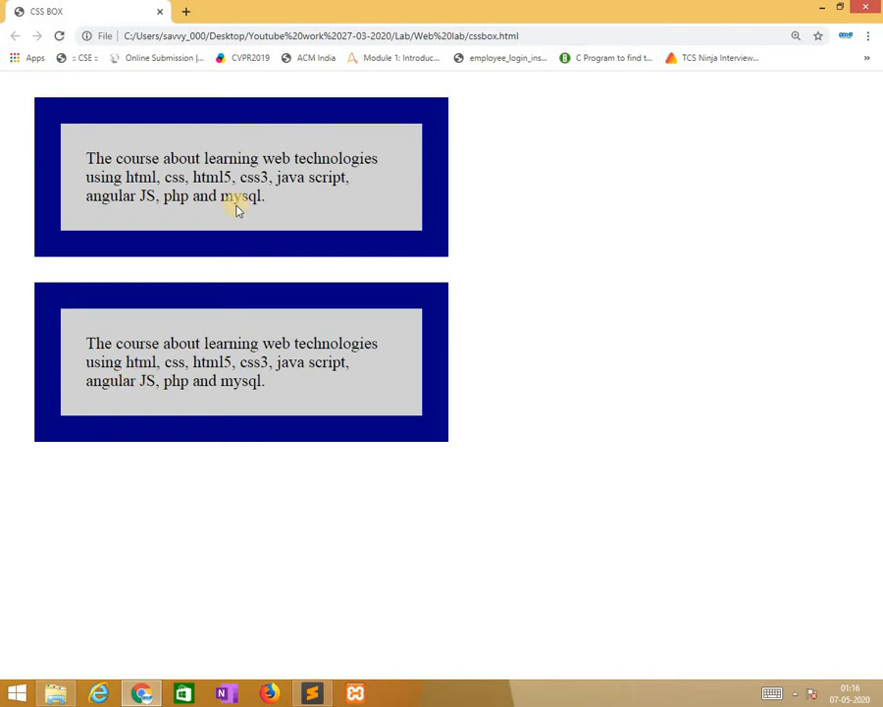
{"action": "mouse_move", "coordinate": [121, 262]}
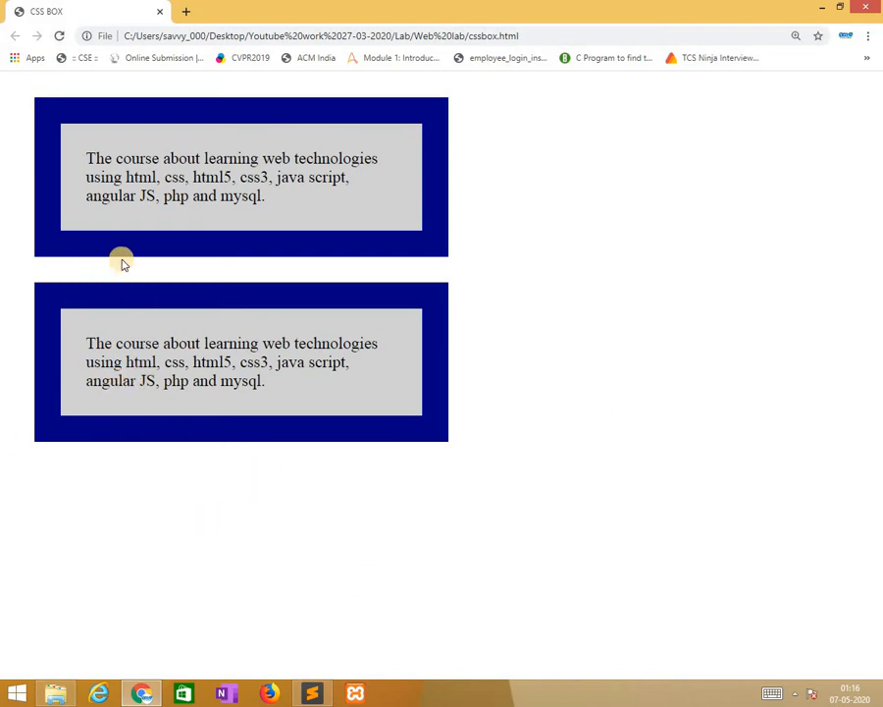
{"action": "mouse_move", "coordinate": [795, 238]}
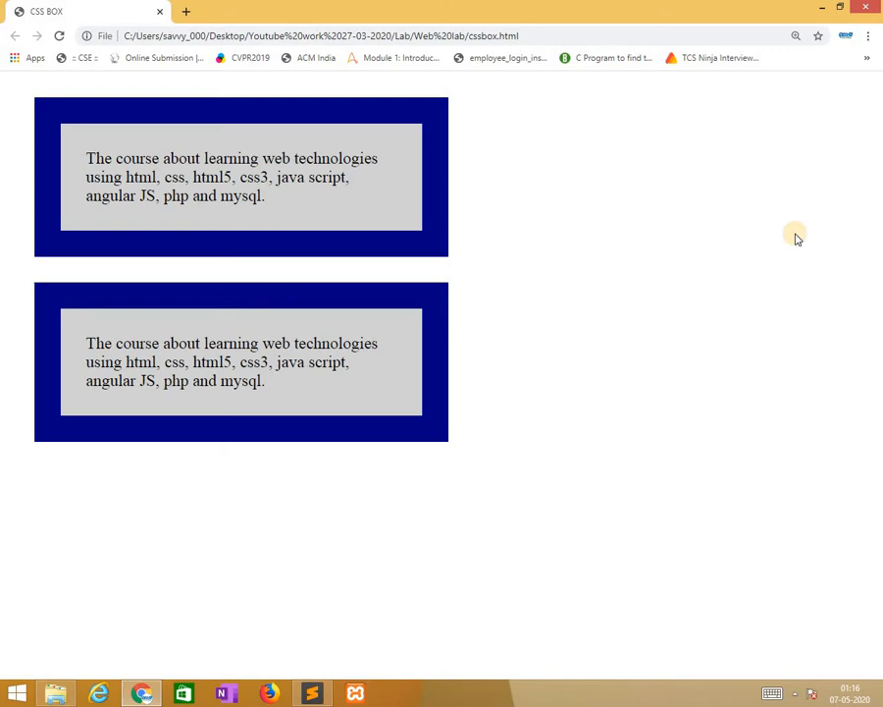
{"action": "mouse_move", "coordinate": [582, 461]}
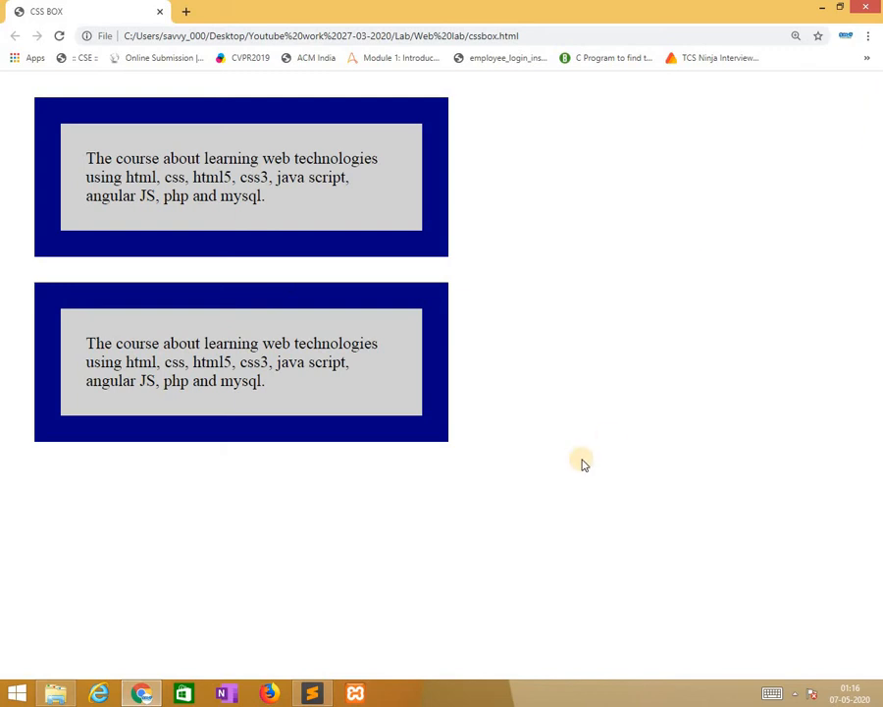
{"action": "left_click", "coordinate": [312, 693]}
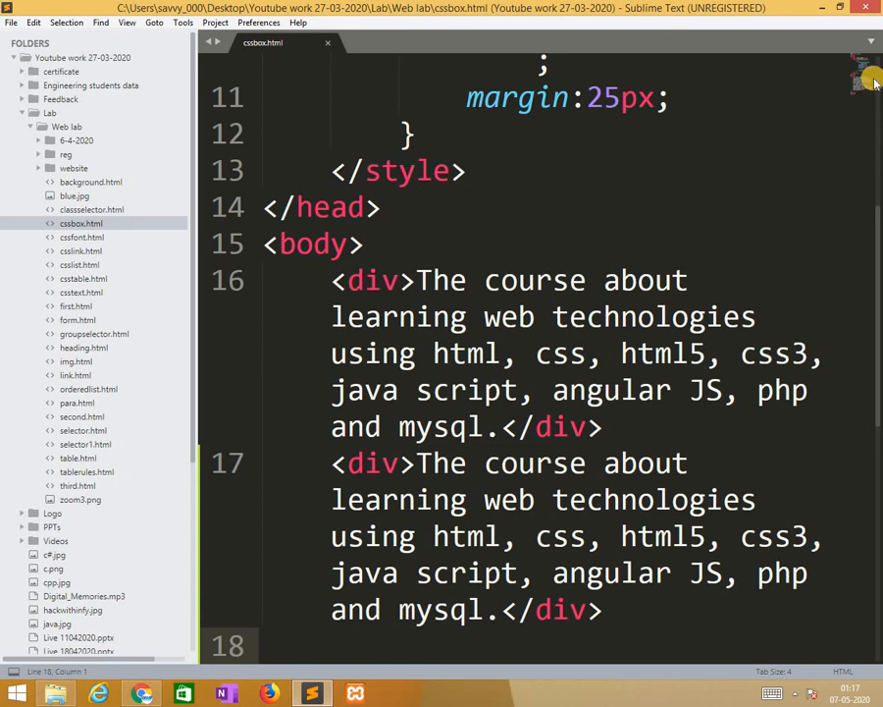
- Replace the div rule's padding value with 10px
{"action": "scroll", "scroll_direction": "up", "scroll_amount": 3}
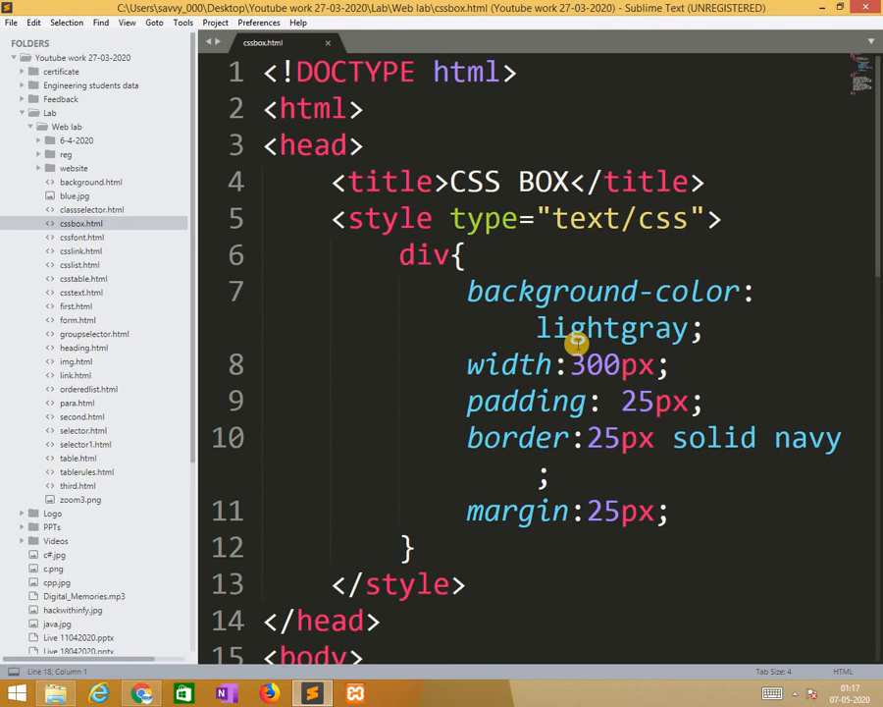
{"action": "mouse_move", "coordinate": [594, 364]}
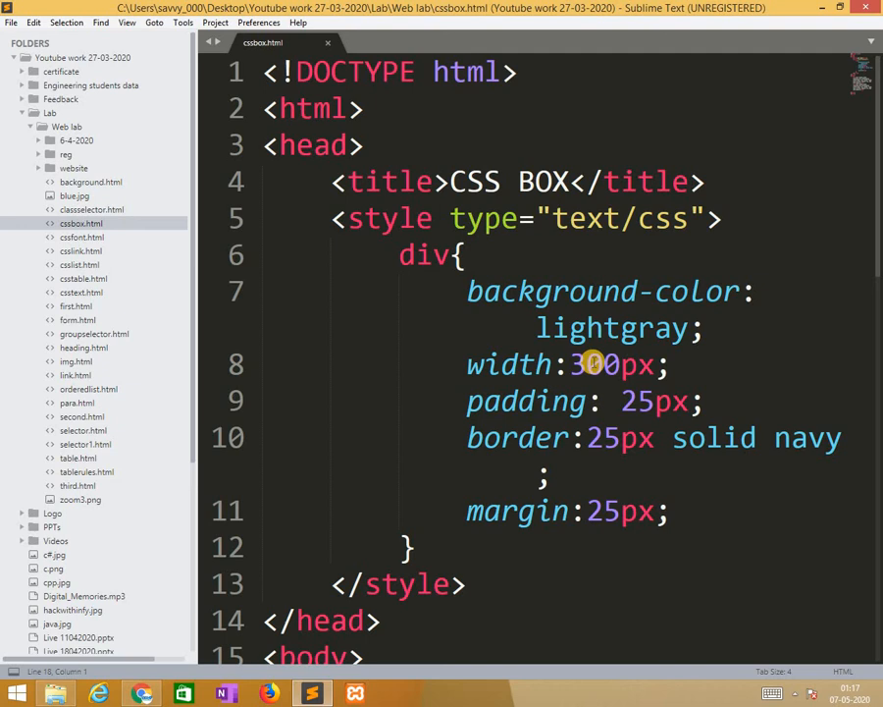
{"action": "mouse_move", "coordinate": [623, 401]}
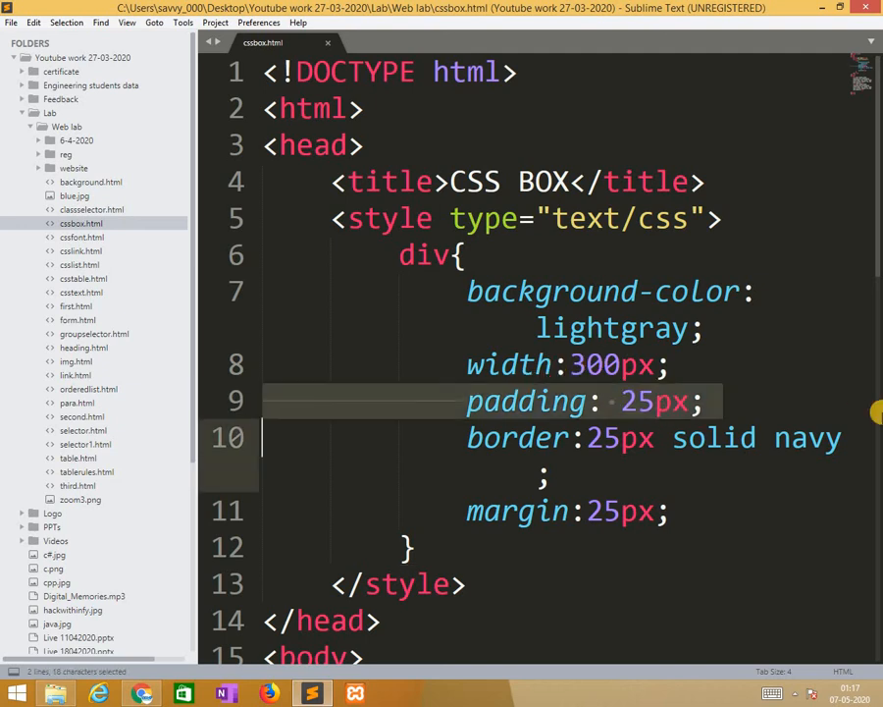
{"action": "left_click", "coordinate": [687, 400]}
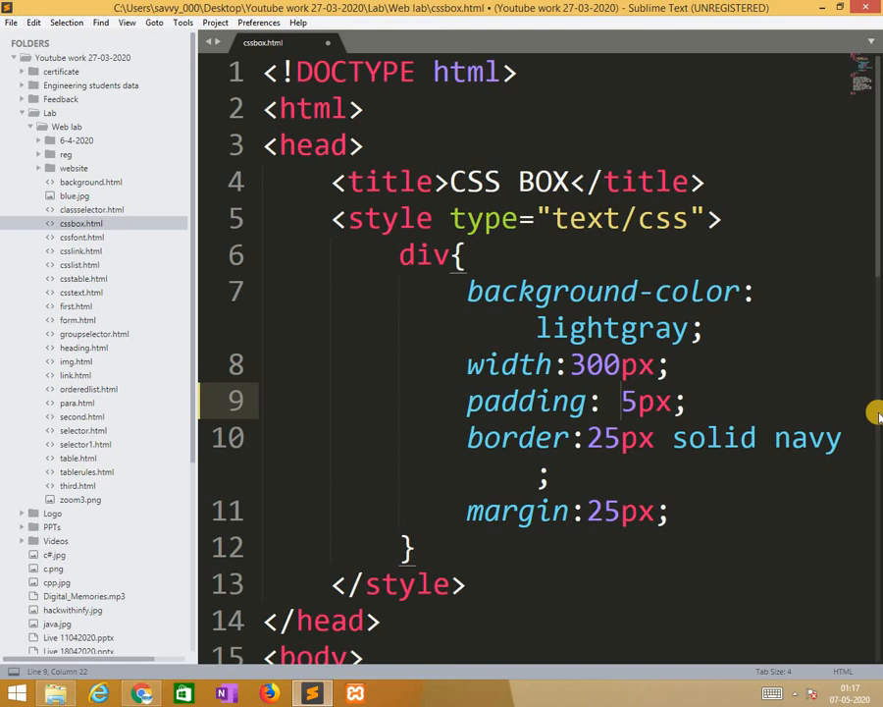
{"action": "type", "text": "10px"}
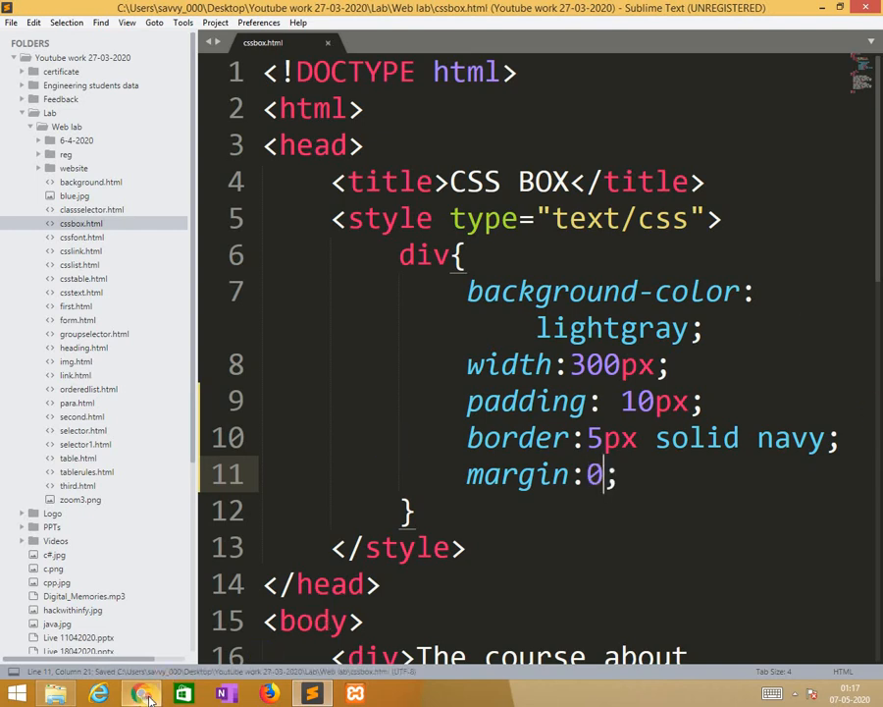
- Check the tightly stacked boxes with thin navy borders in Chrome, then return to Sublime Text
{"action": "left_click", "coordinate": [141, 694]}
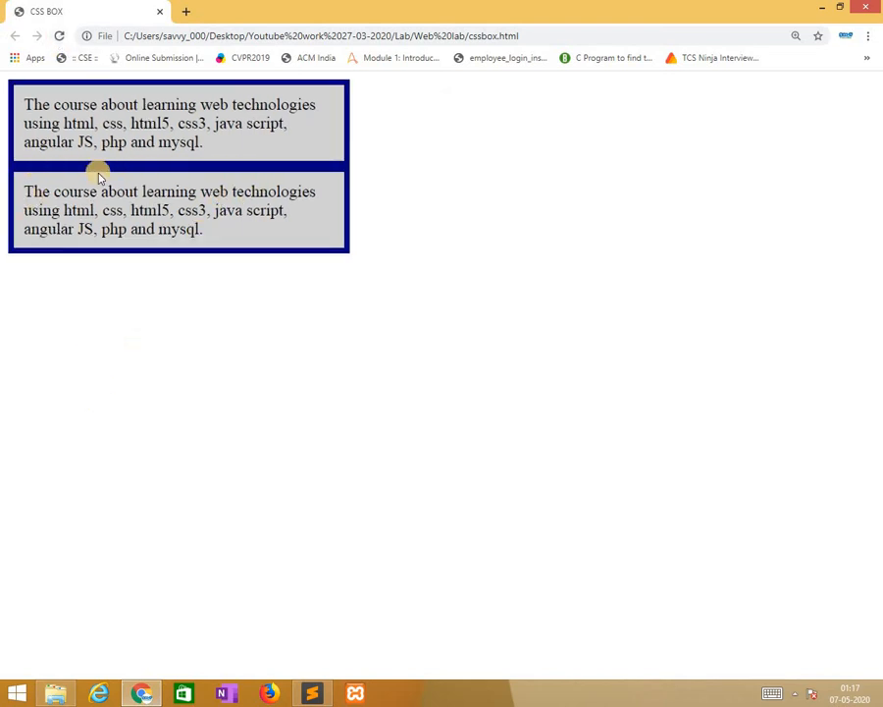
{"action": "mouse_move", "coordinate": [349, 88]}
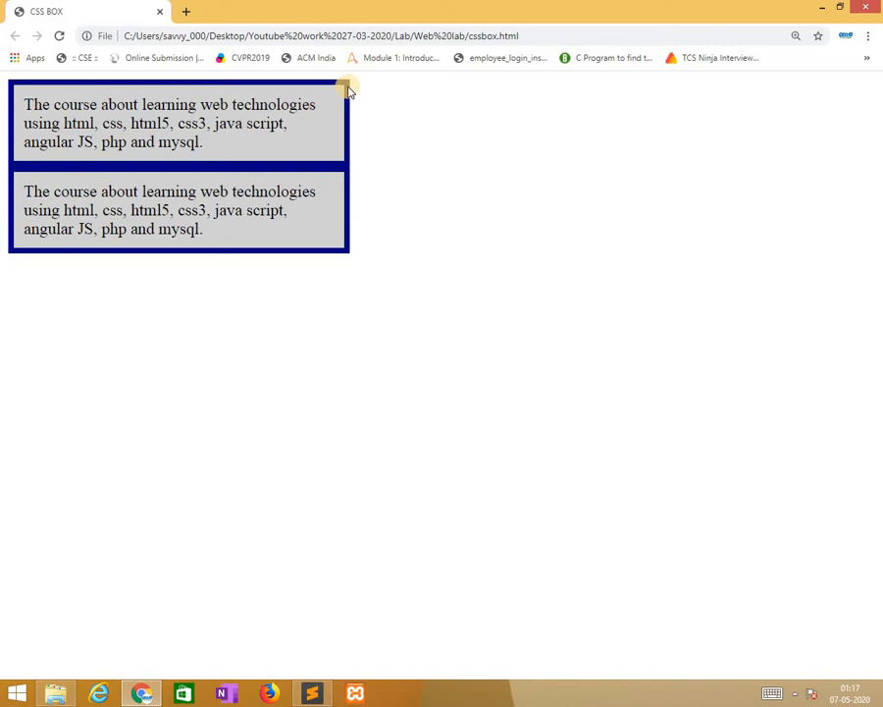
{"action": "mouse_move", "coordinate": [312, 226]}
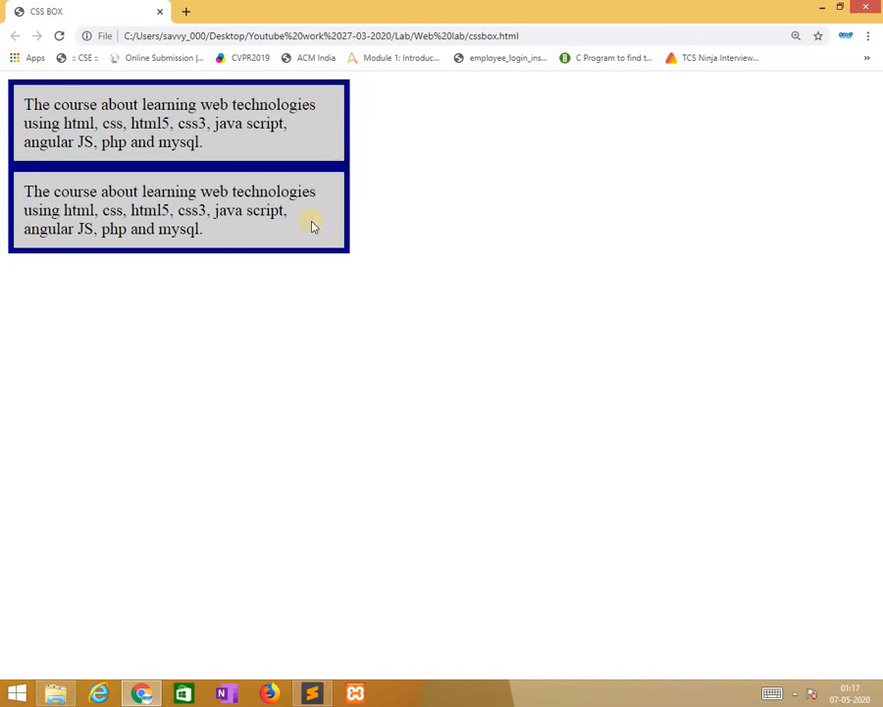
{"action": "mouse_move", "coordinate": [280, 357]}
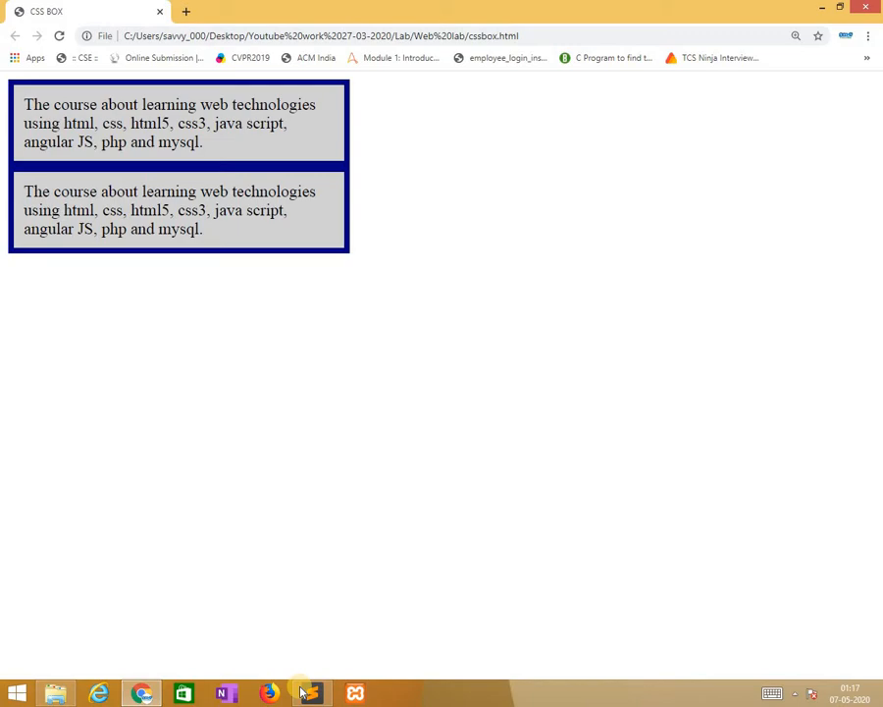
{"action": "left_click", "coordinate": [311, 692]}
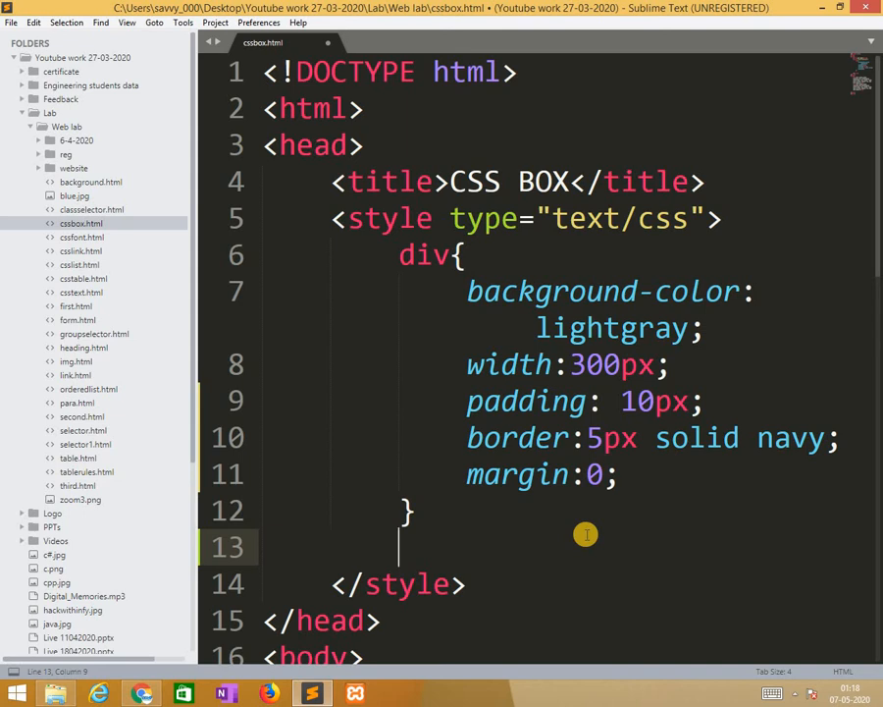
- Start a #div1 rule with width 100px and height 100px
{"action": "type", "text": "#"}
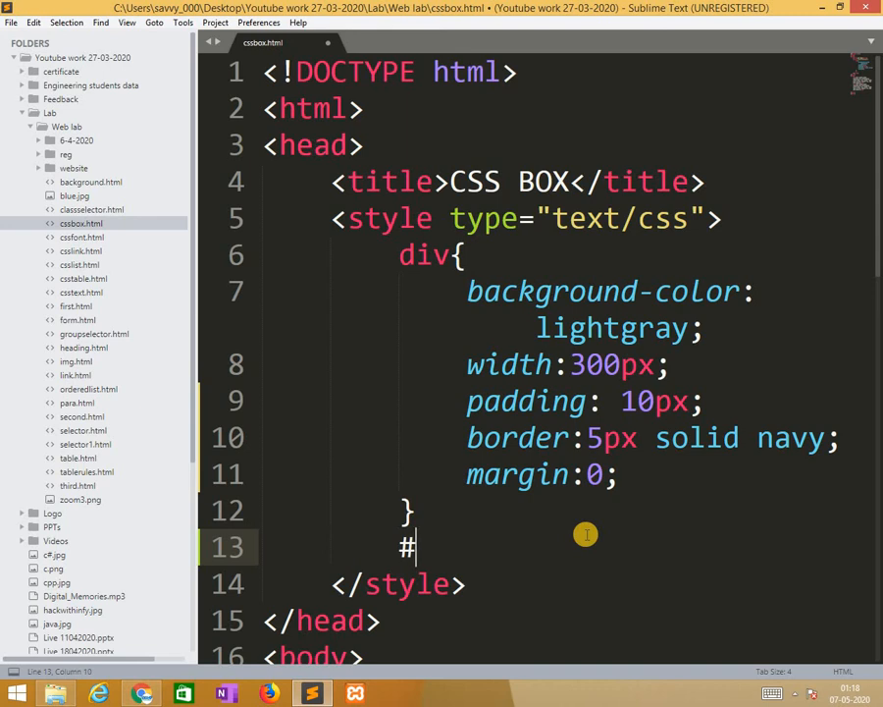
{"action": "type", "text": "div1"}
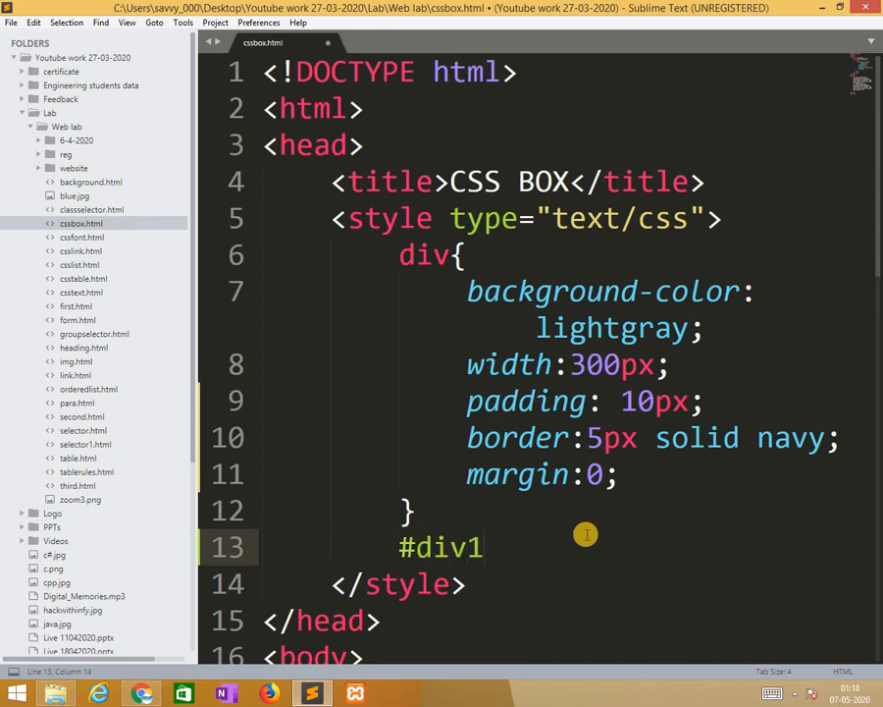
{"action": "type", "text": "{}"}
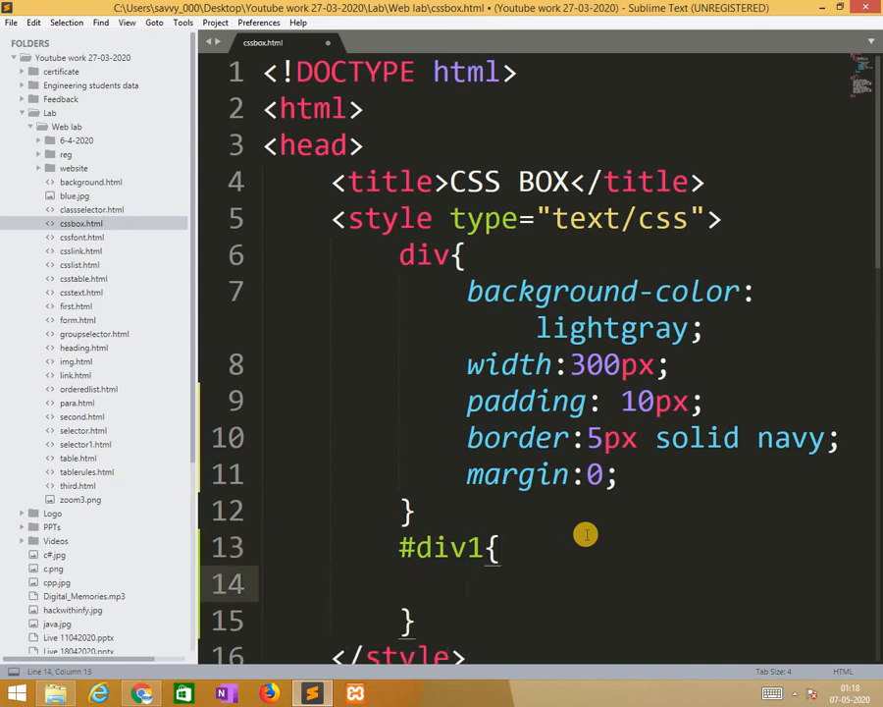
{"action": "type", "text": "width"}
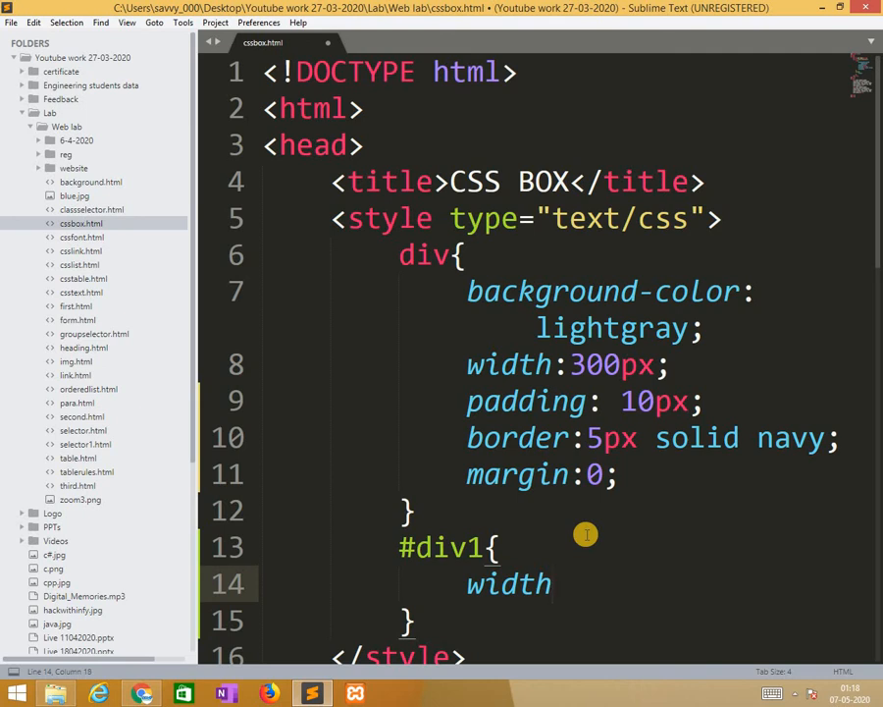
{"action": "type", "text": ":100px;"}
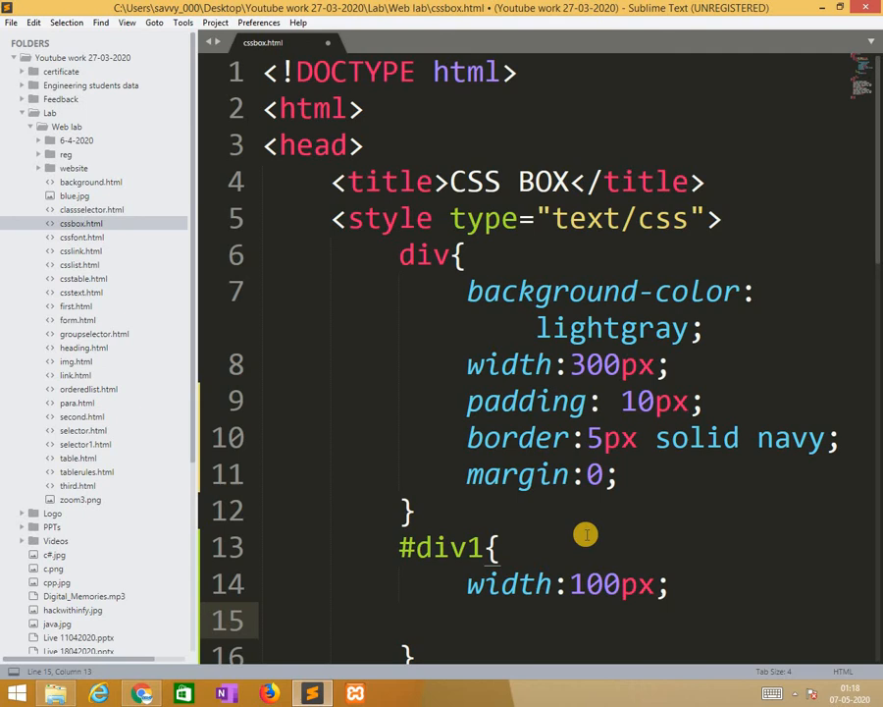
{"action": "type", "text": "height:"}
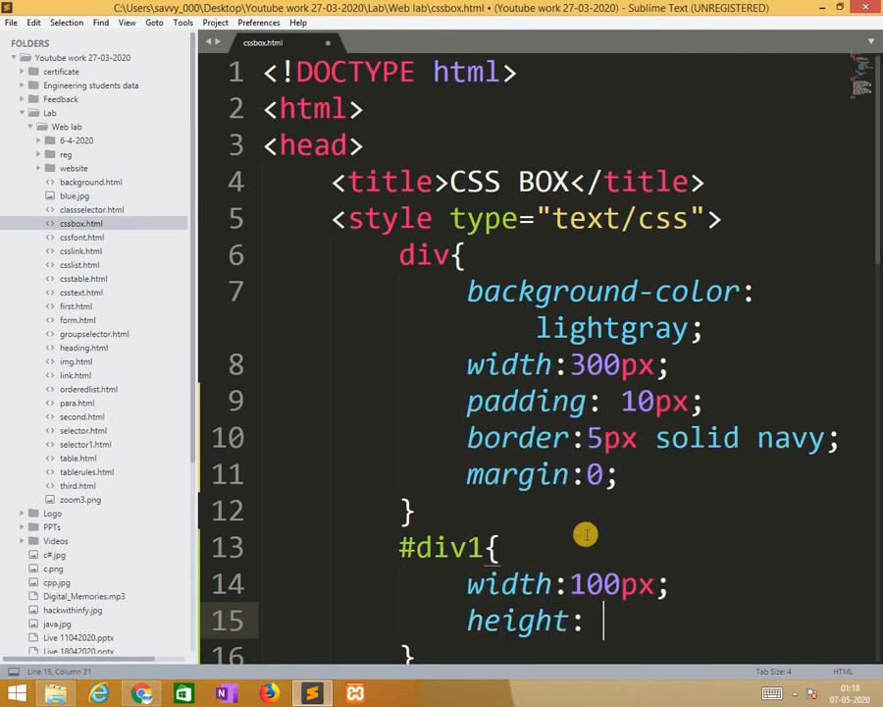
{"action": "type", "text": "100px;"}
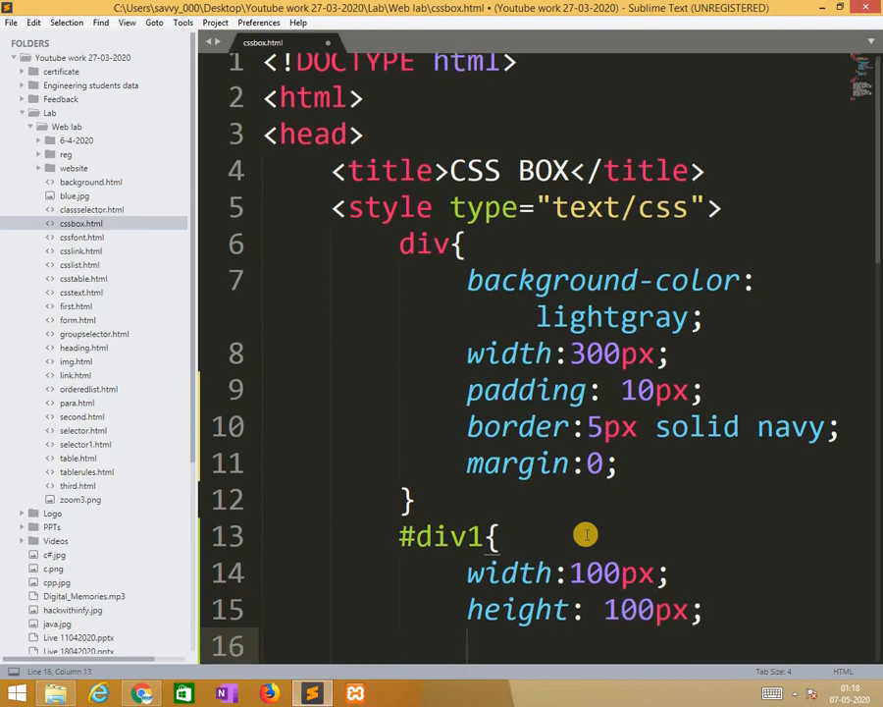
- Give the #div1 rule a 2px solid blue border
{"action": "type", "text": "border:;"}
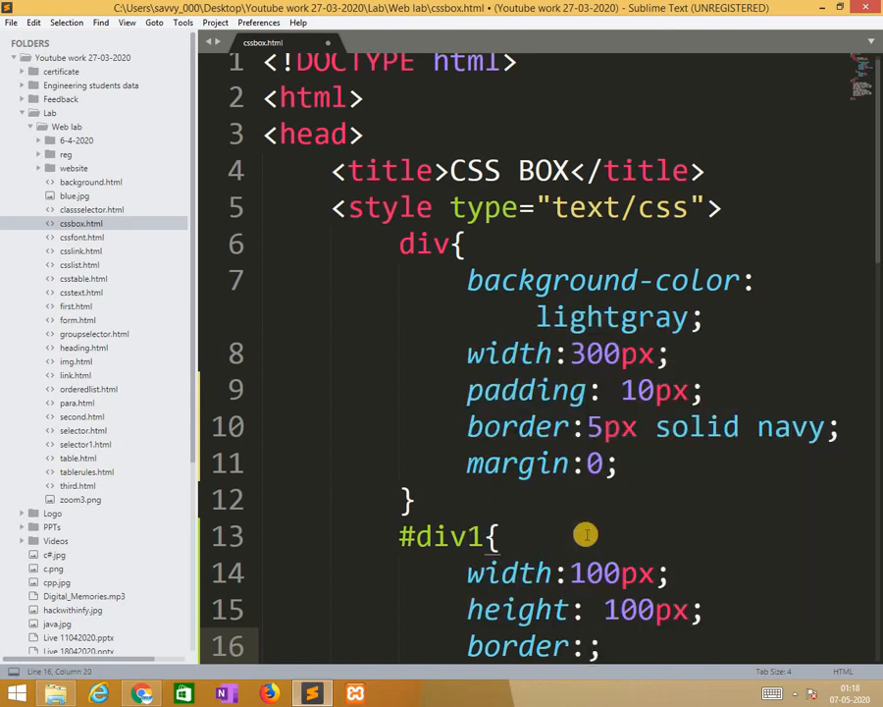
{"action": "type", "text": "1"}
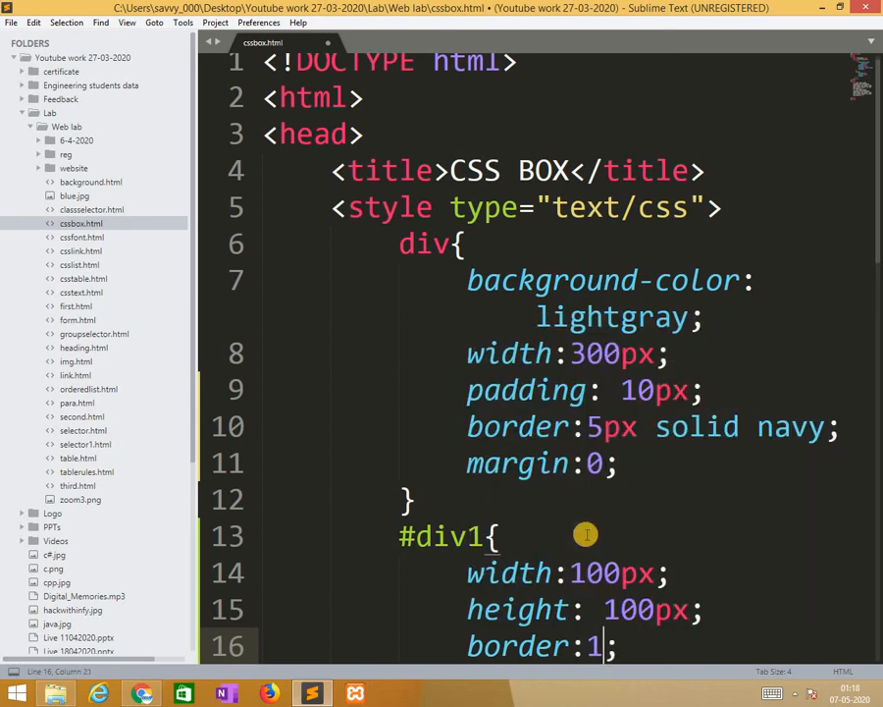
{"action": "type", "text": "2"}
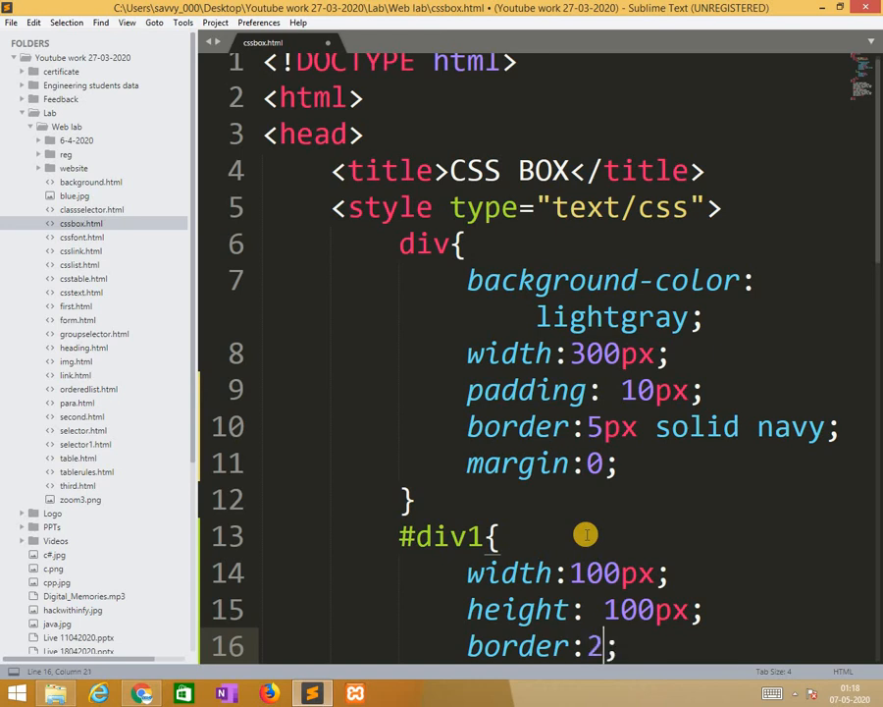
{"action": "type", "text": "px s"}
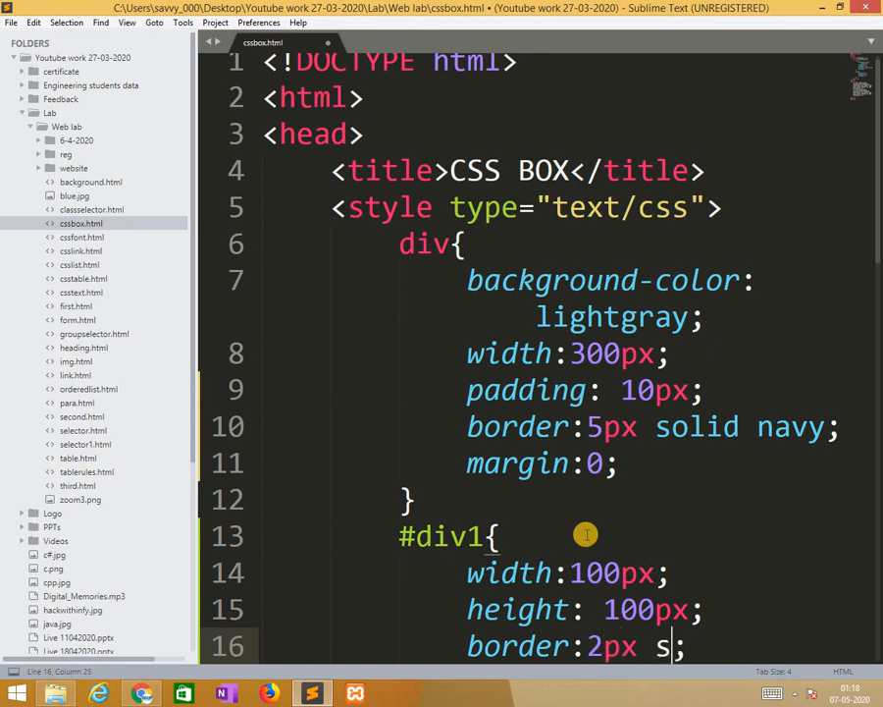
{"action": "type", "text": "olid"}
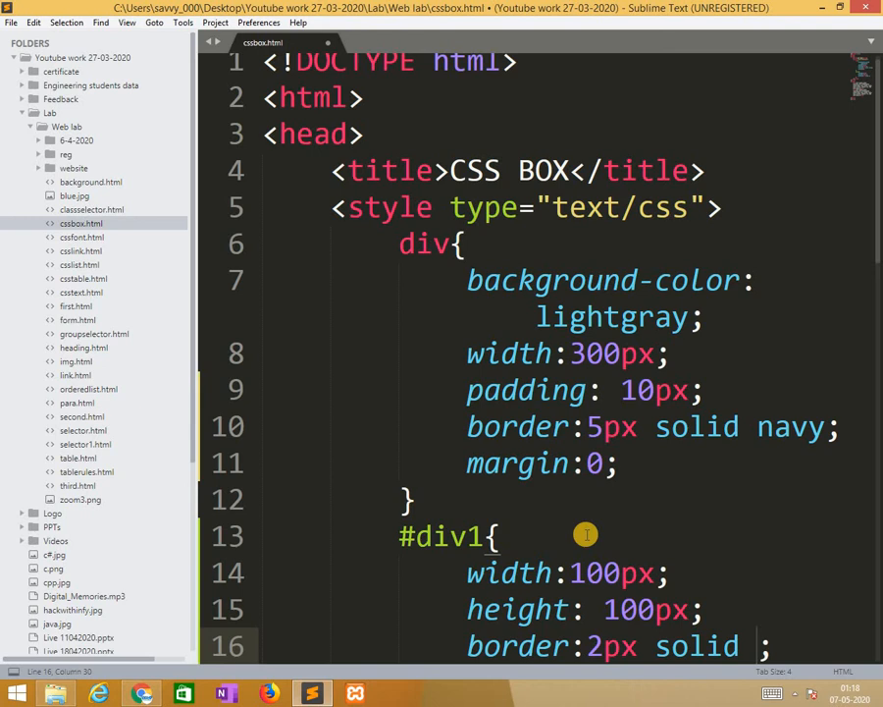
{"action": "type", "text": "blue"}
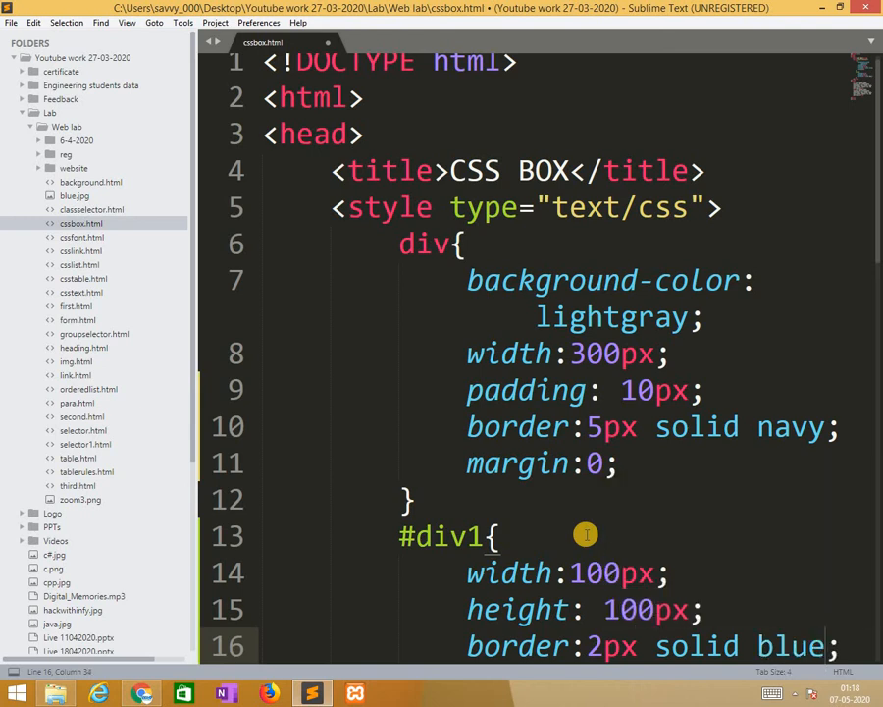
{"action": "scroll", "scroll_direction": "down", "scroll_amount": 3}
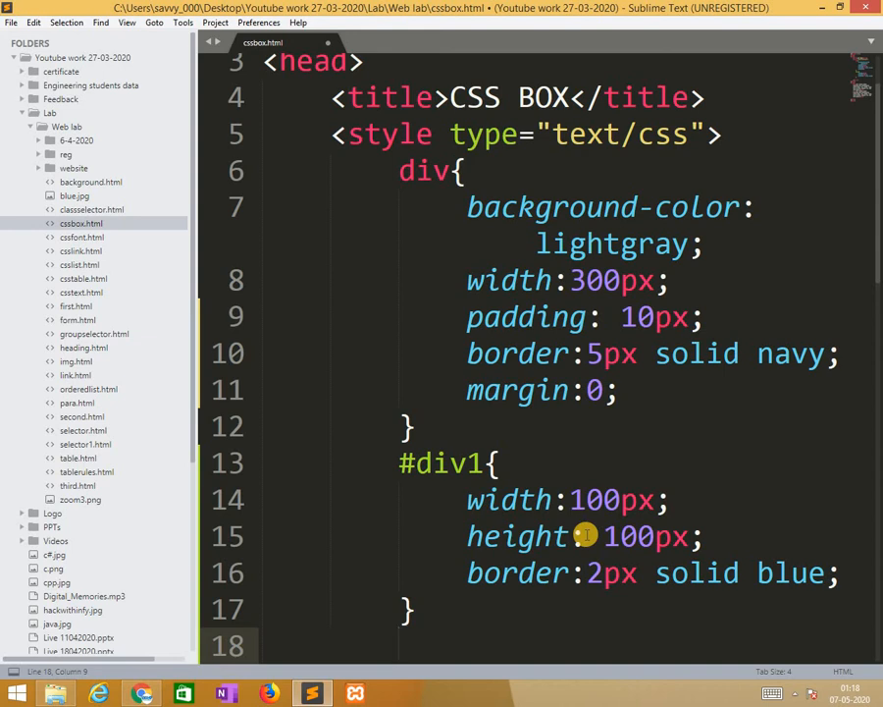
- Write a .div2 rule: width 100px, height 50px, border 2px sold green
{"action": "type", "text": ".d"}
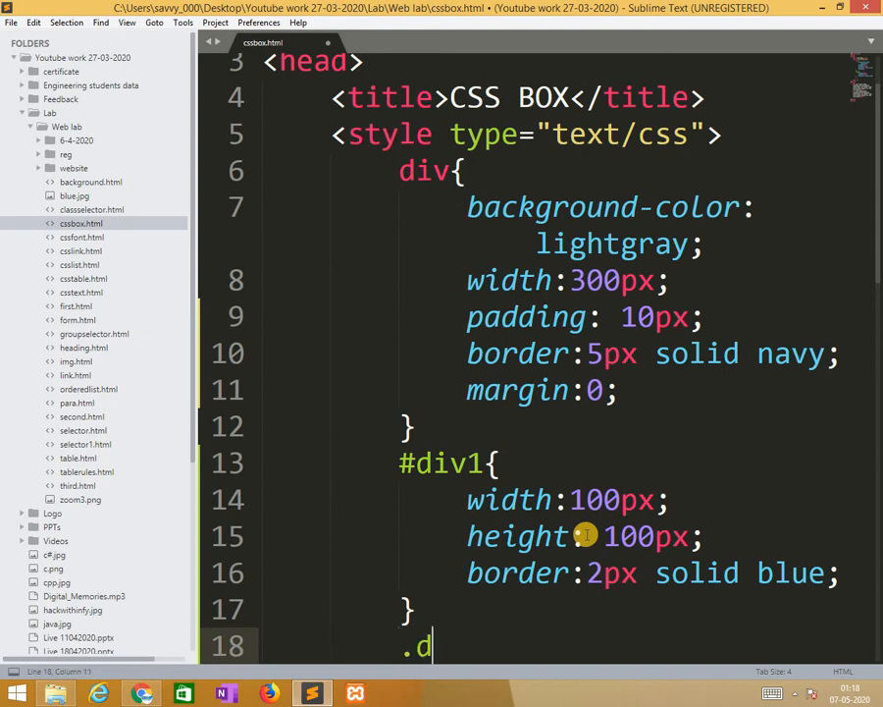
{"action": "type", "text": "iv2{}"}
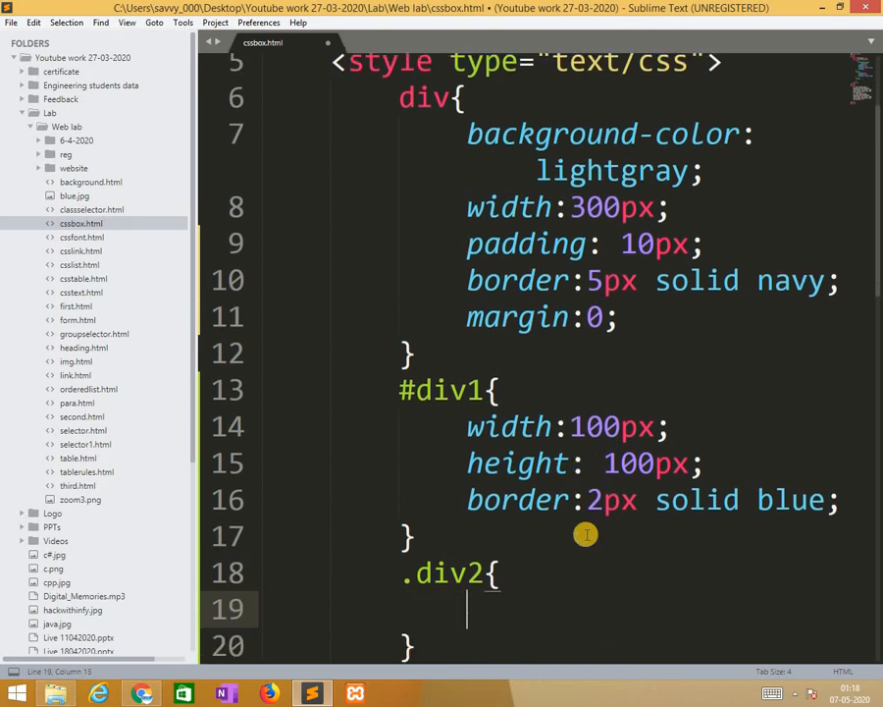
{"action": "type", "text": "width"}
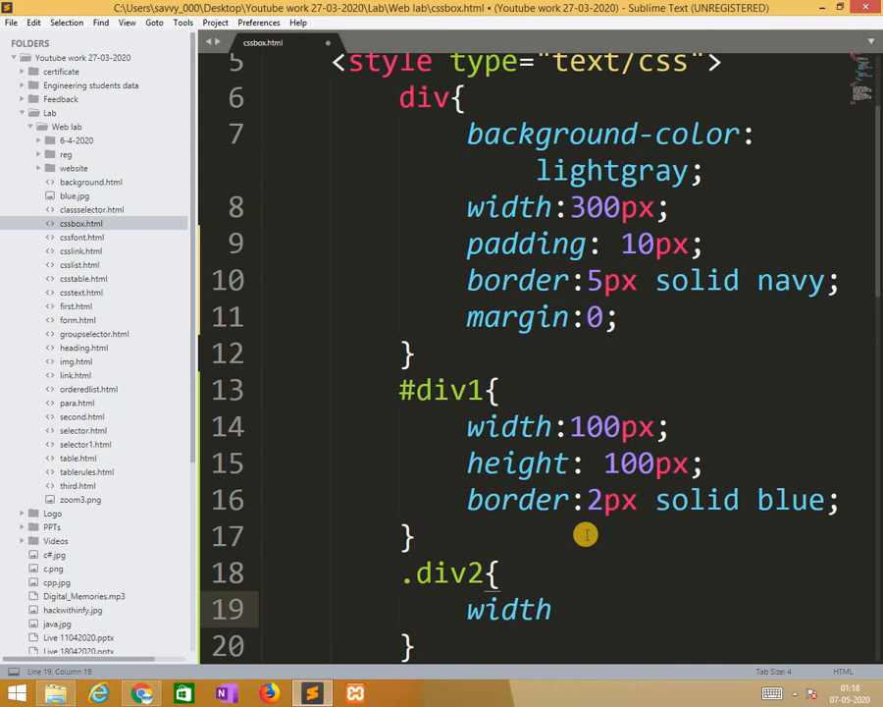
{"action": "type", "text": ":;"}
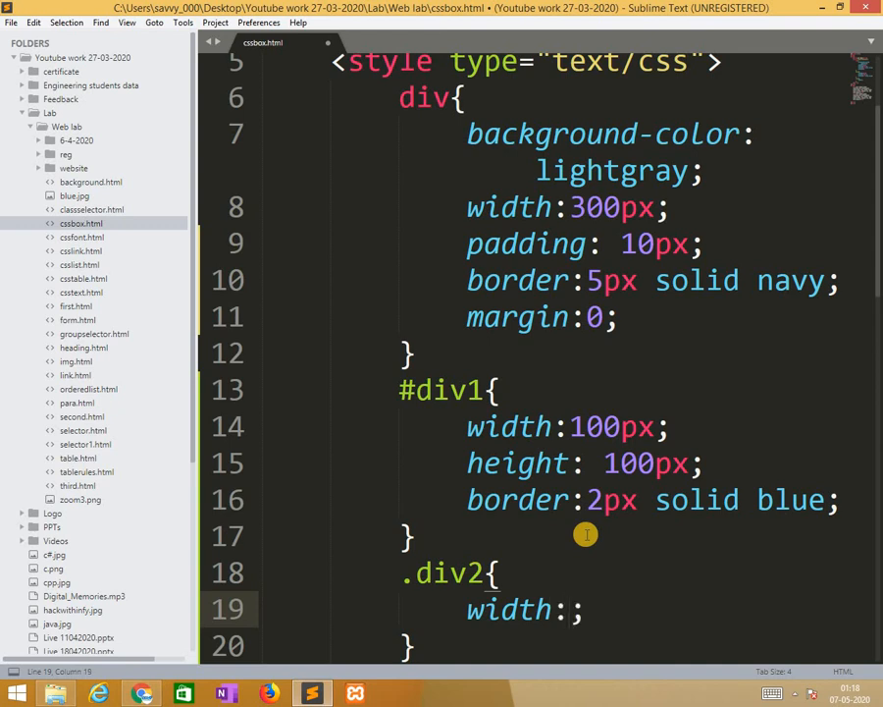
{"action": "type", "text": "100px"}
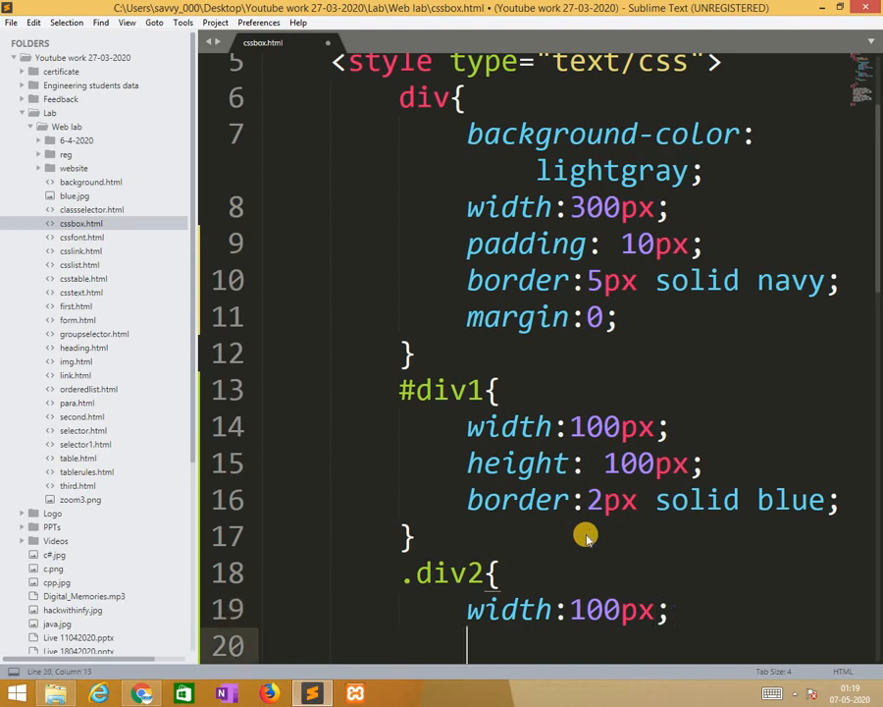
{"action": "type", "text": "height:"}
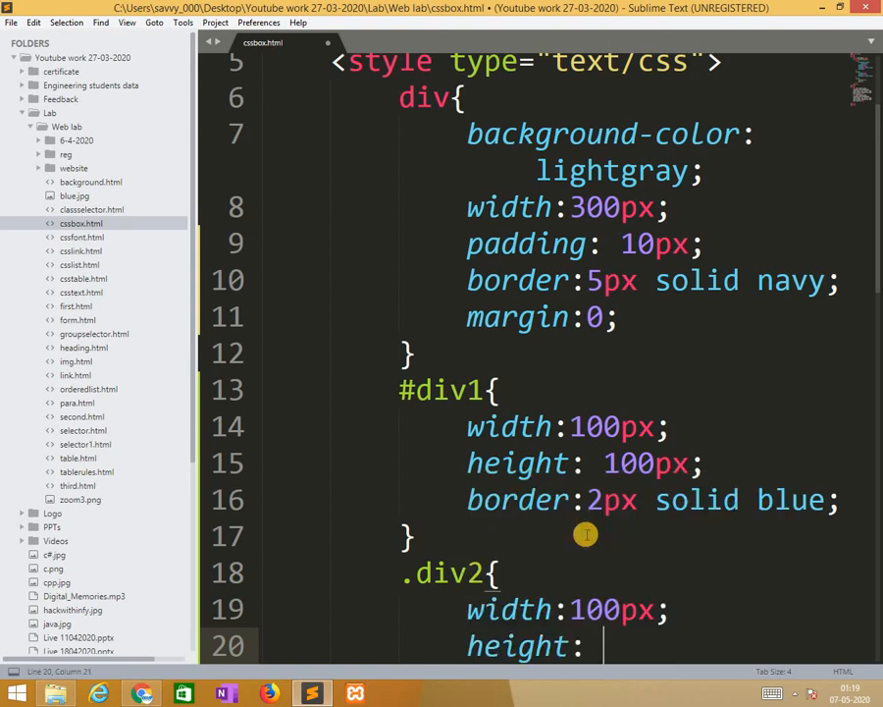
{"action": "type", "text": "50px"}
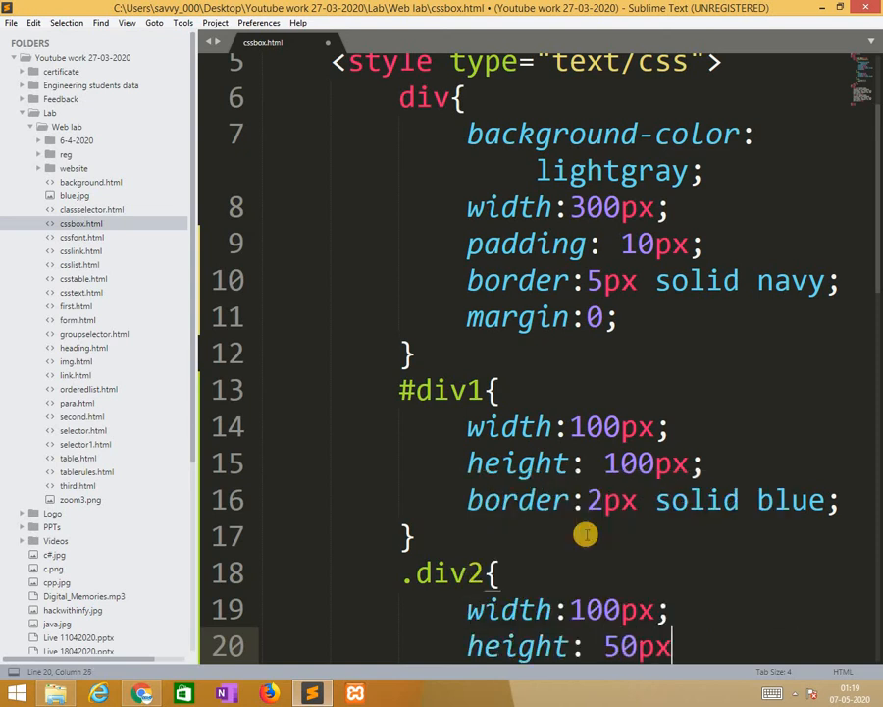
{"action": "type", "text": "bor"}
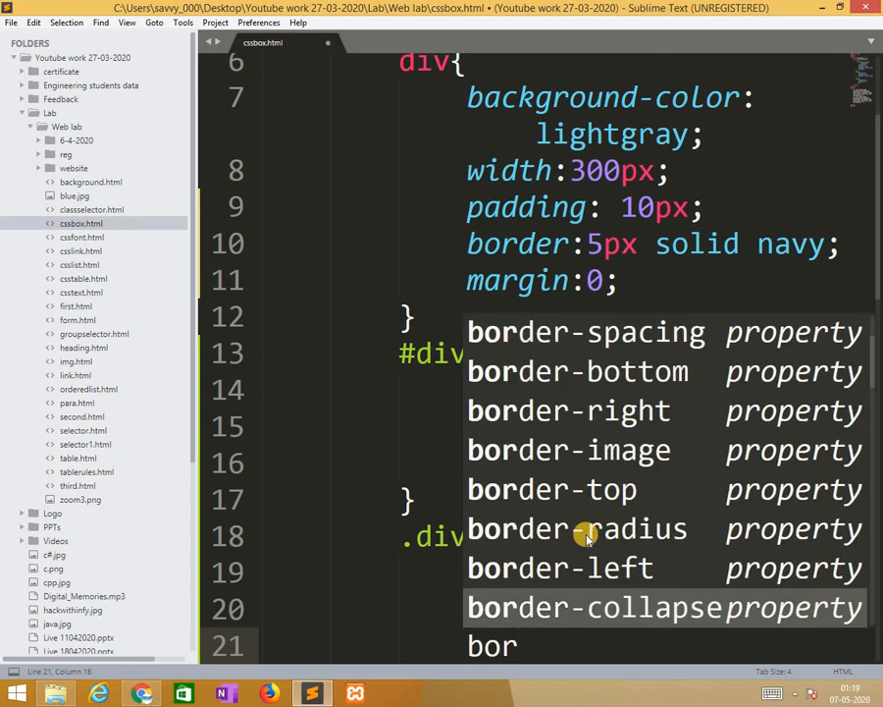
{"action": "type", "text": "der:2;"}
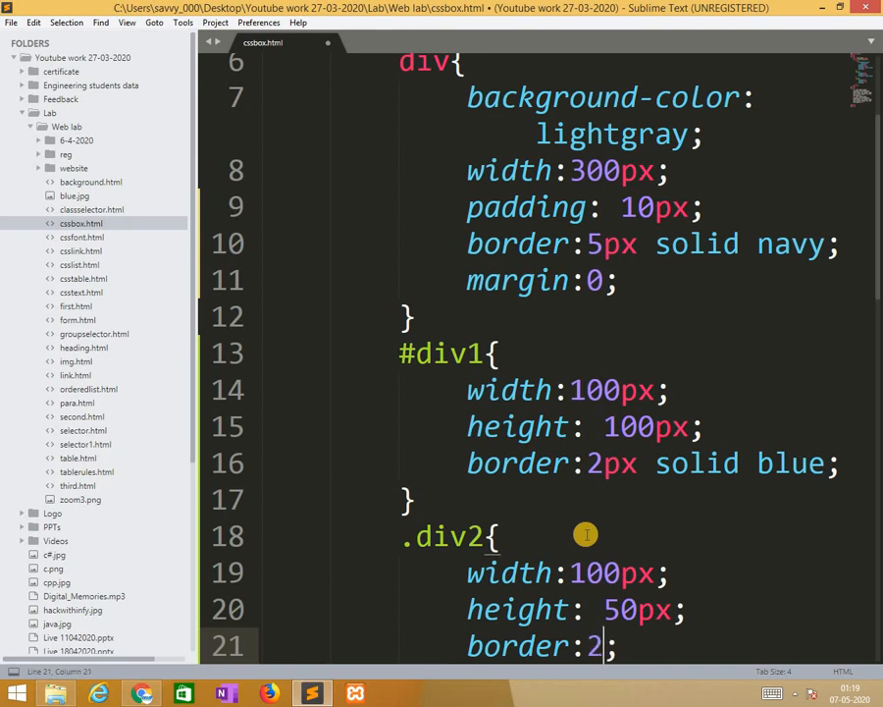
{"action": "type", "text": "sold"}
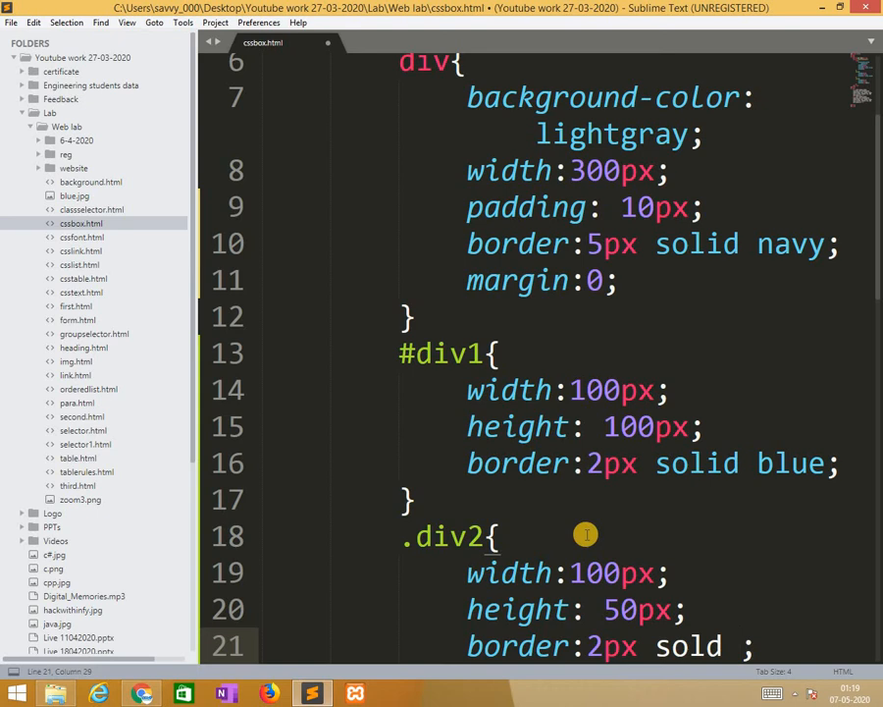
{"action": "type", "text": "green"}
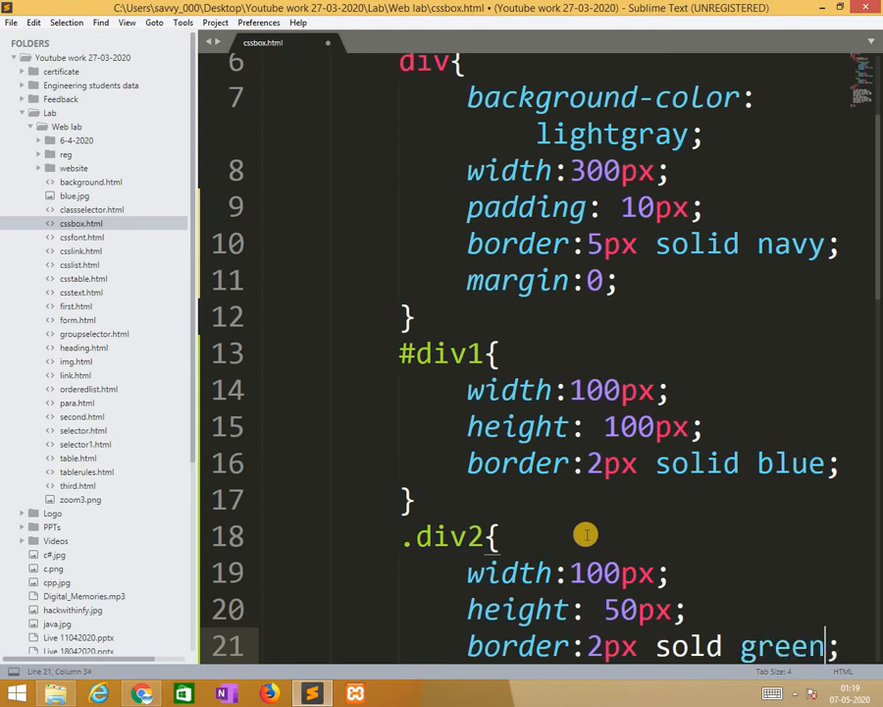
{"action": "scroll", "scroll_direction": "down", "scroll_amount": 3}
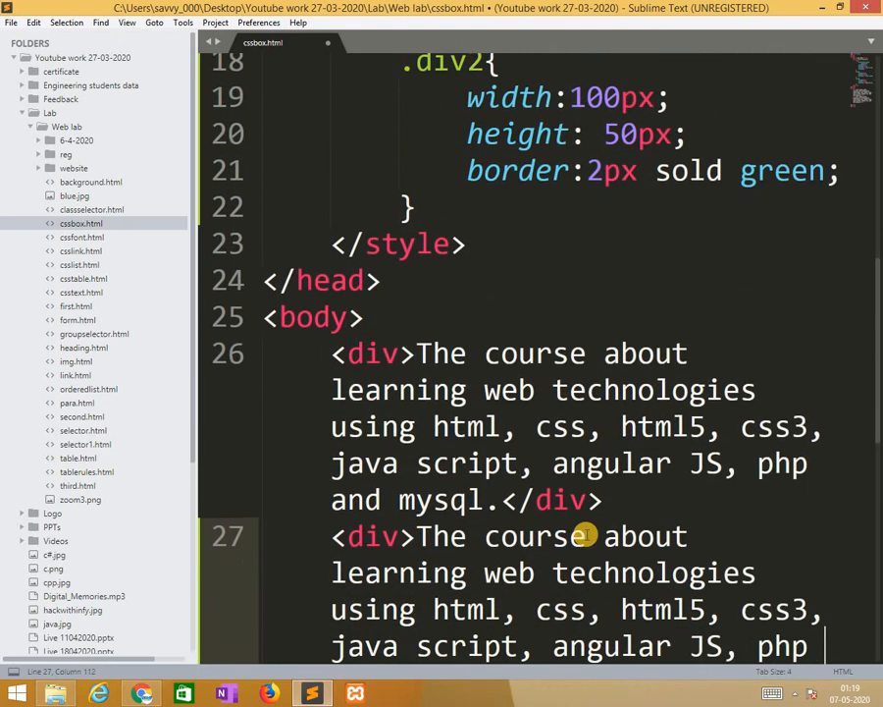
- Give the third div id="div1" and the fourth div class="div2"
{"action": "scroll", "scroll_direction": "down", "scroll_amount": 3}
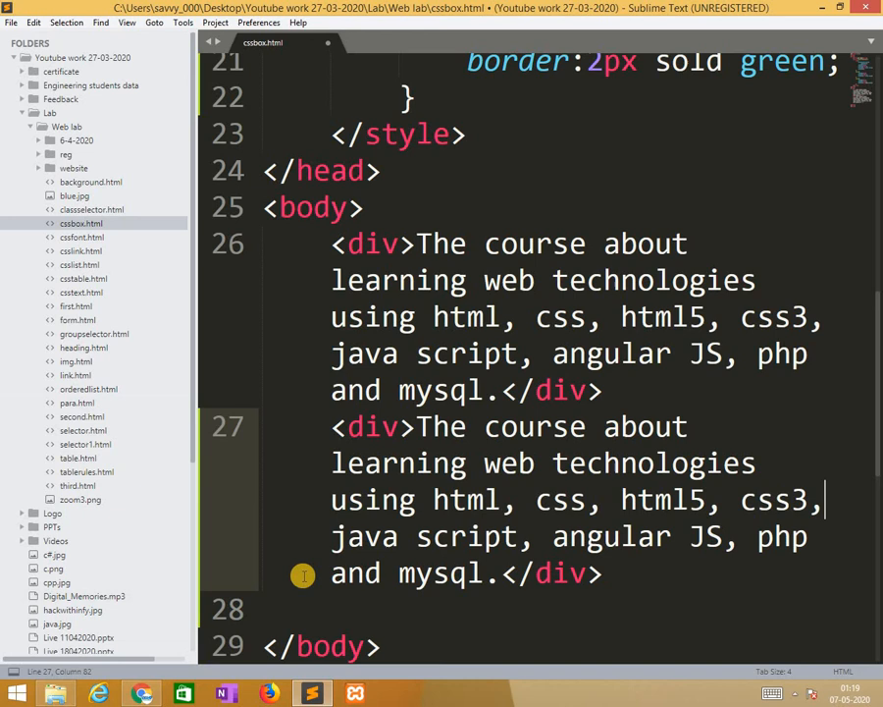
{"action": "mouse_move", "coordinate": [355, 435]}
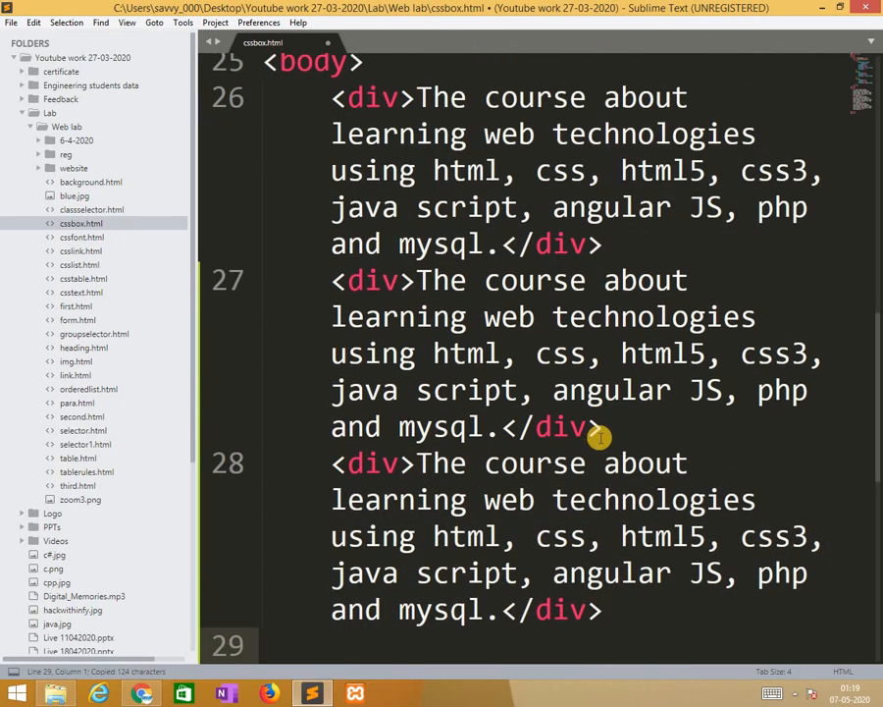
{"action": "scroll", "scroll_direction": "down", "scroll_amount": 3}
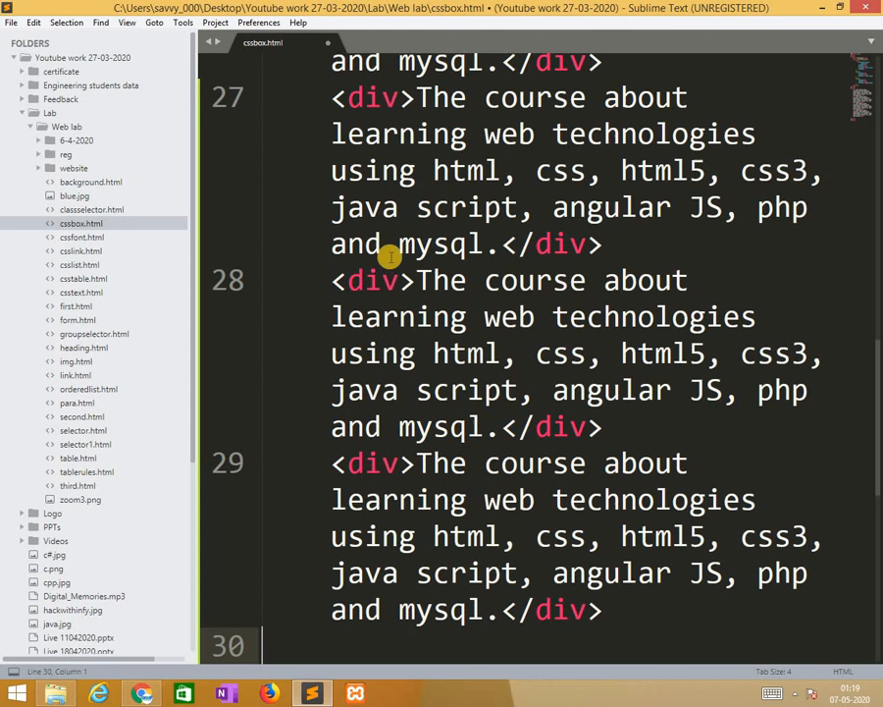
{"action": "left_click", "coordinate": [402, 280]}
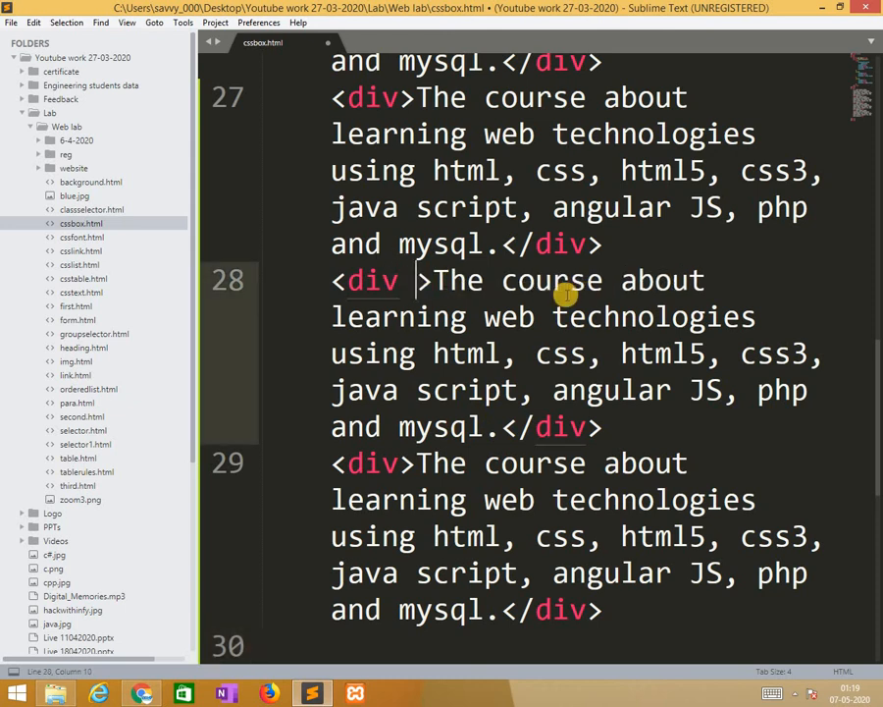
{"action": "type", "text": "id=\"\""}
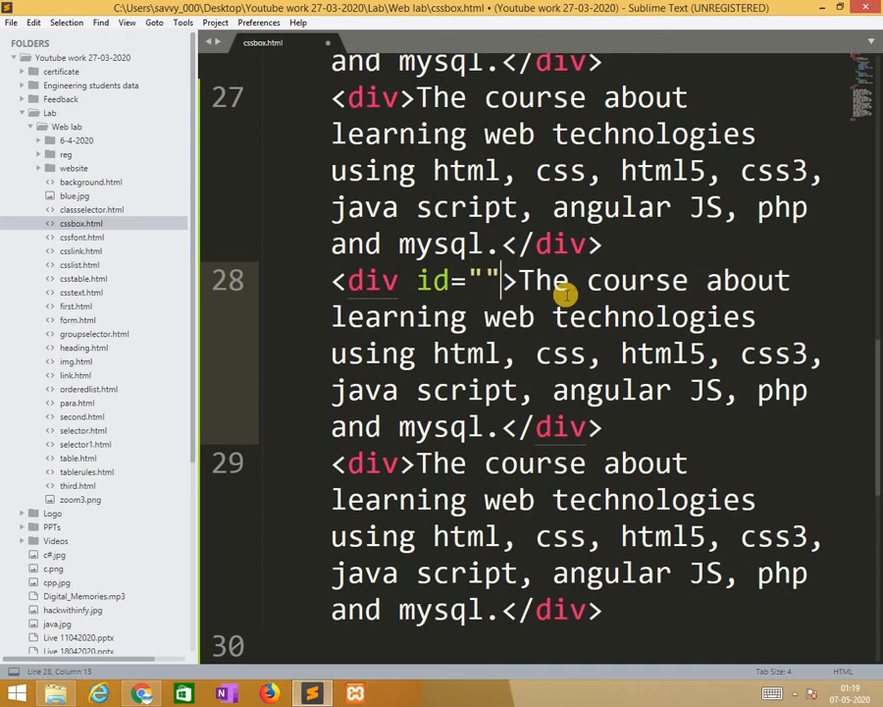
{"action": "type", "text": "div1"}
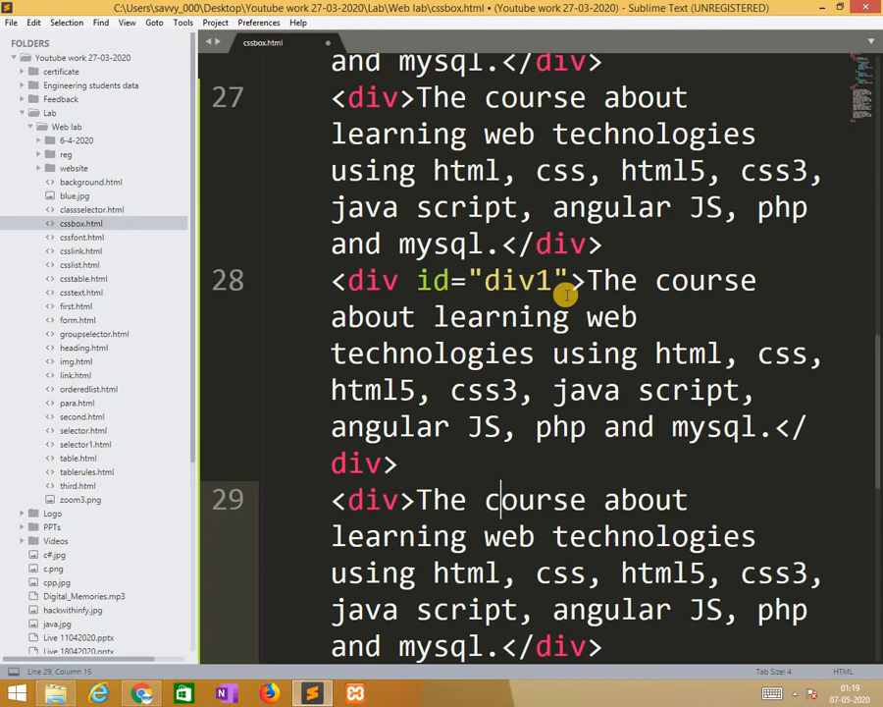
{"action": "key", "text": "BackSpace"}
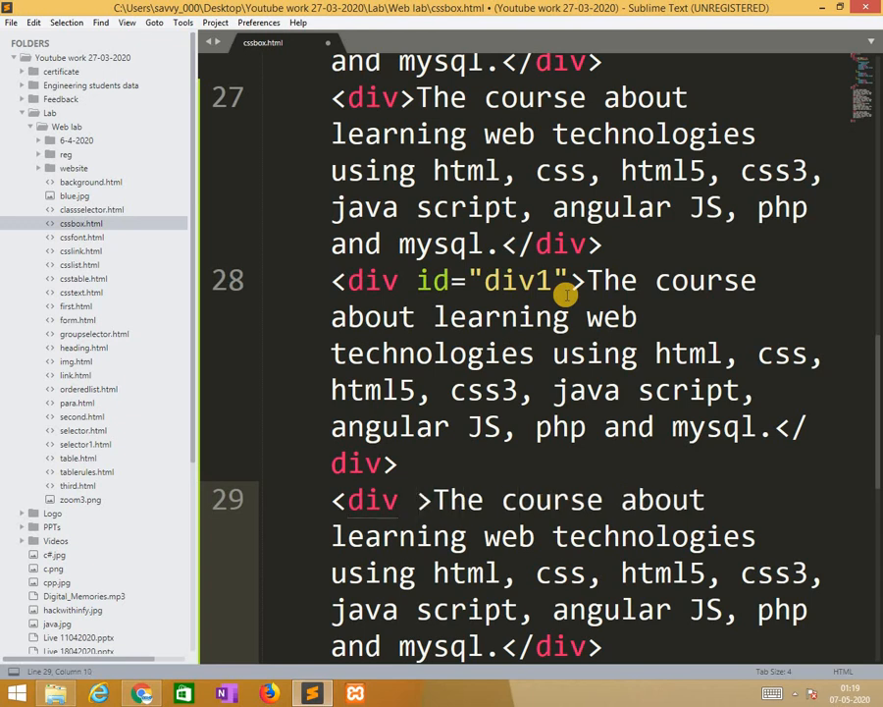
{"action": "type", "text": "class=\"\""}
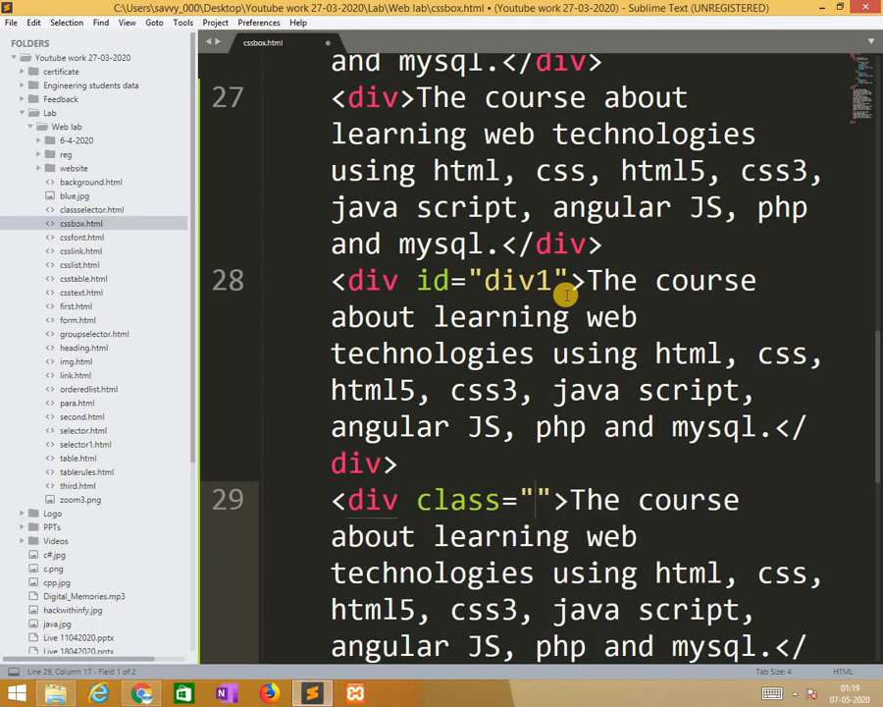
{"action": "type", "text": "div2"}
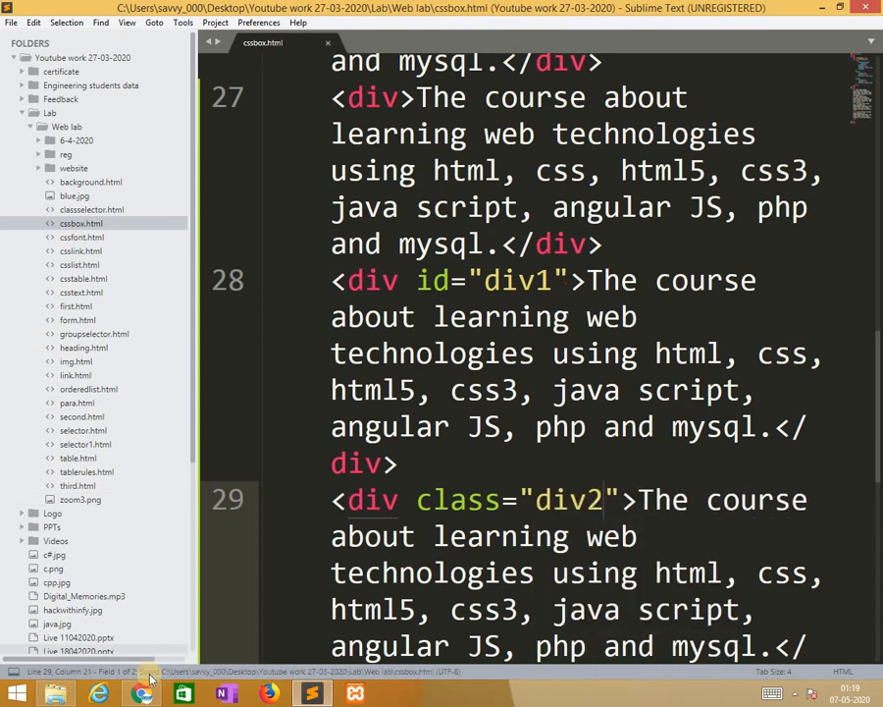
- Reload the Chrome preview showing two narrower overflowing boxes, then return to the editor
{"action": "left_click", "coordinate": [141, 694]}
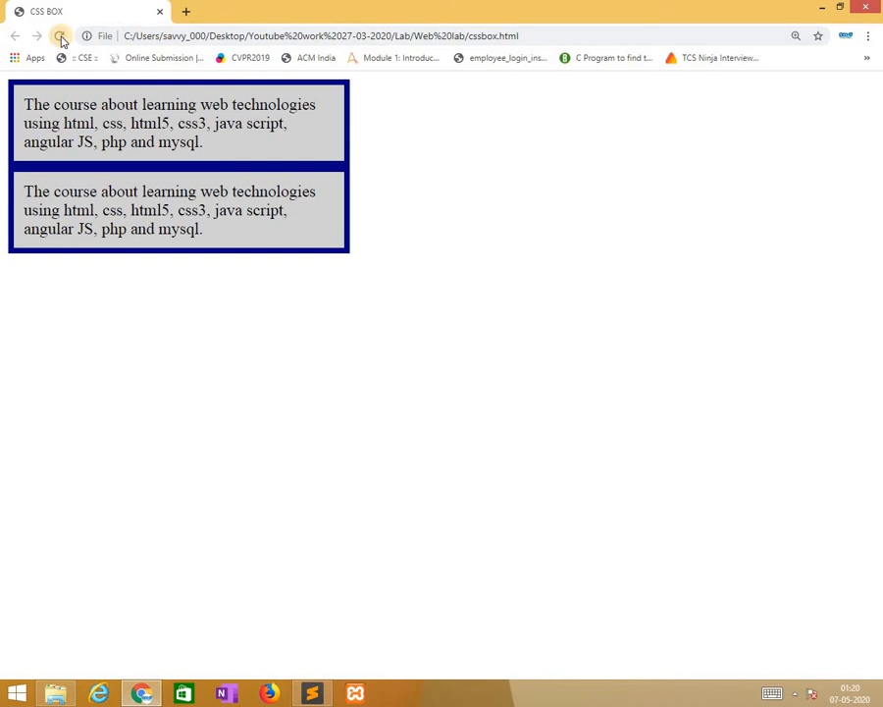
{"action": "left_click", "coordinate": [60, 36]}
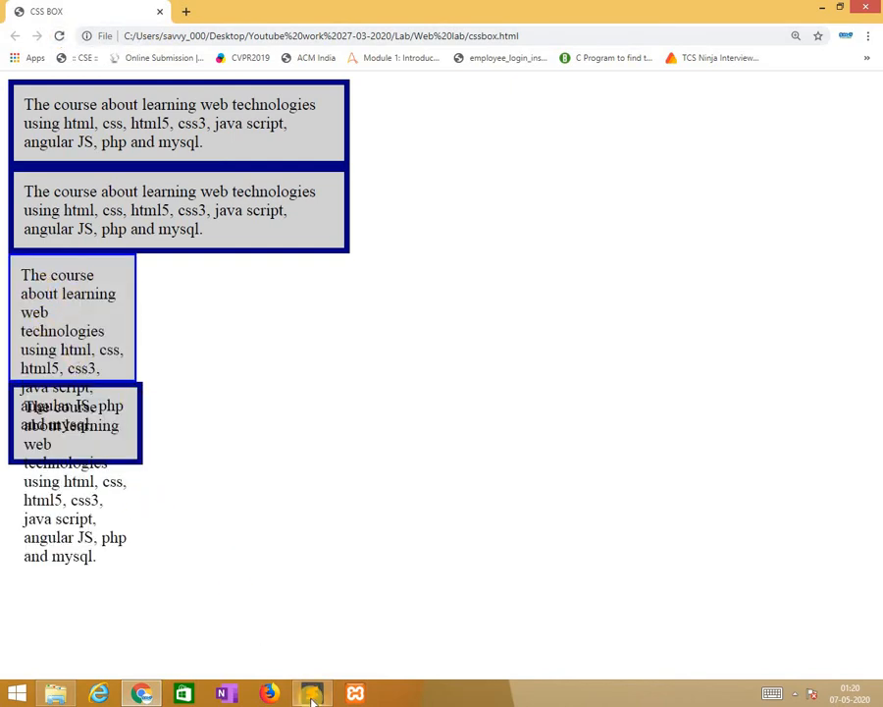
{"action": "left_click", "coordinate": [312, 693]}
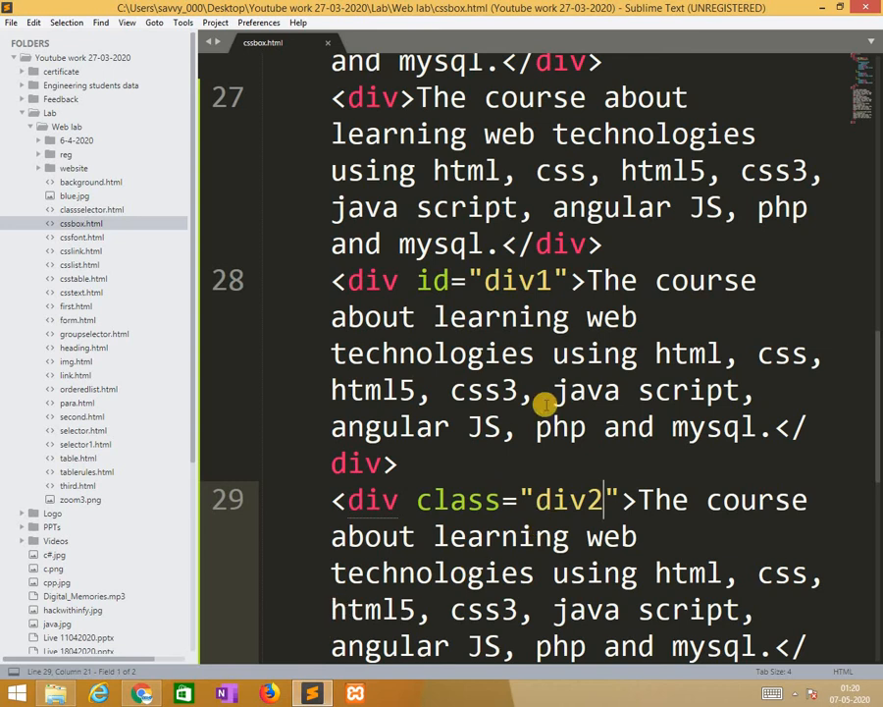
{"action": "mouse_move", "coordinate": [535, 363]}
{"action": "type", "text": "."}
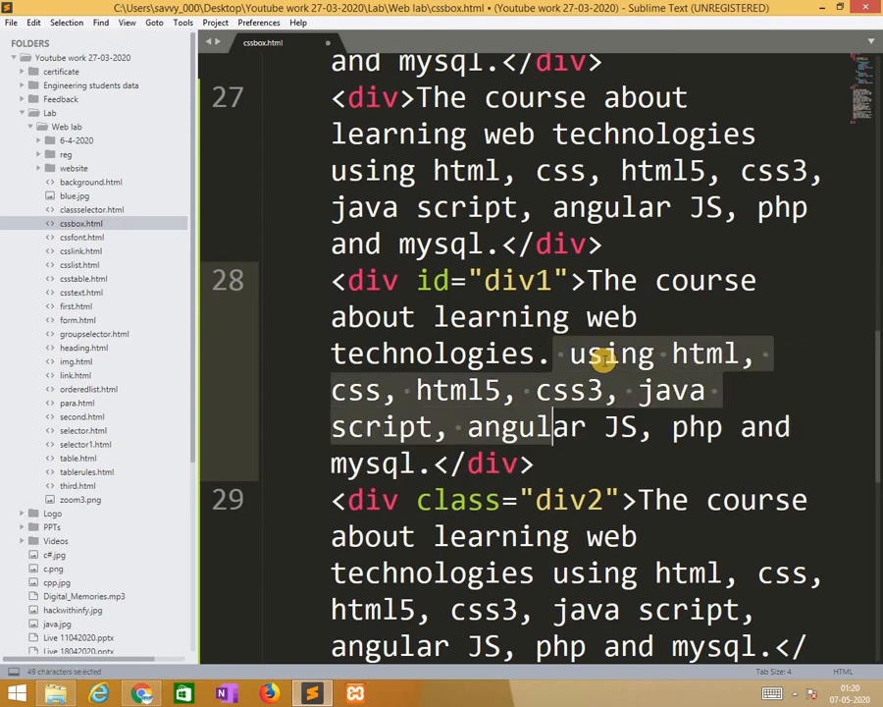
- Delete the text after 'technologies.' in the div1 and div2 paragraphs
{"action": "left_click", "coordinate": [431, 464]}
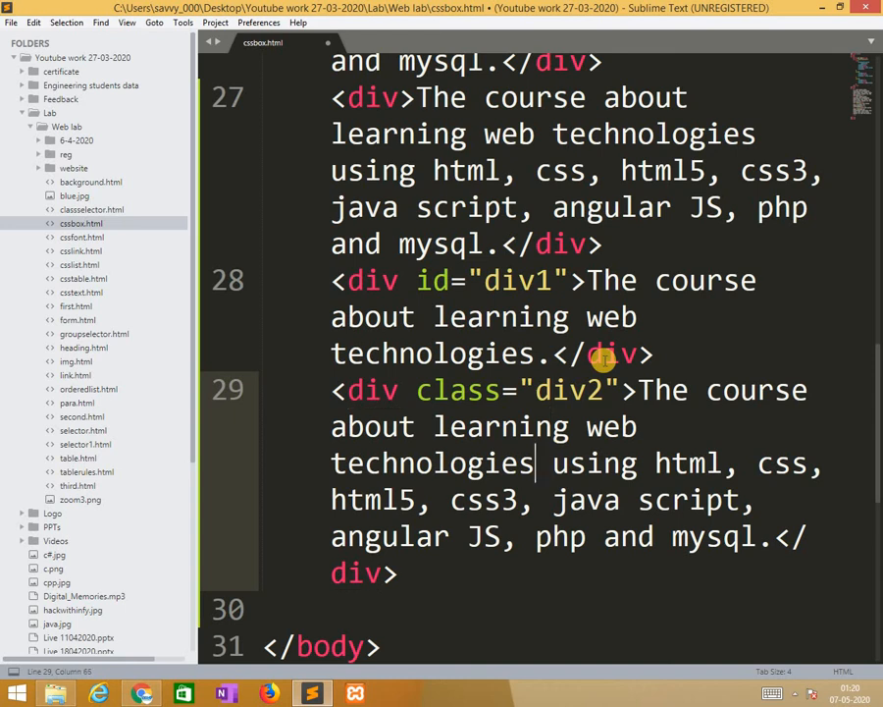
{"action": "left_click_drag", "start_coordinate": [555, 463], "coordinate": [507, 573]}
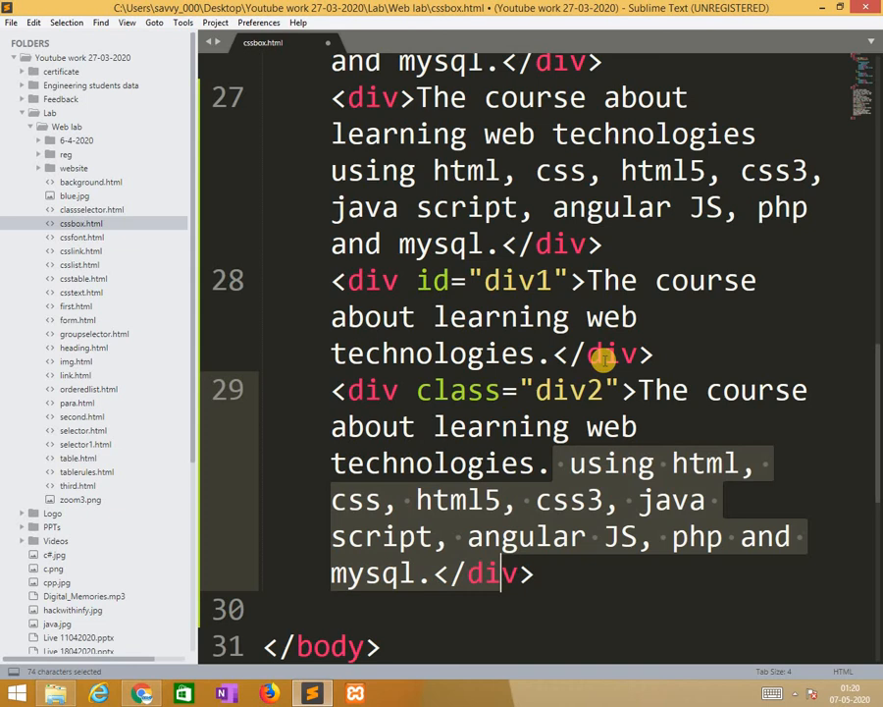
{"action": "key", "text": "Delete"}
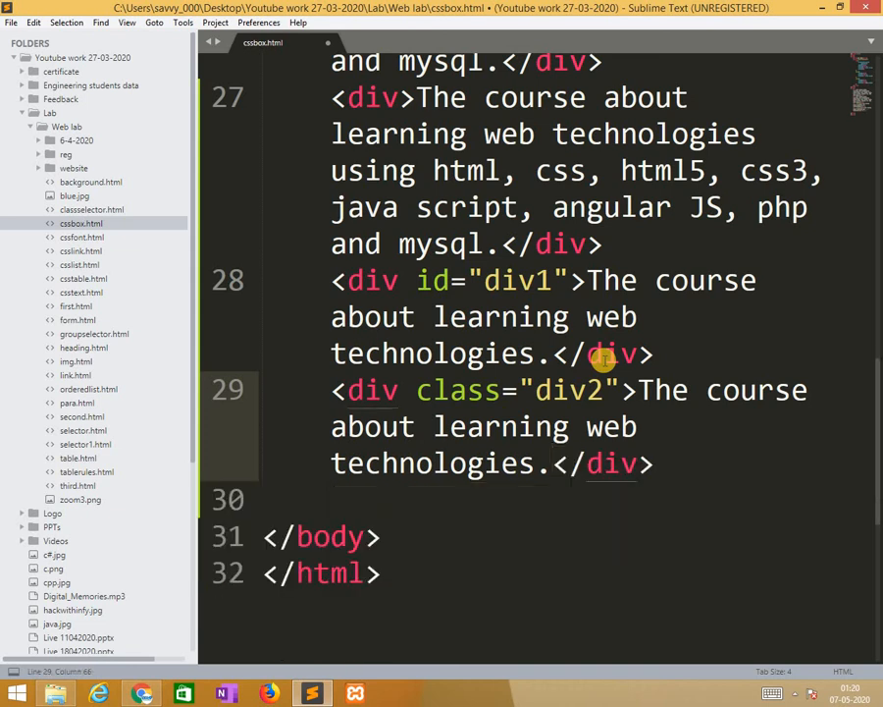
{"action": "mouse_move", "coordinate": [140, 694]}
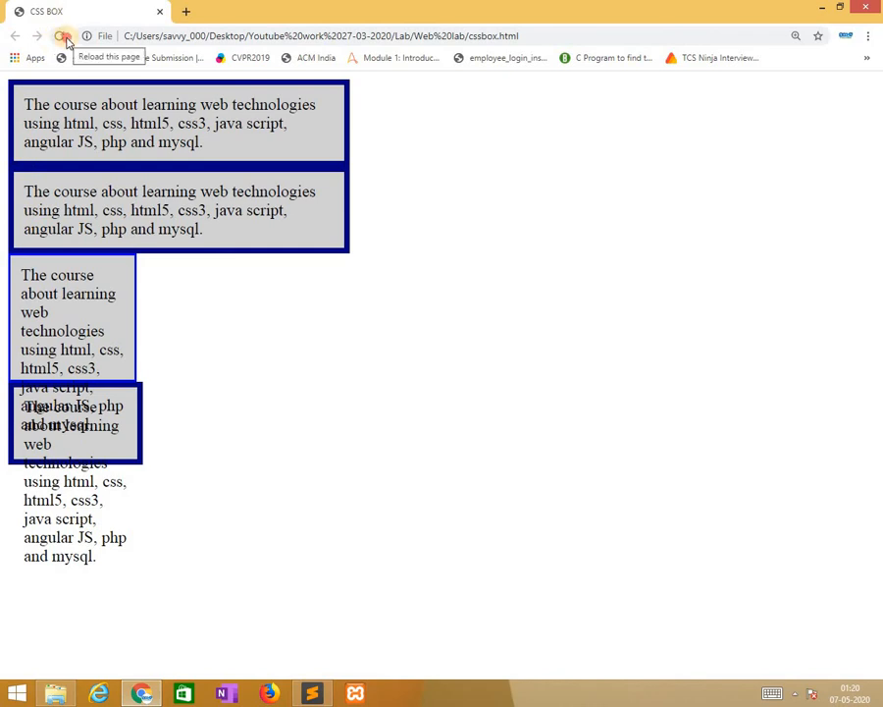
- Reload Chrome to see the narrow boxes with only the short sentence, then return to the code
{"action": "left_click", "coordinate": [59, 37]}
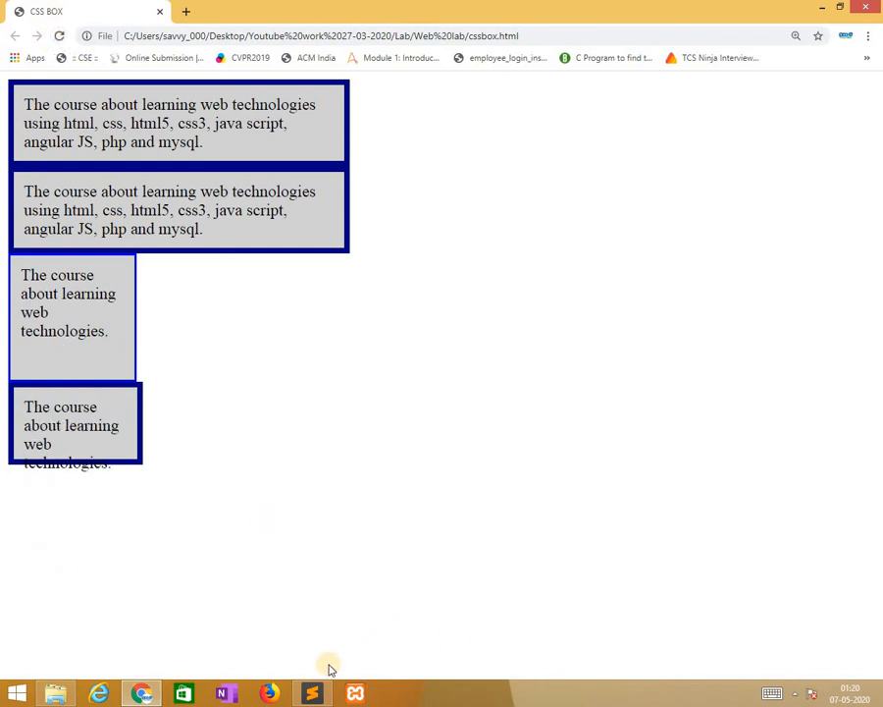
{"action": "mouse_move", "coordinate": [312, 692]}
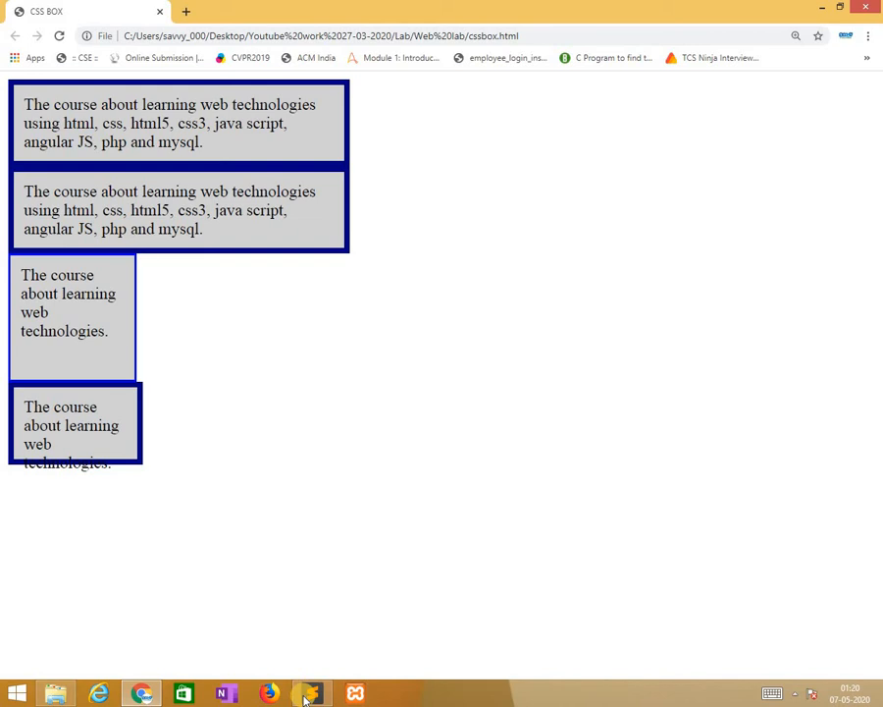
{"action": "mouse_move", "coordinate": [293, 684]}
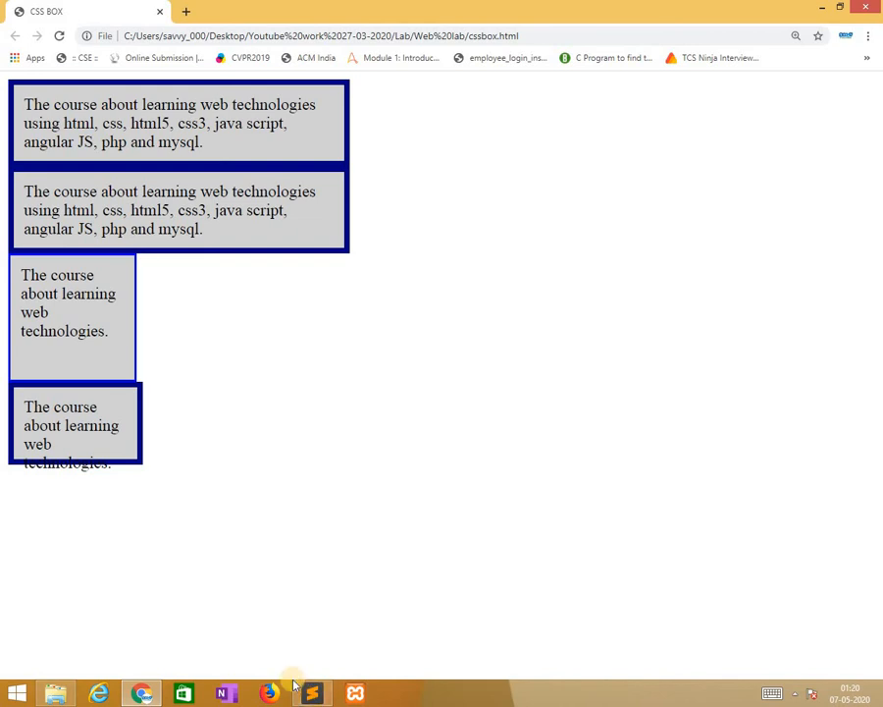
{"action": "left_click", "coordinate": [312, 693]}
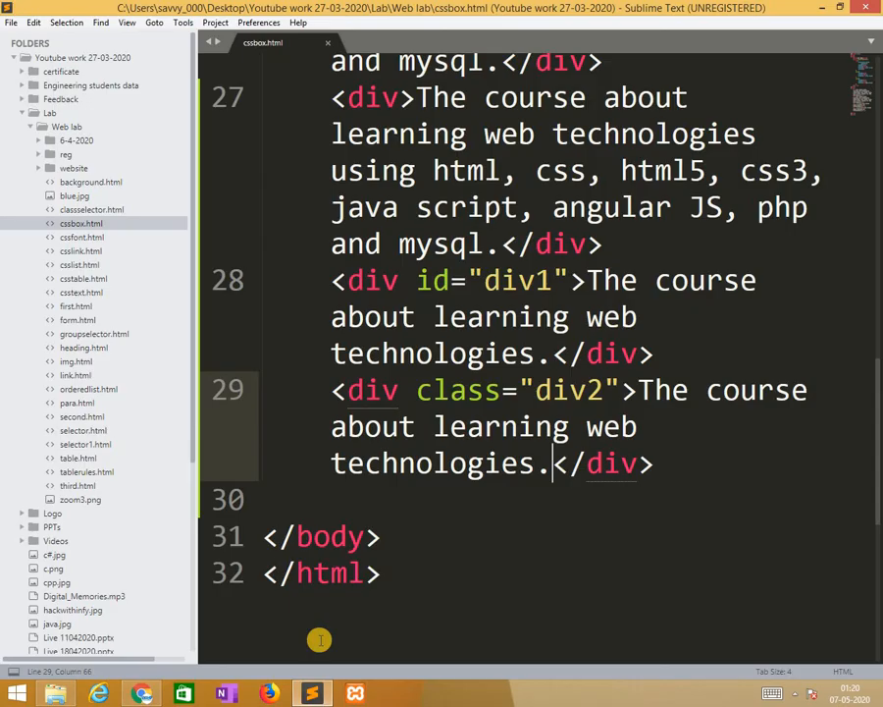
{"action": "mouse_move", "coordinate": [873, 381]}
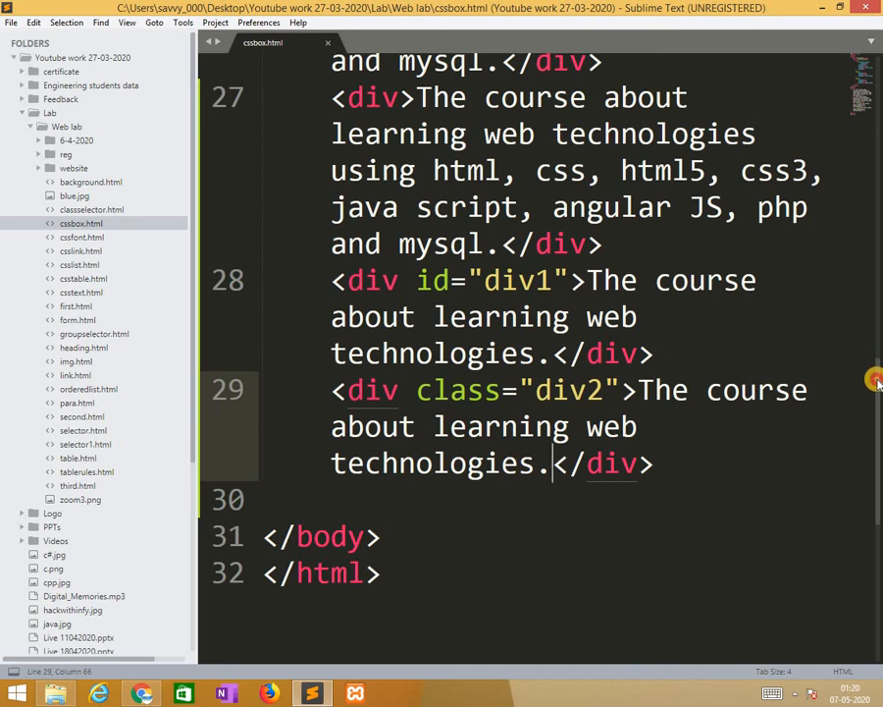
- Add border-radius: 25px to the general div rule and save cssbox.html
{"action": "scroll", "scroll_direction": "up", "scroll_amount": 3}
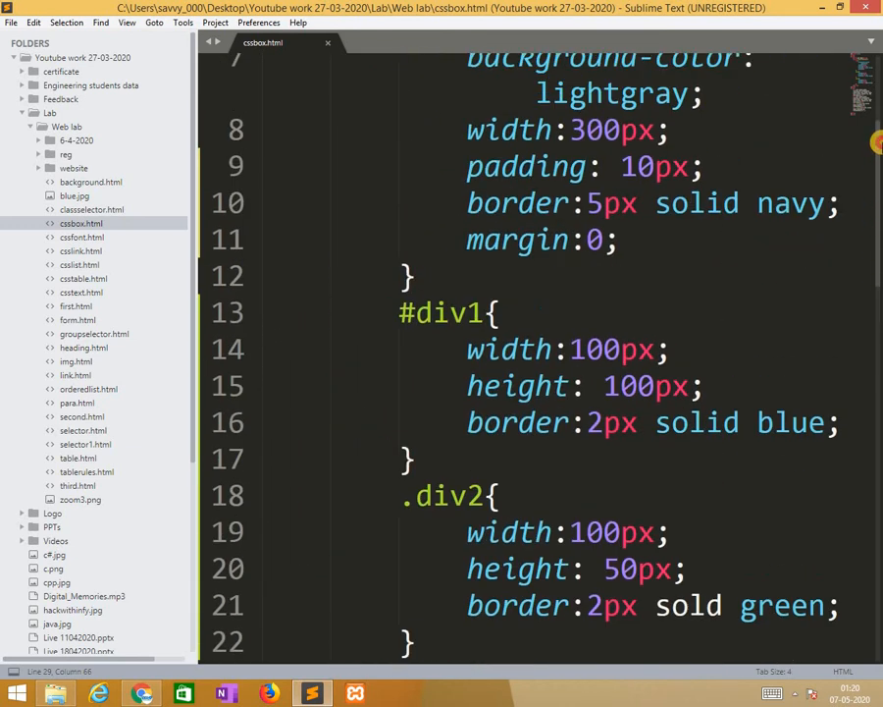
{"action": "scroll", "scroll_direction": "up", "scroll_amount": 3}
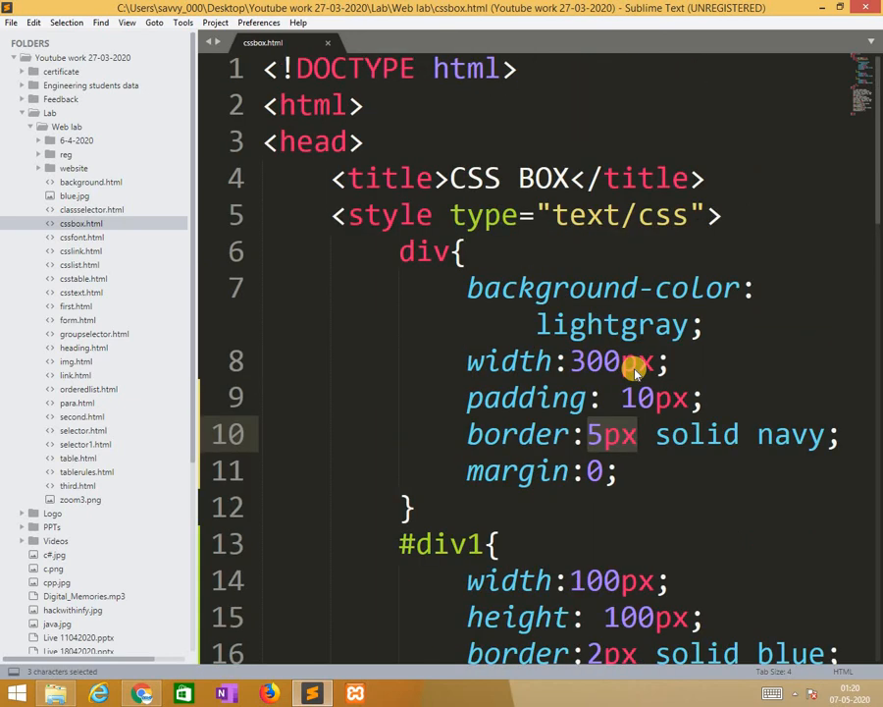
{"action": "key", "text": "enter"}
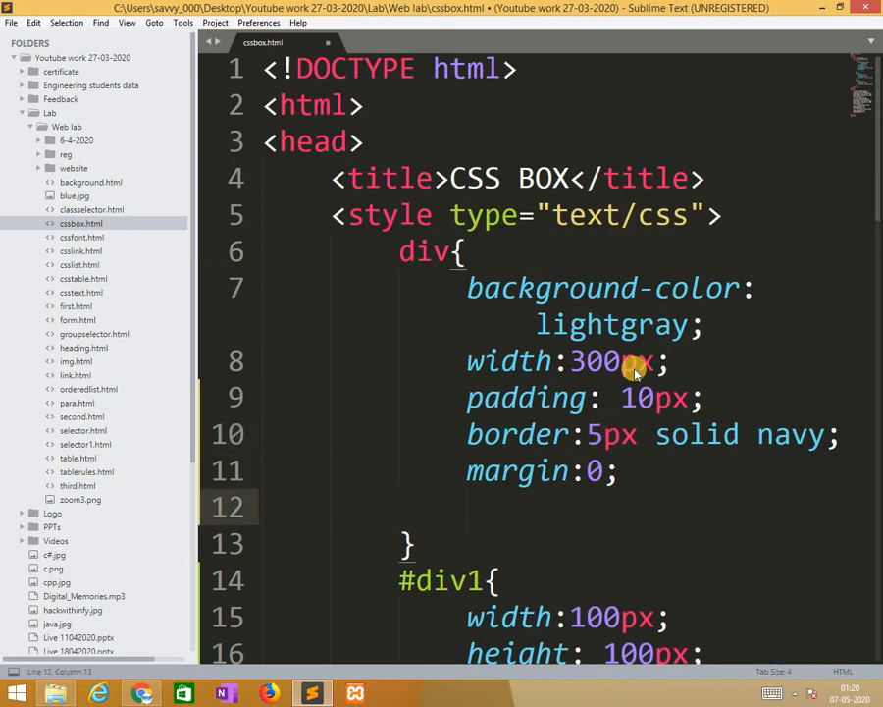
{"action": "type", "text": "border"}
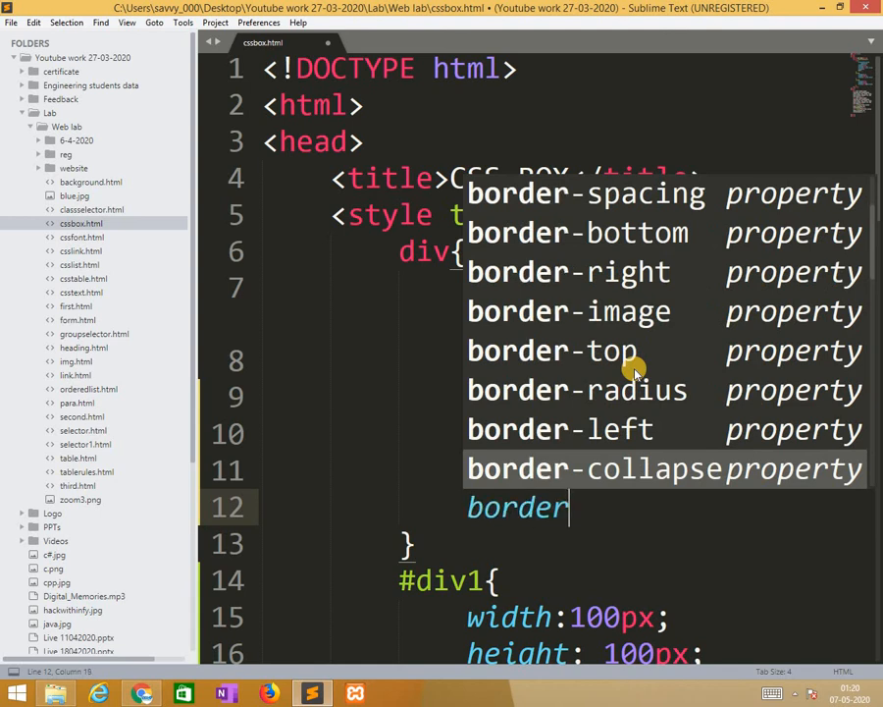
{"action": "type", "text": "-radius: 2"}
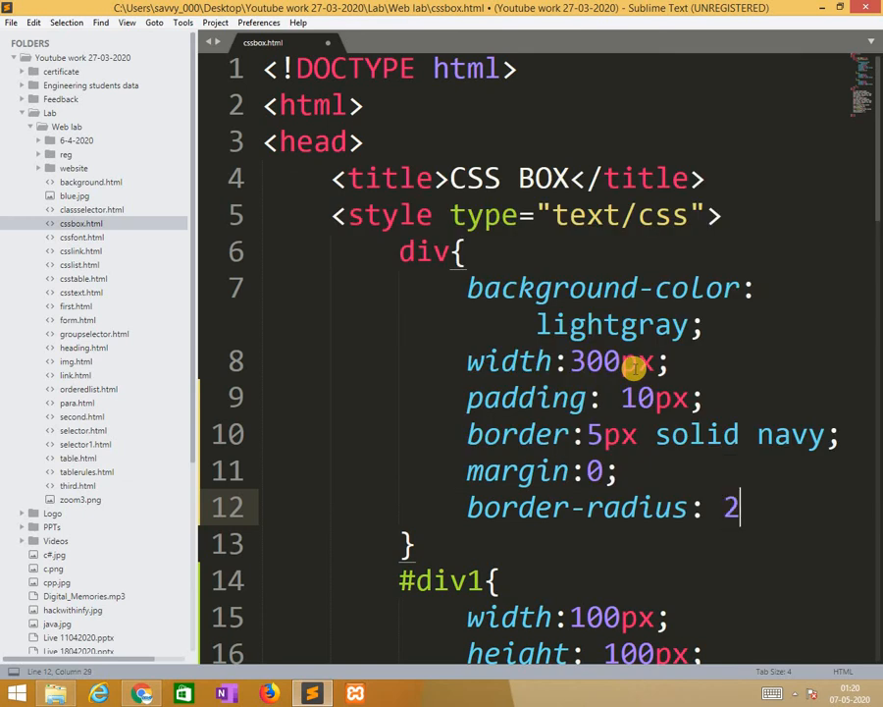
{"action": "type", "text": "5px"}
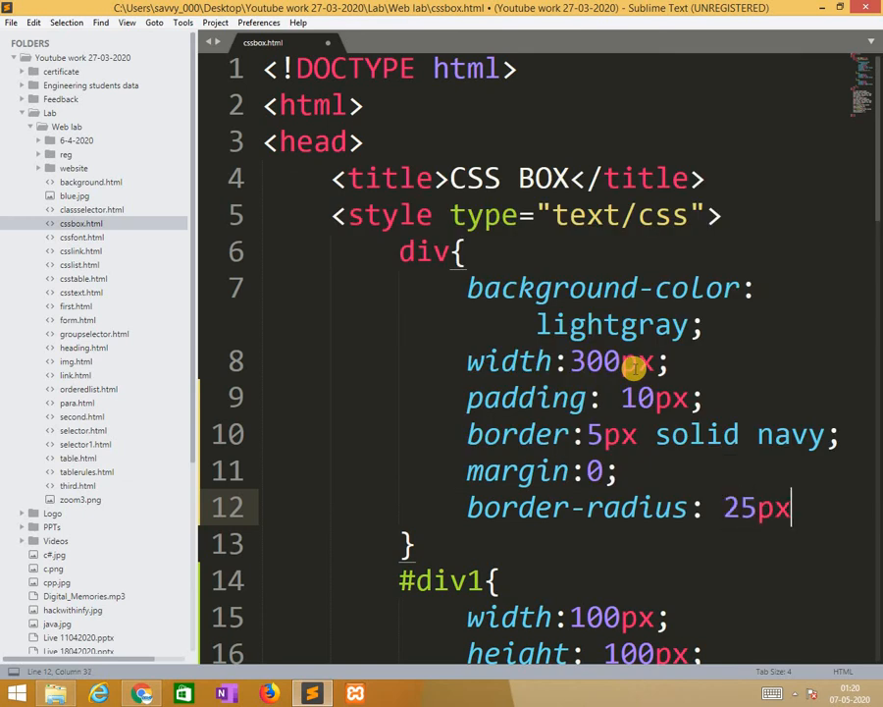
{"action": "key", "text": "ctrl+s"}
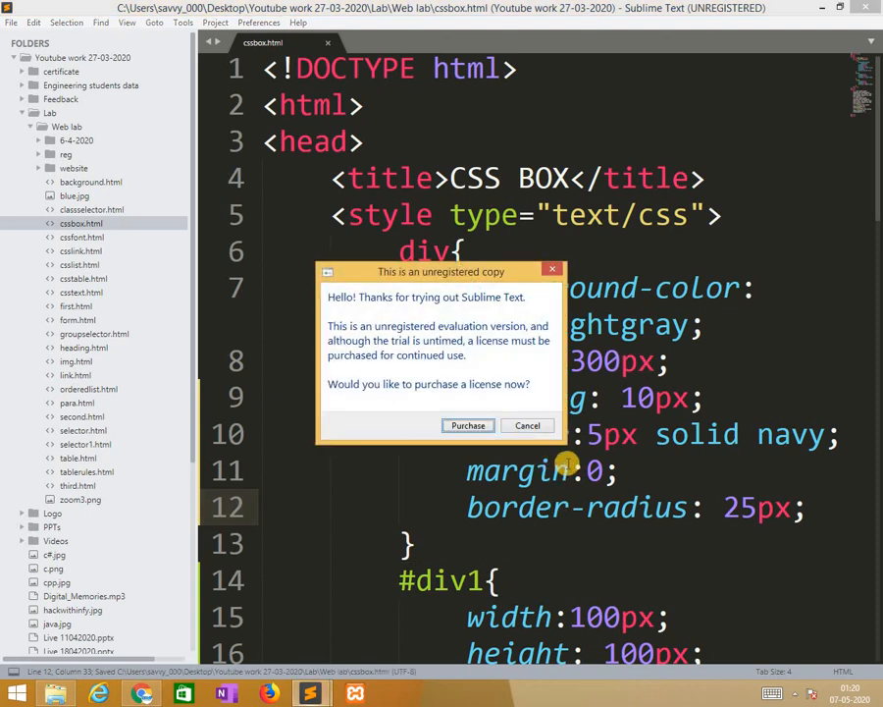
{"action": "left_click", "coordinate": [527, 425]}
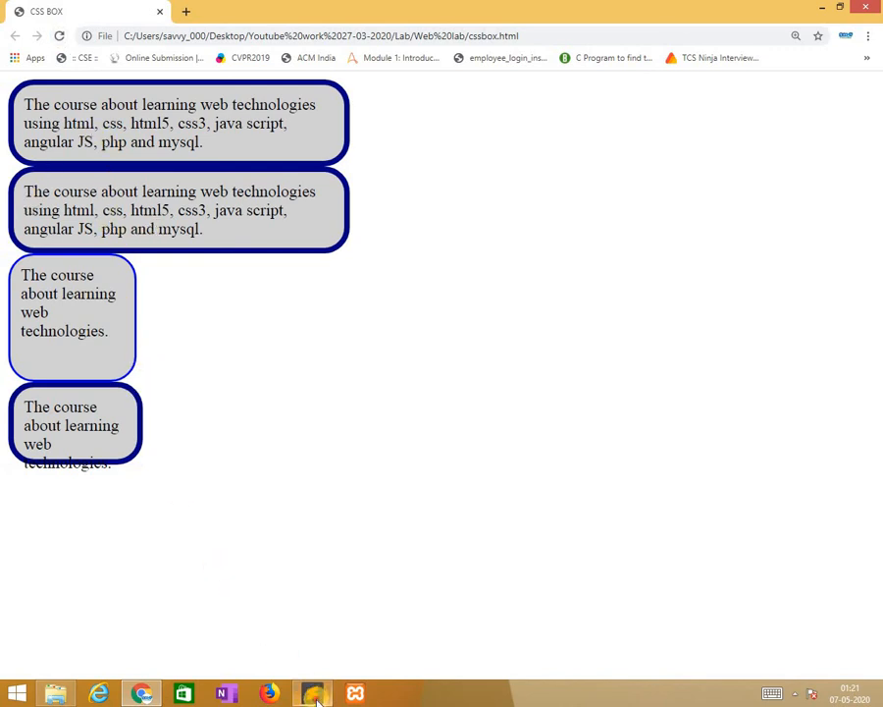
- Switch back to Sublime Text after viewing the rounded boxes
{"action": "left_click", "coordinate": [312, 694]}
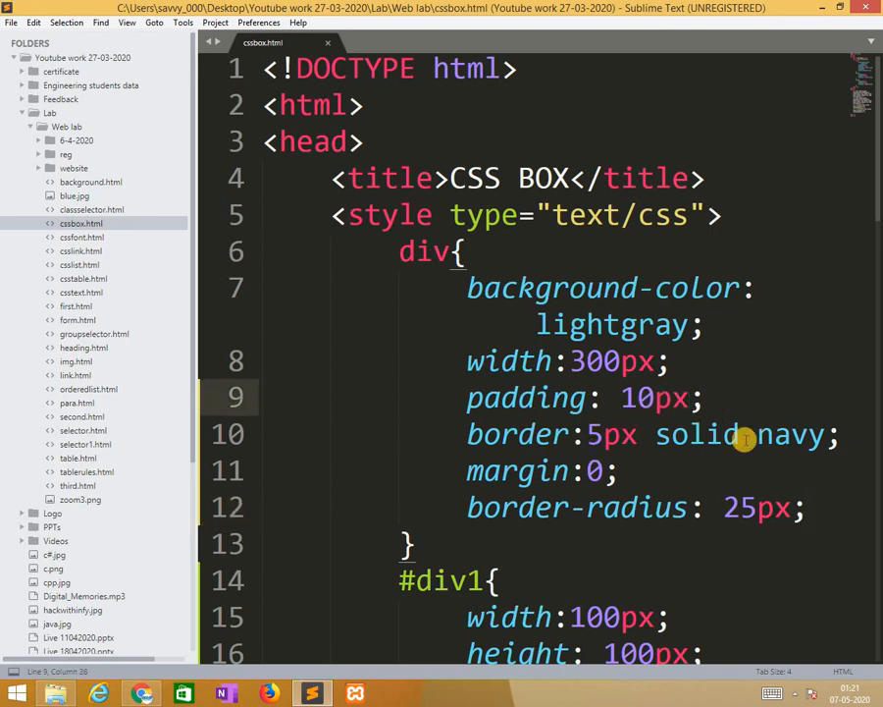
- Insert 2px after 5px so the div border reads 5px 2px solid navy
{"action": "left_click", "coordinate": [651, 434]}
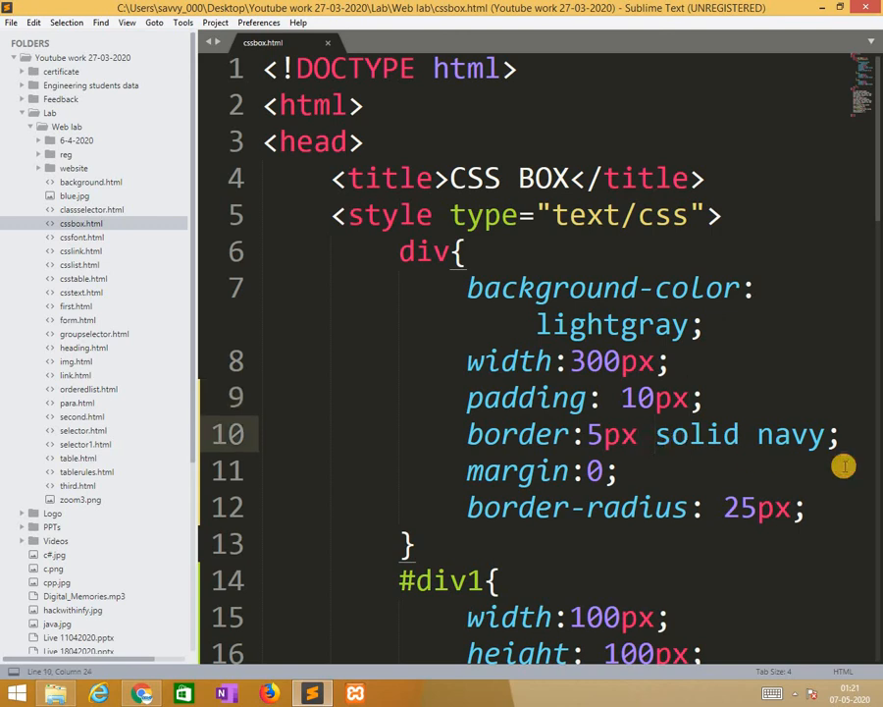
{"action": "type", "text": "2px"}
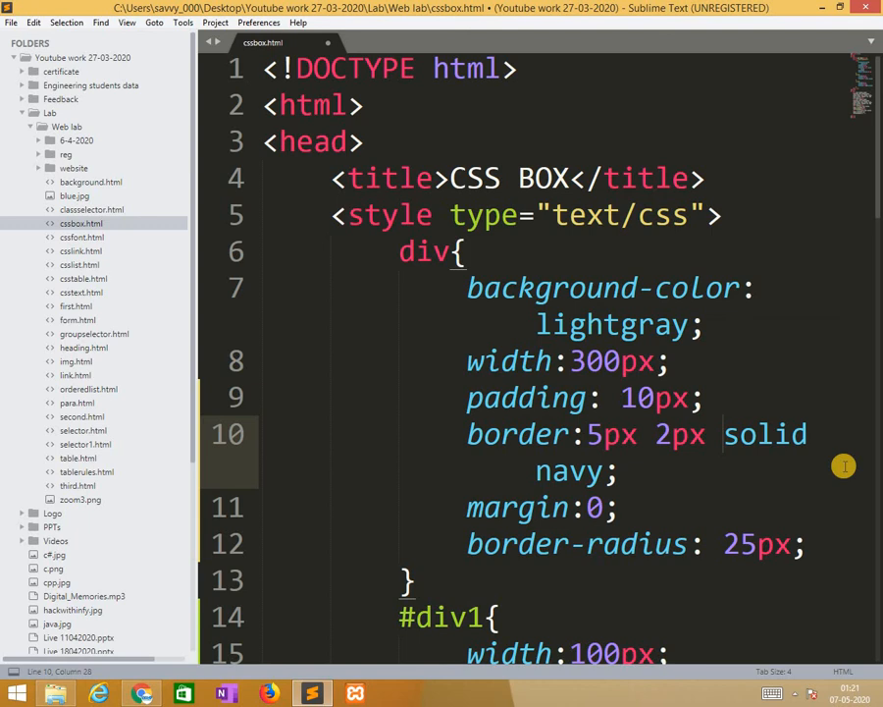
- Extend the border to four widths and reload Chrome to see the borders vanish
{"action": "type", "text": "5"}
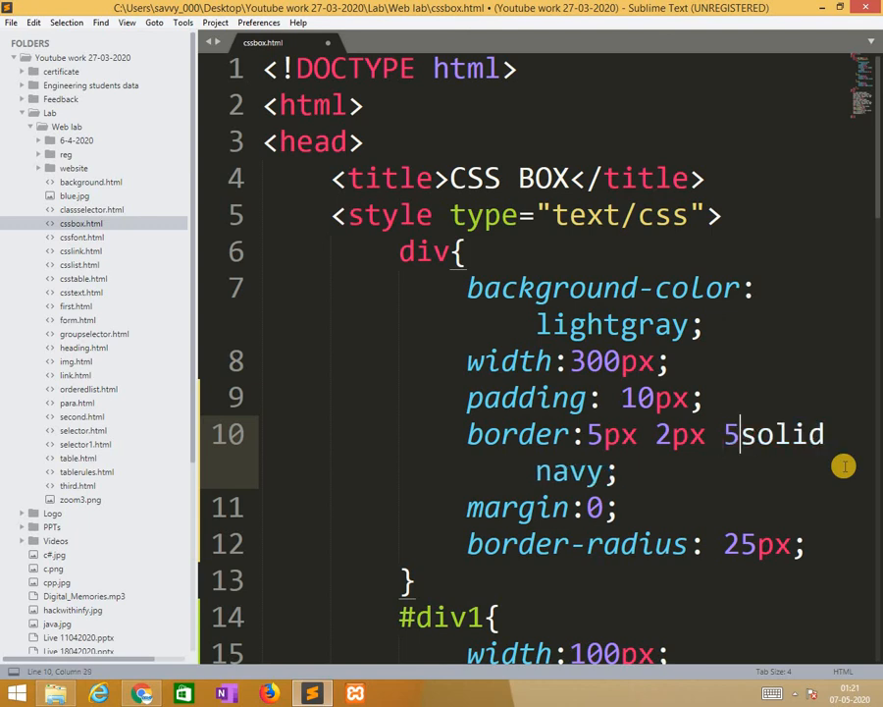
{"action": "type", "text": "px"}
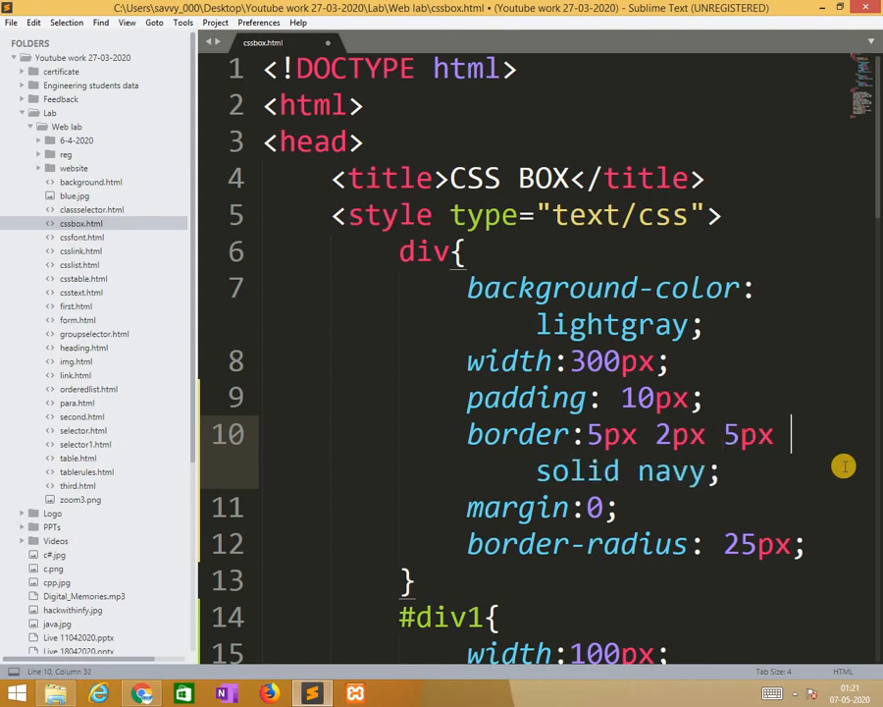
{"action": "type", "text": "2px"}
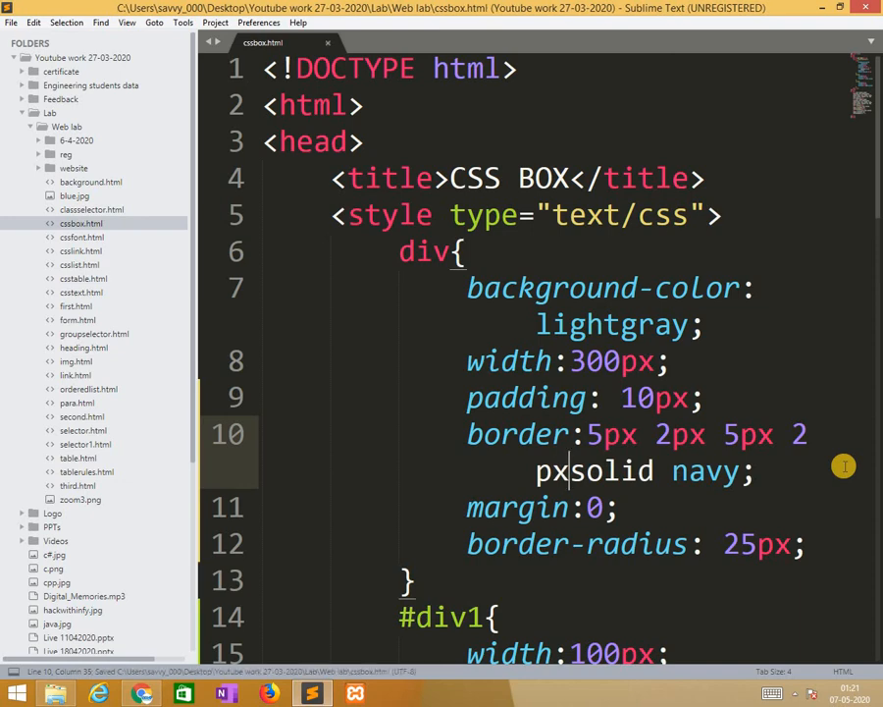
{"action": "left_click", "coordinate": [140, 694]}
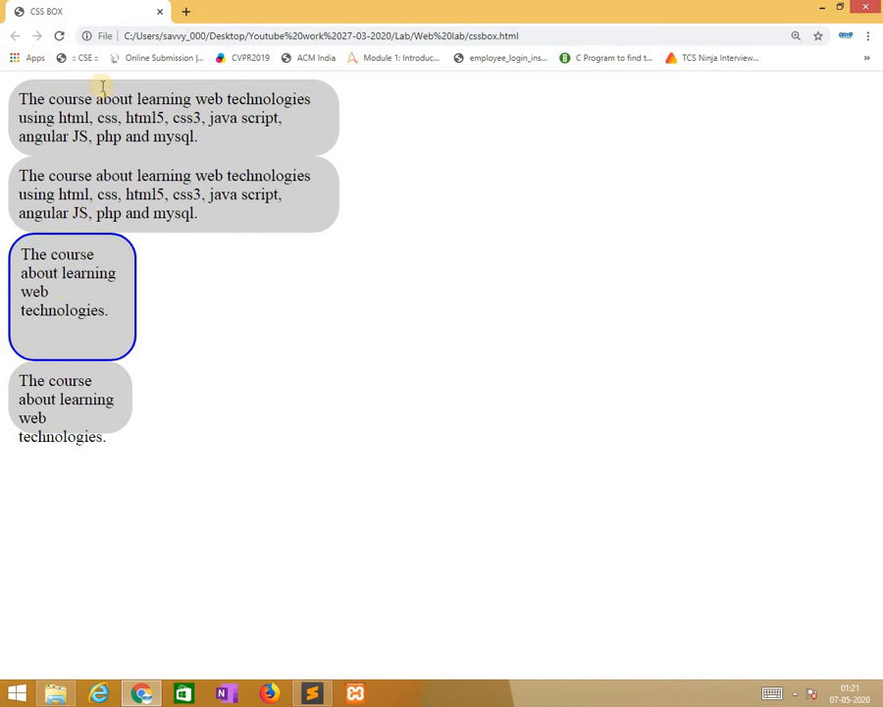
{"action": "left_click", "coordinate": [311, 693]}
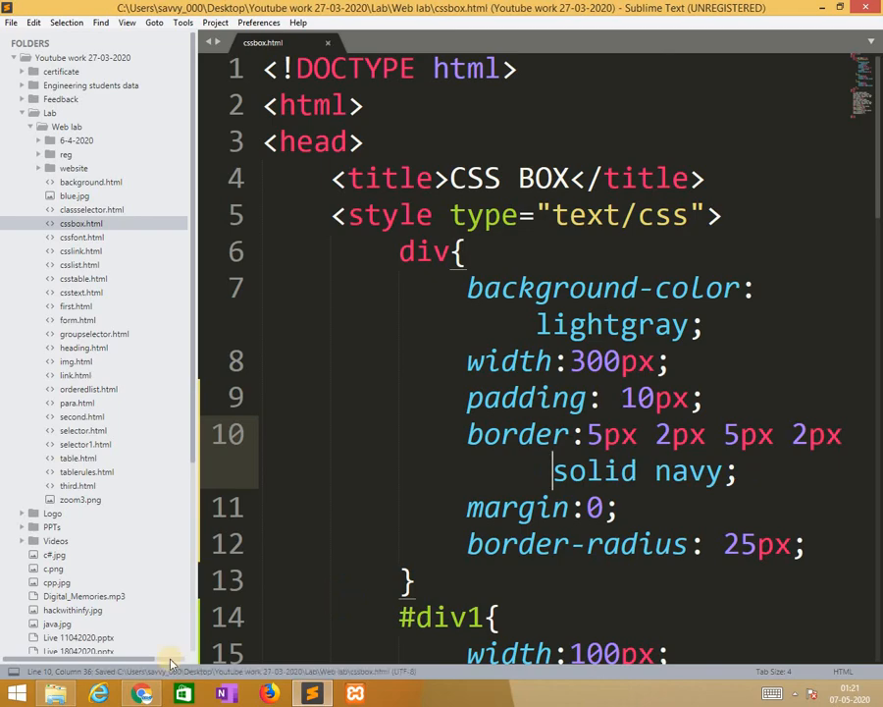
{"action": "left_click", "coordinate": [143, 694]}
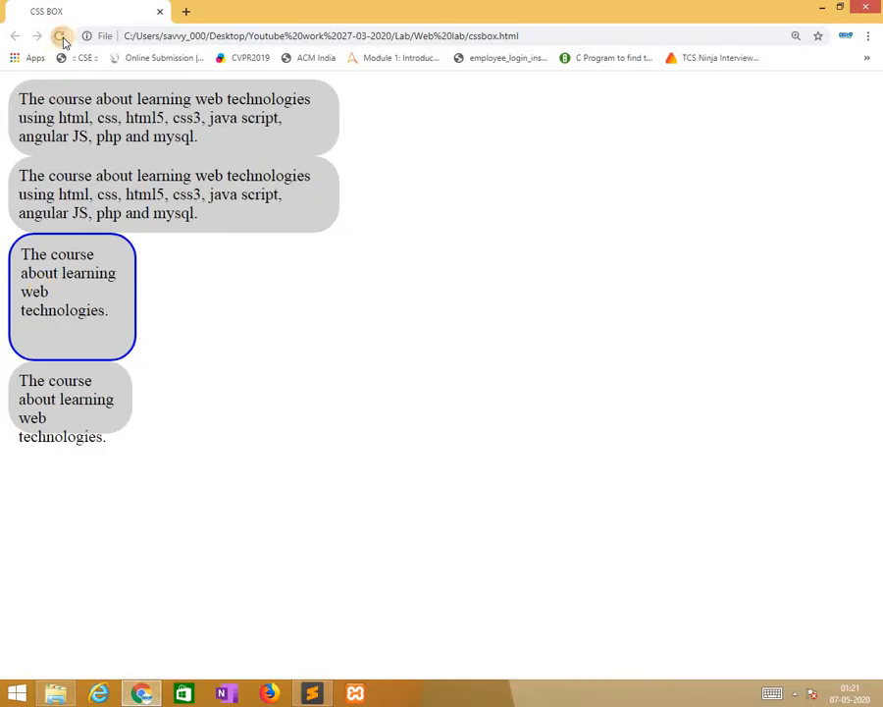
{"action": "left_click", "coordinate": [61, 36]}
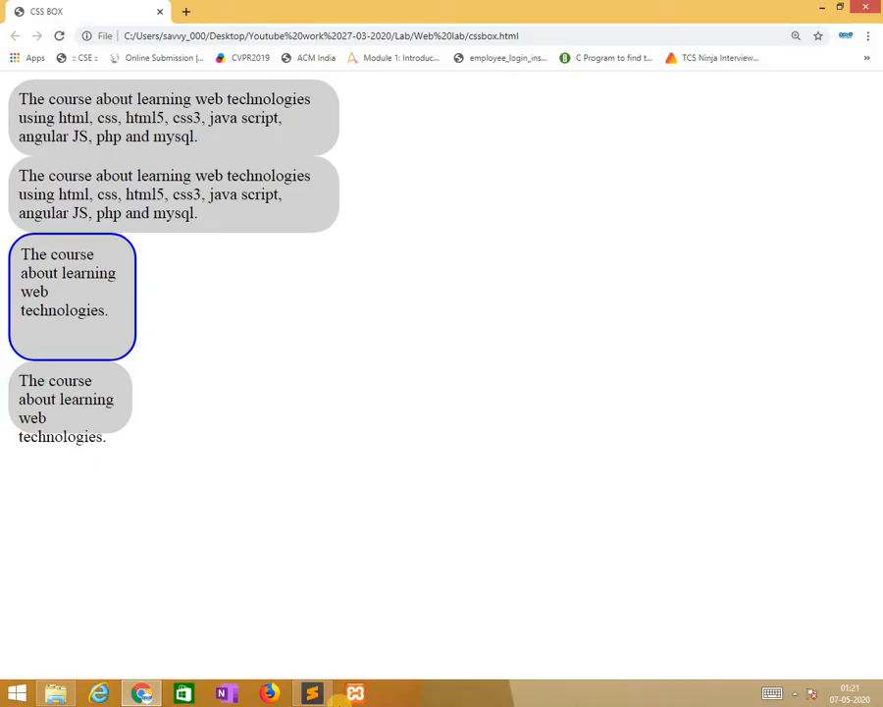
{"action": "left_click", "coordinate": [312, 693]}
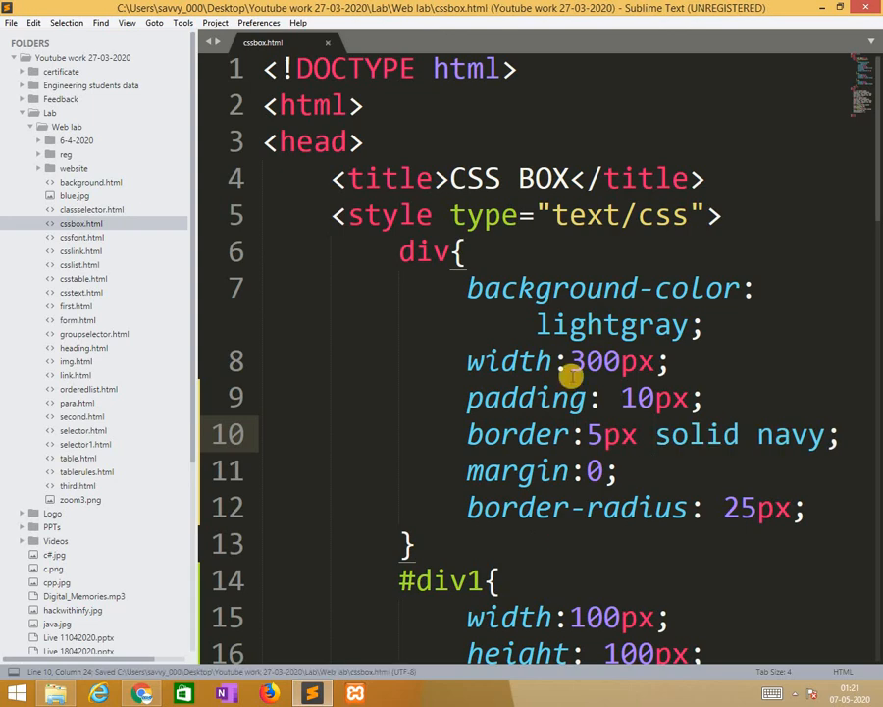
- Reload the Chrome preview of the restored borders, then start editing the div's 25px border-radius
{"action": "left_click", "coordinate": [141, 694]}
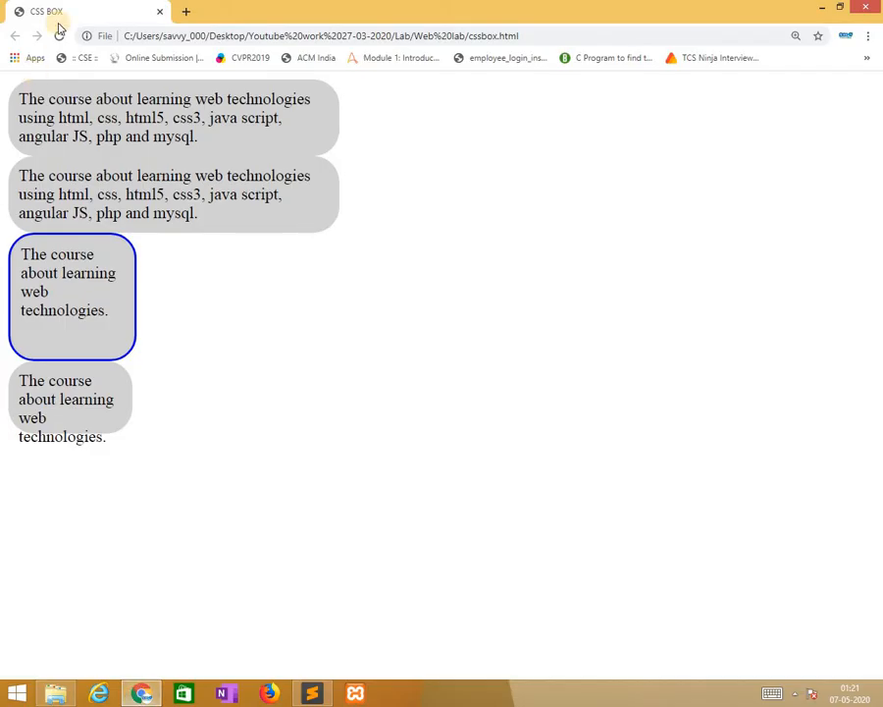
{"action": "left_click", "coordinate": [60, 36]}
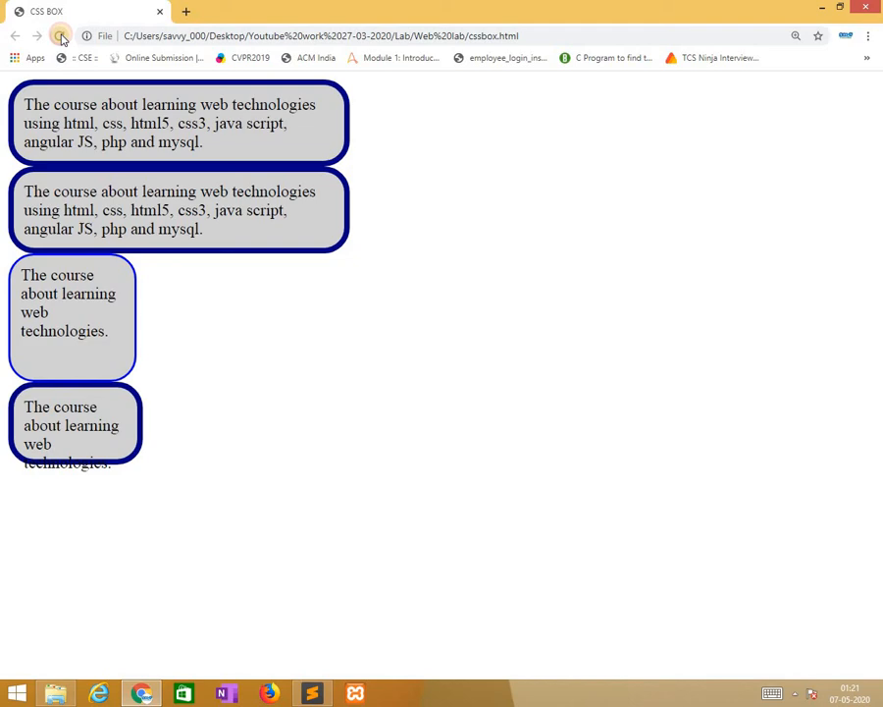
{"action": "left_click", "coordinate": [311, 694]}
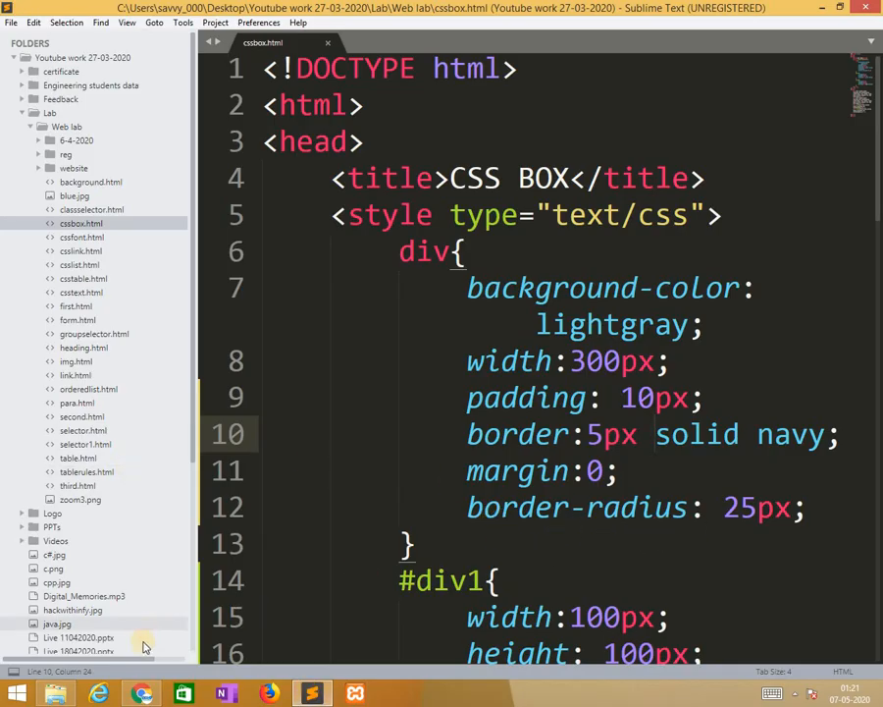
{"action": "left_click", "coordinate": [724, 507]}
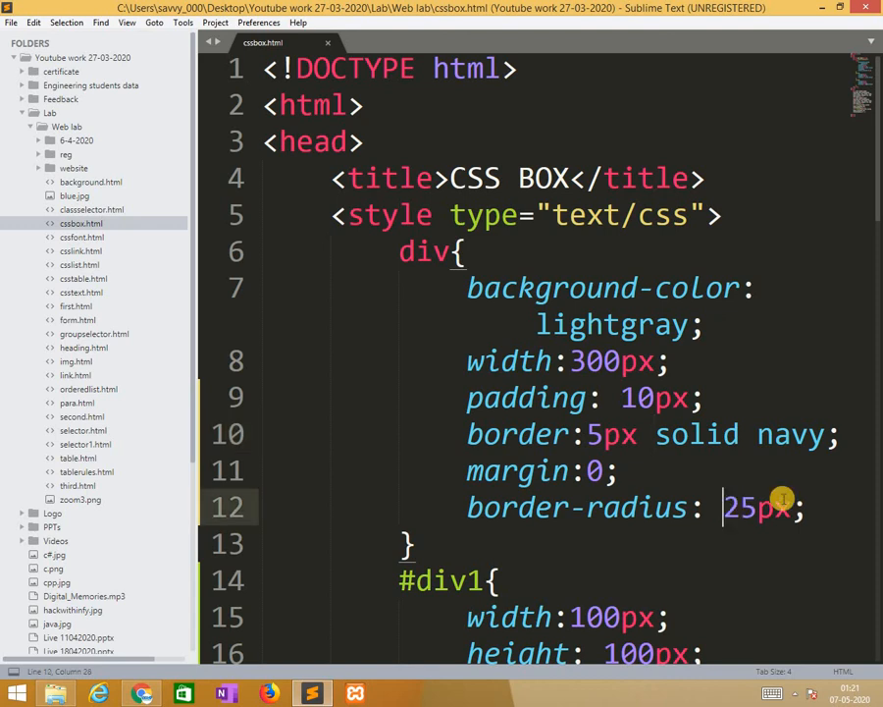
{"action": "type", "text": "-"}
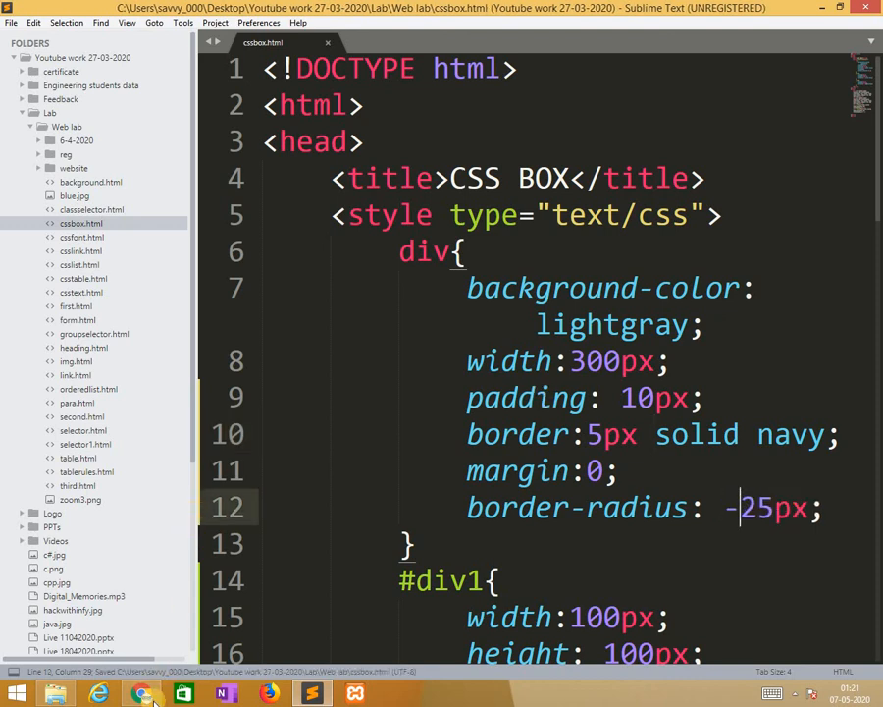
- Test the radius edit in Chrome and settle the shared div border-radius at 90px
{"action": "left_click", "coordinate": [141, 693]}
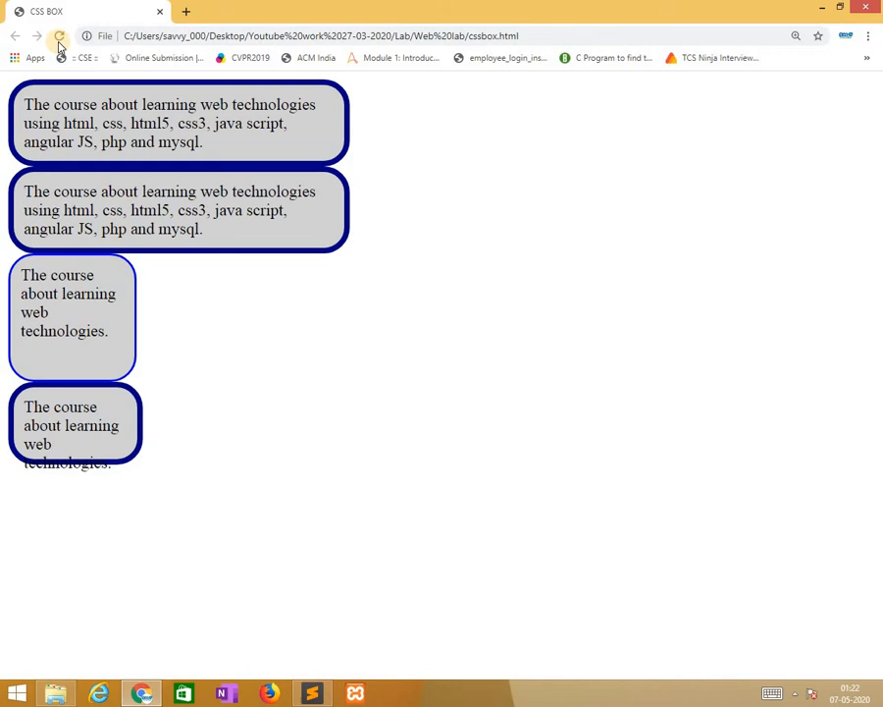
{"action": "left_click", "coordinate": [59, 36]}
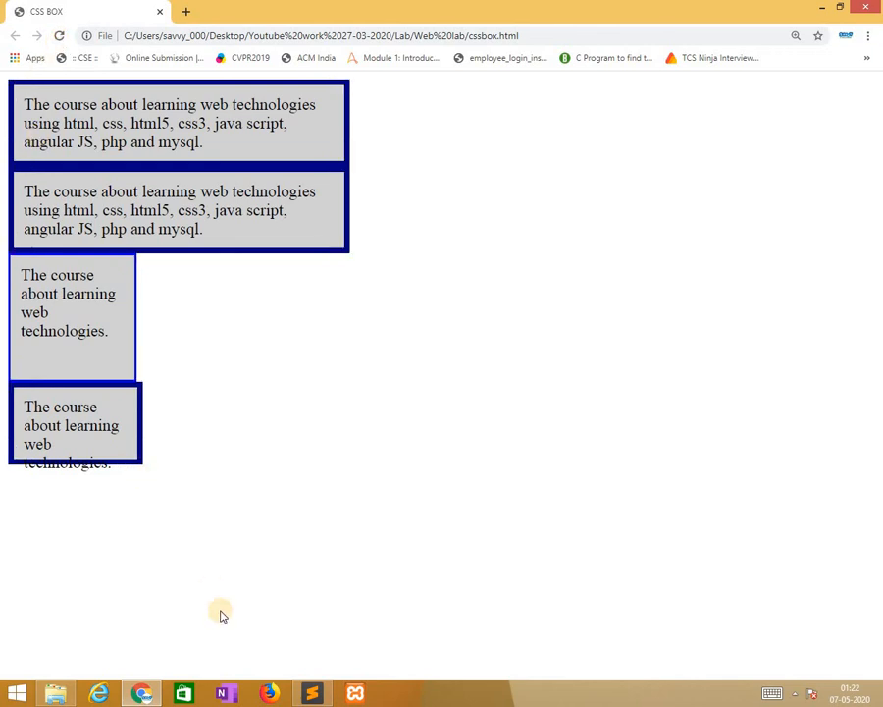
{"action": "left_click", "coordinate": [312, 694]}
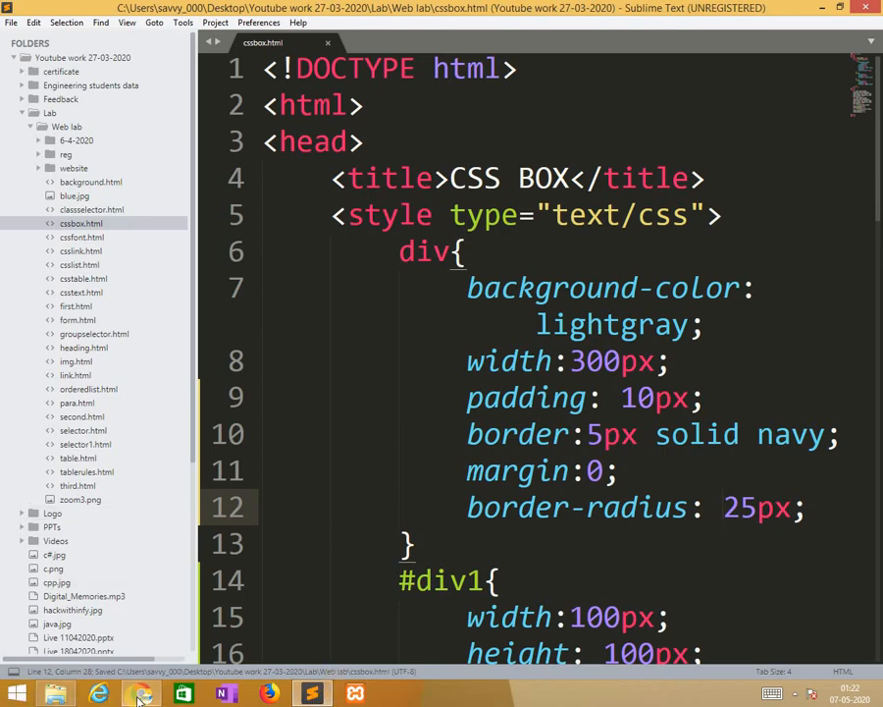
{"action": "left_click", "coordinate": [140, 693]}
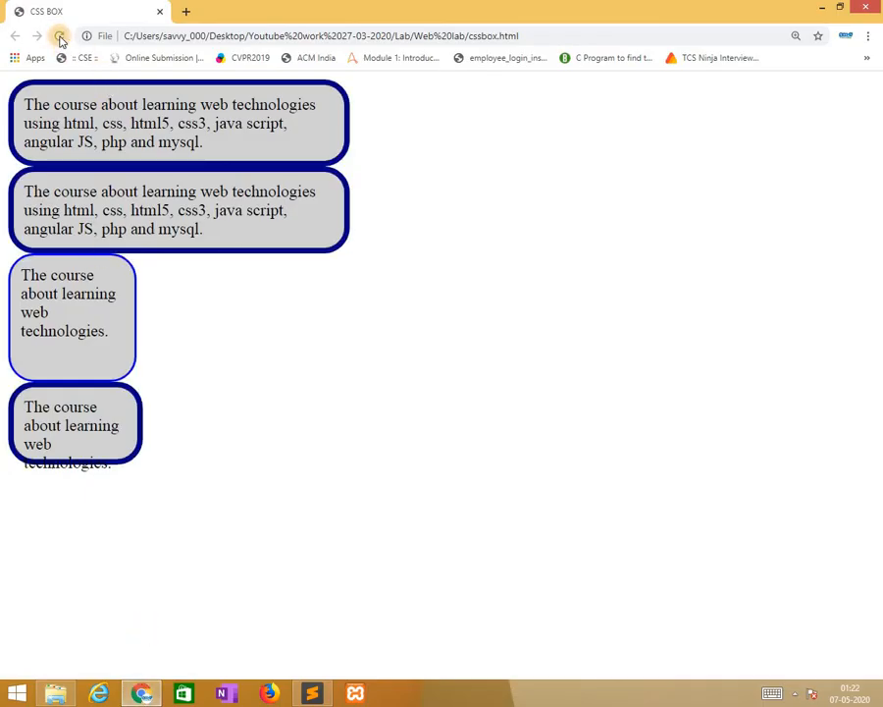
{"action": "mouse_move", "coordinate": [311, 692]}
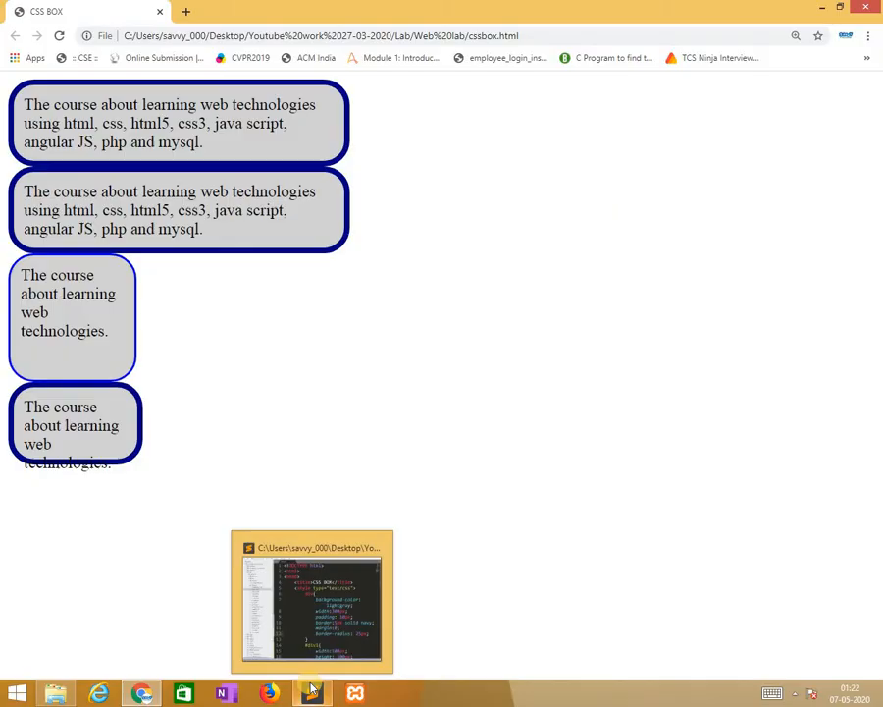
{"action": "left_click", "coordinate": [312, 601]}
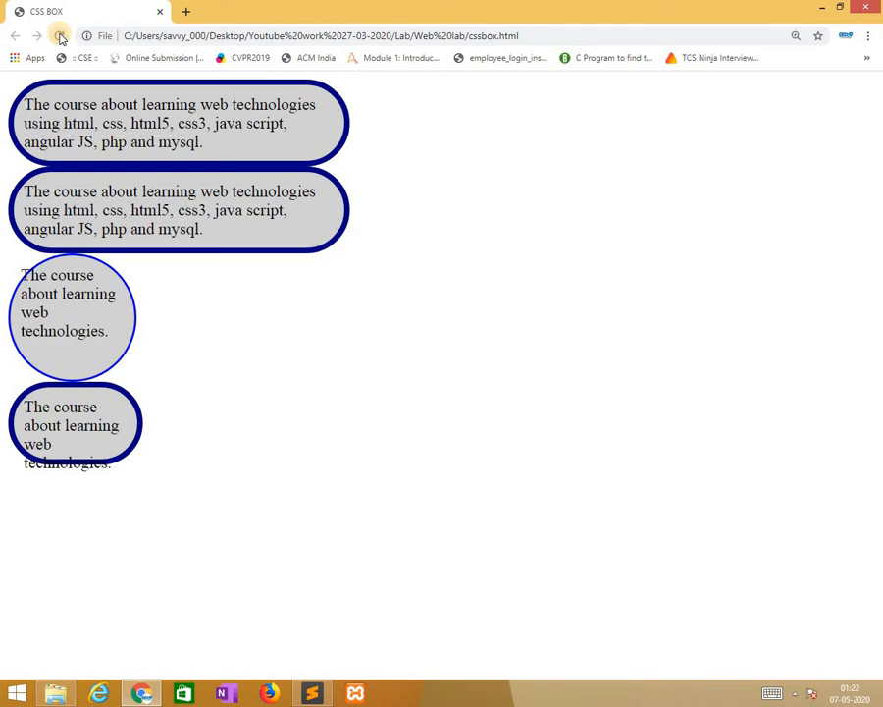
{"action": "left_click", "coordinate": [312, 693]}
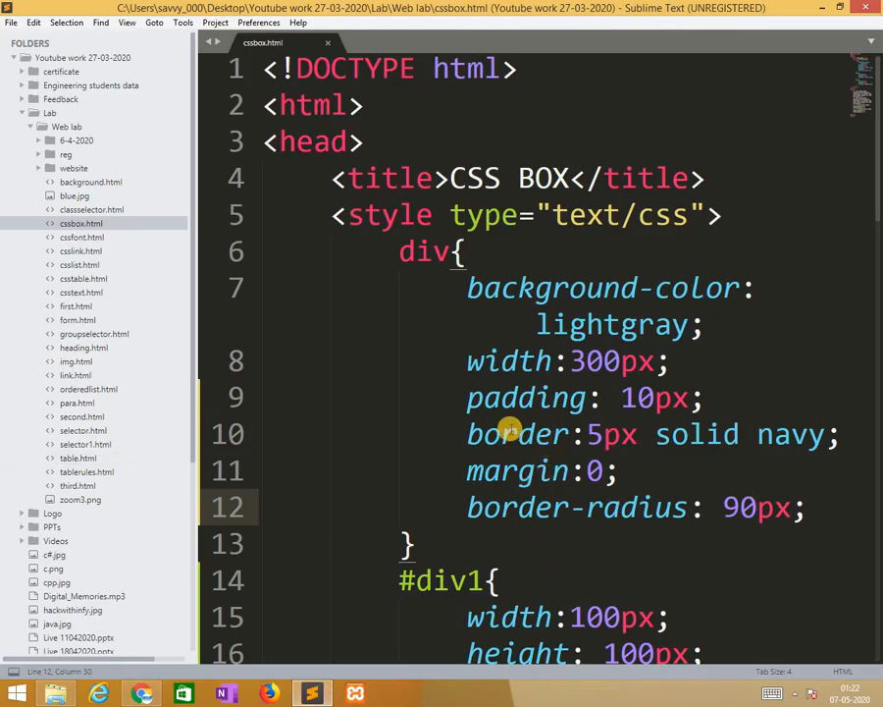
{"action": "mouse_move", "coordinate": [871, 175]}
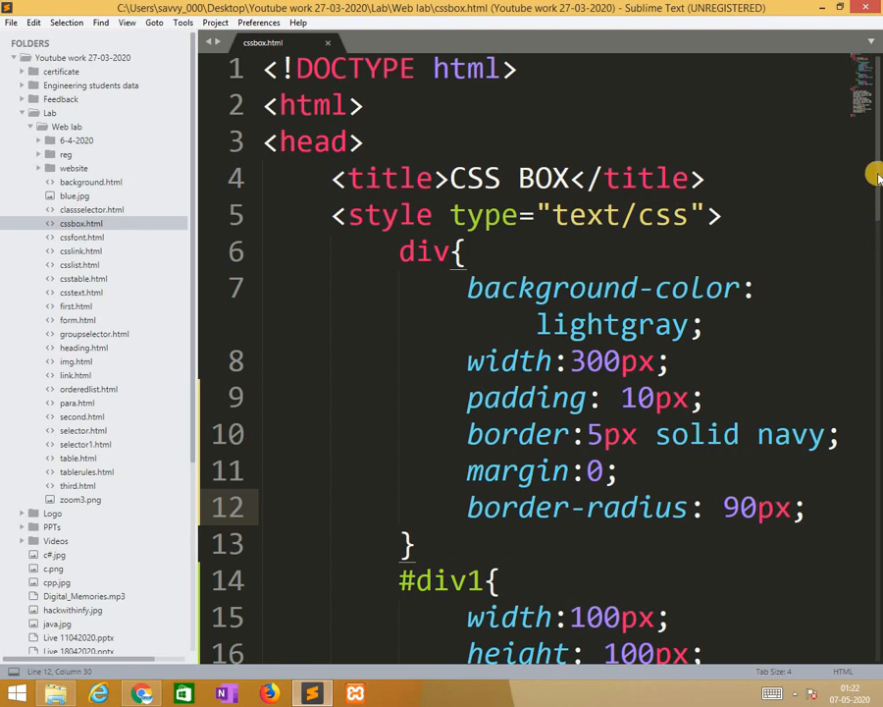
- Add 'border-radius: 90px' to the #div1 rule, save, and view it in Chrome
{"action": "scroll", "scroll_direction": "down", "scroll_amount": 3}
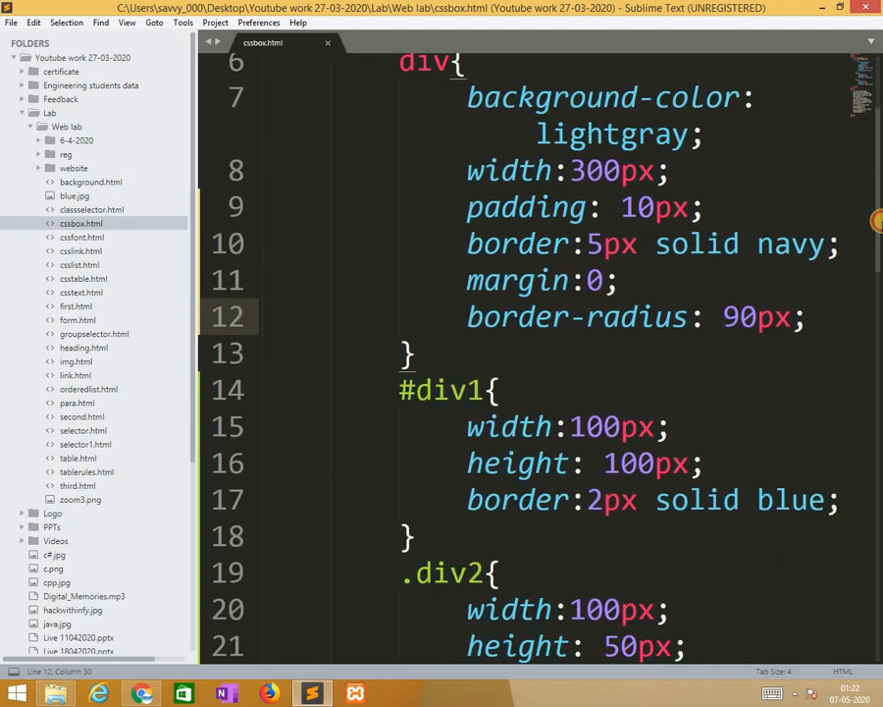
{"action": "scroll", "scroll_direction": "down", "scroll_amount": 3}
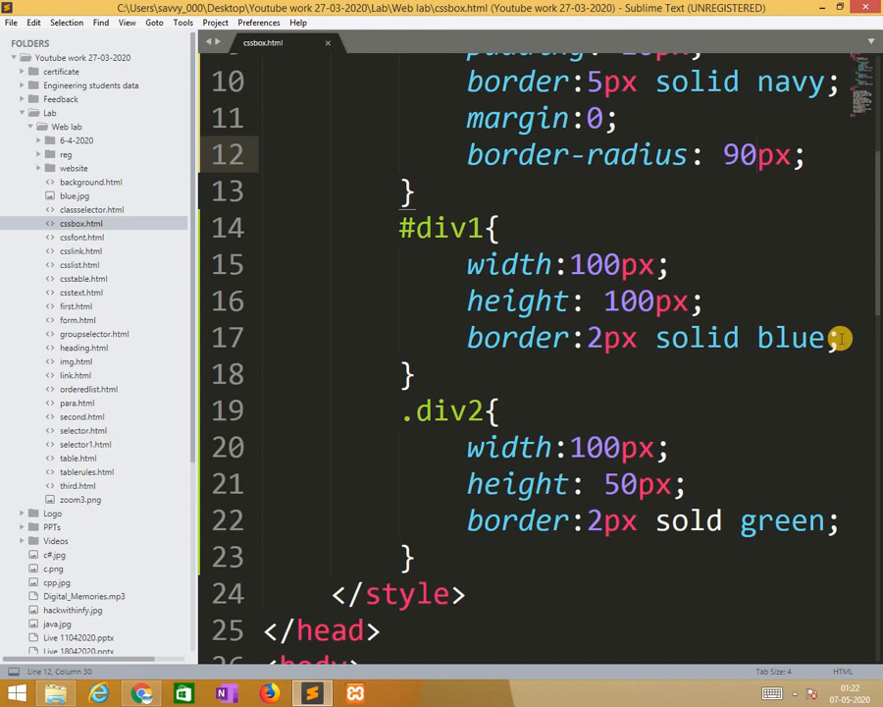
{"action": "type", "text": "b"}
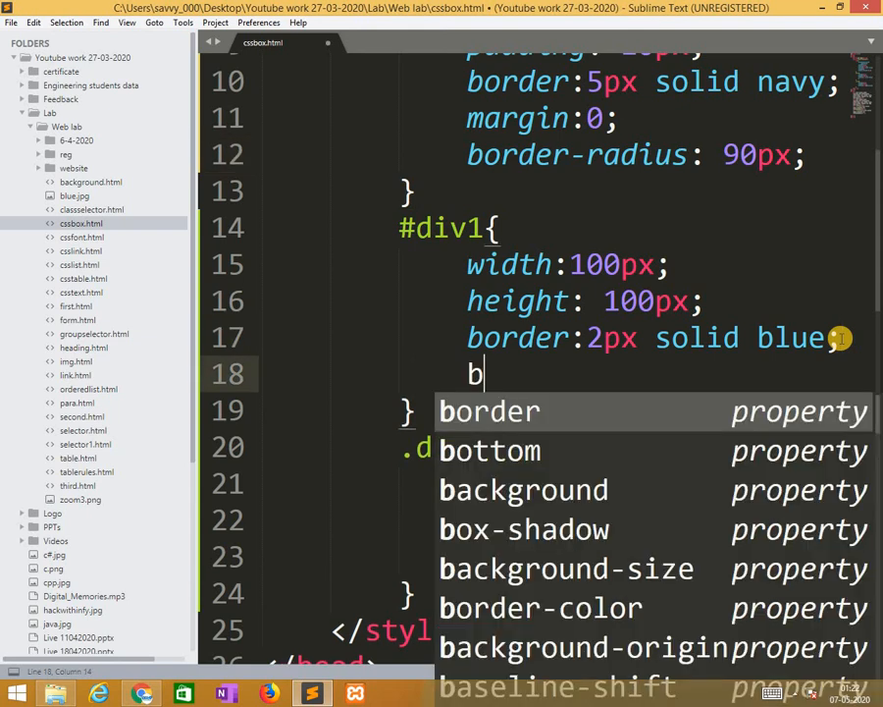
{"action": "type", "text": "order"}
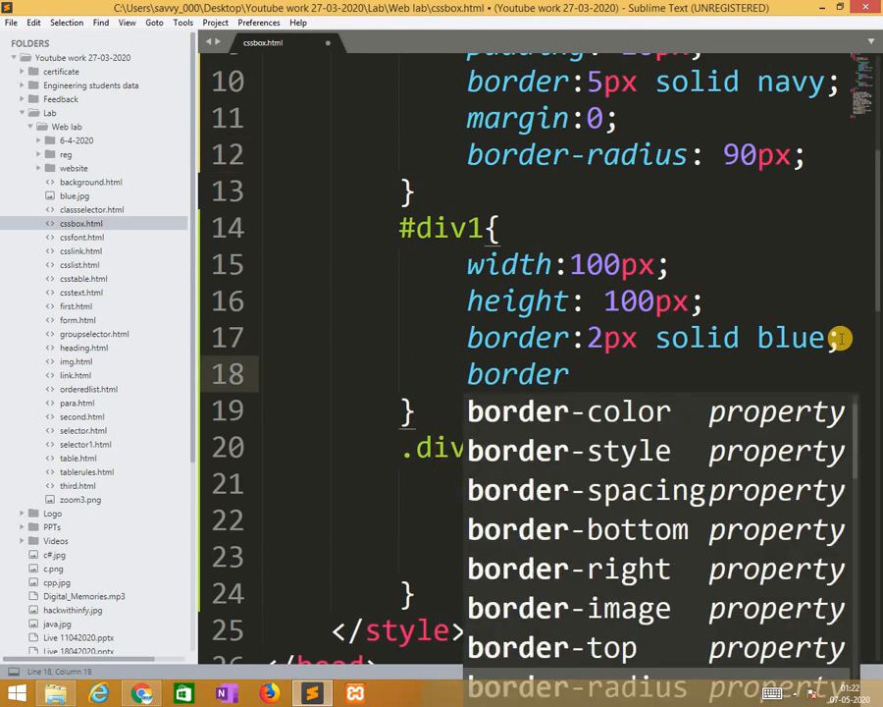
{"action": "type", "text": "-radius:"}
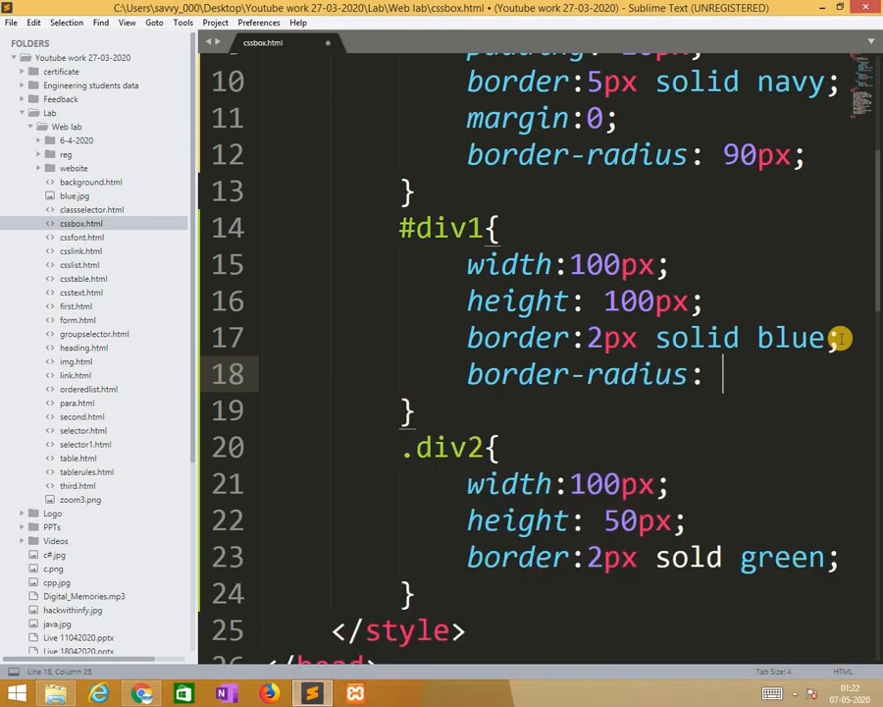
{"action": "type", "text": "90px"}
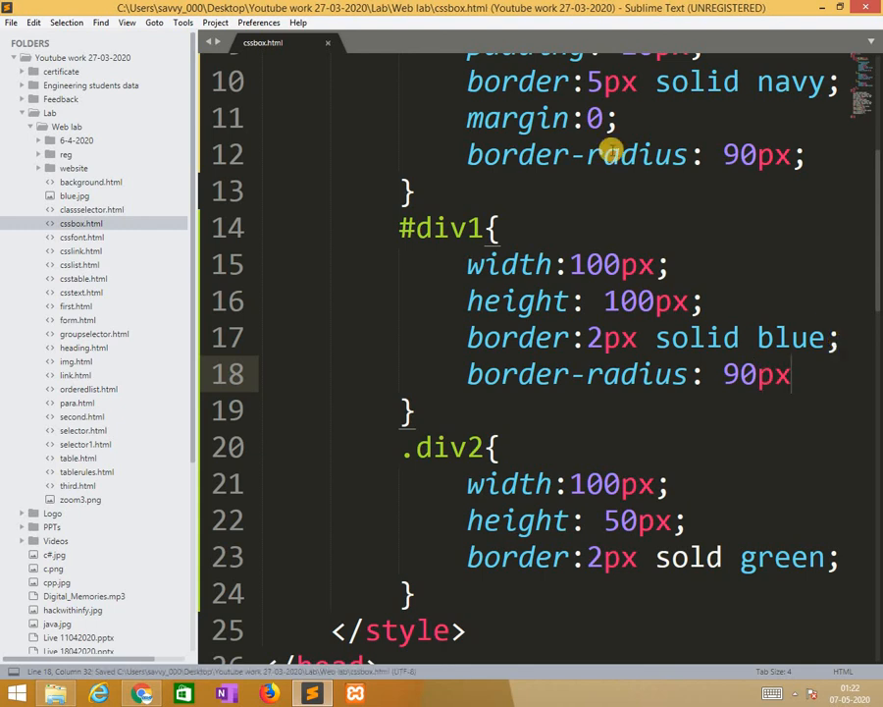
{"action": "left_click", "coordinate": [140, 694]}
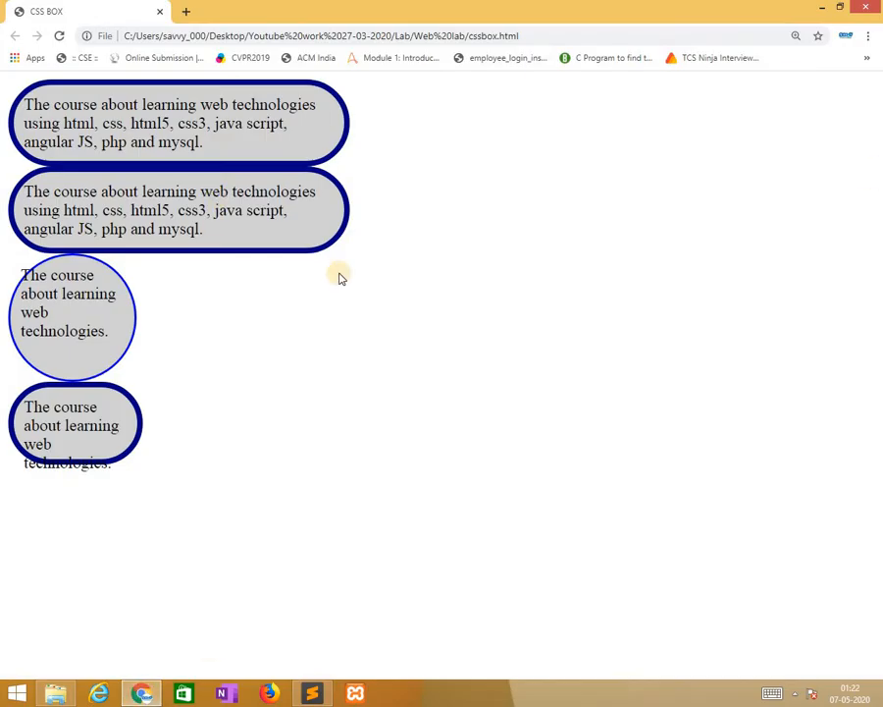
{"action": "mouse_move", "coordinate": [160, 419]}
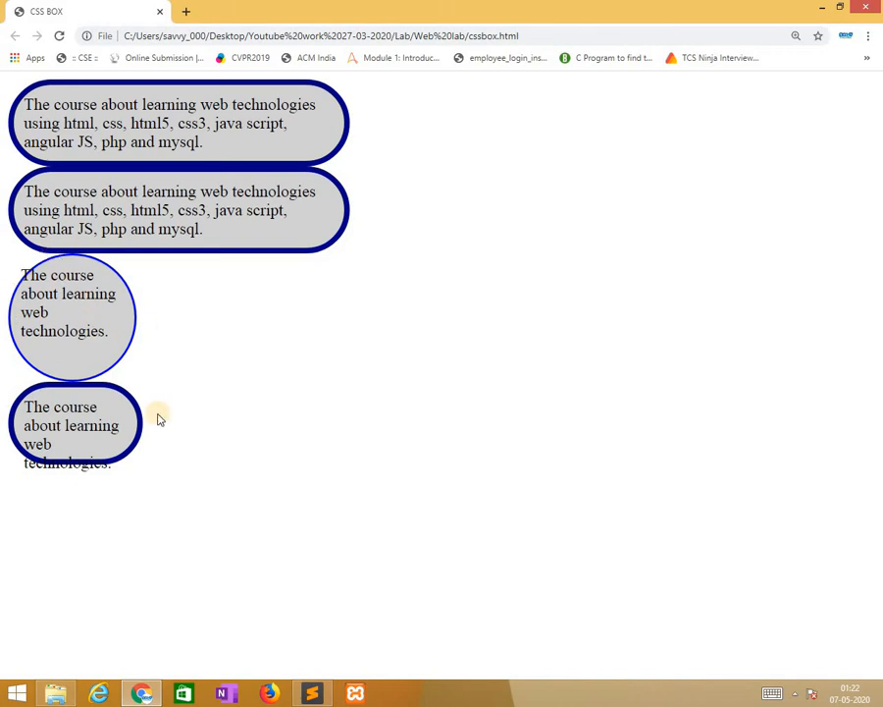
{"action": "mouse_move", "coordinate": [63, 361]}
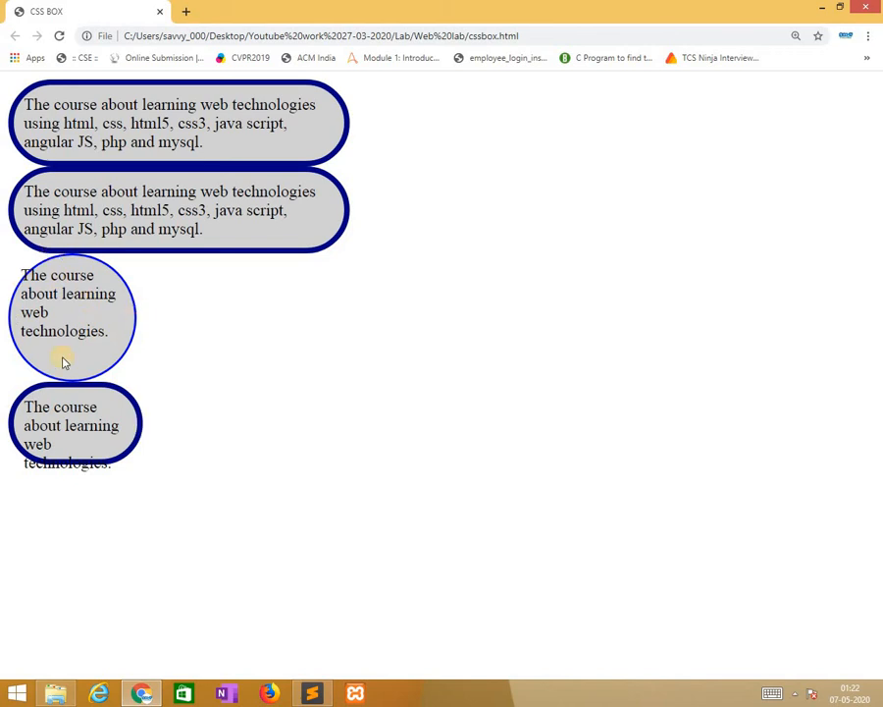
{"action": "mouse_move", "coordinate": [83, 370]}
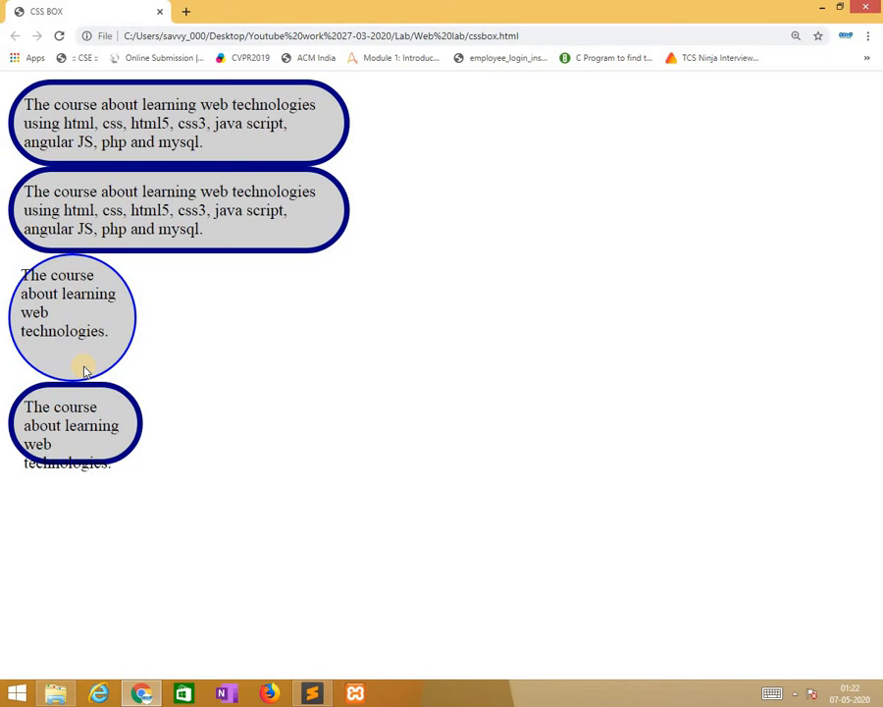
{"action": "mouse_move", "coordinate": [98, 381]}
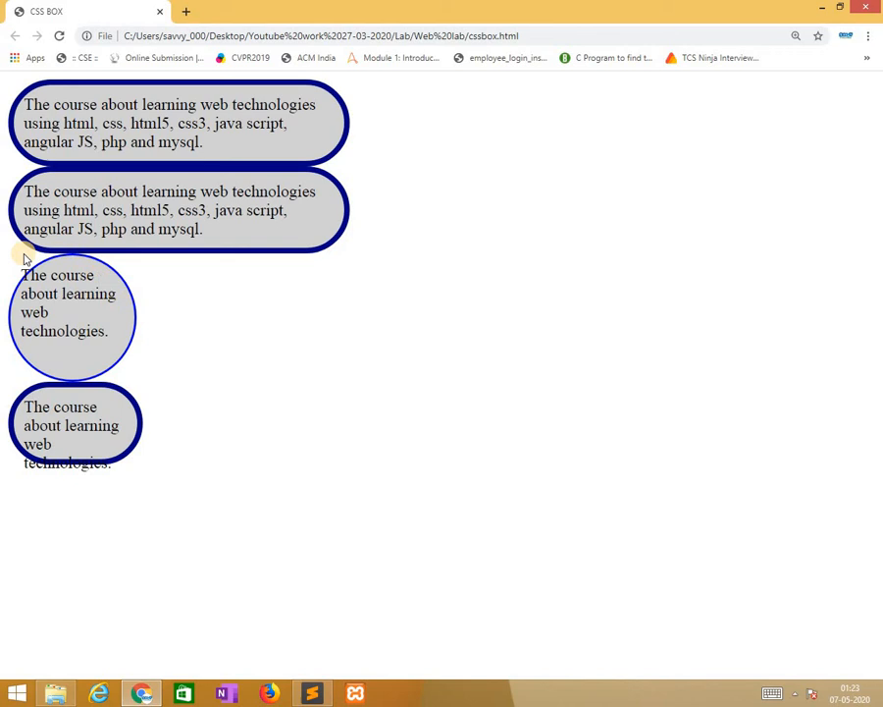
{"action": "mouse_move", "coordinate": [152, 388]}
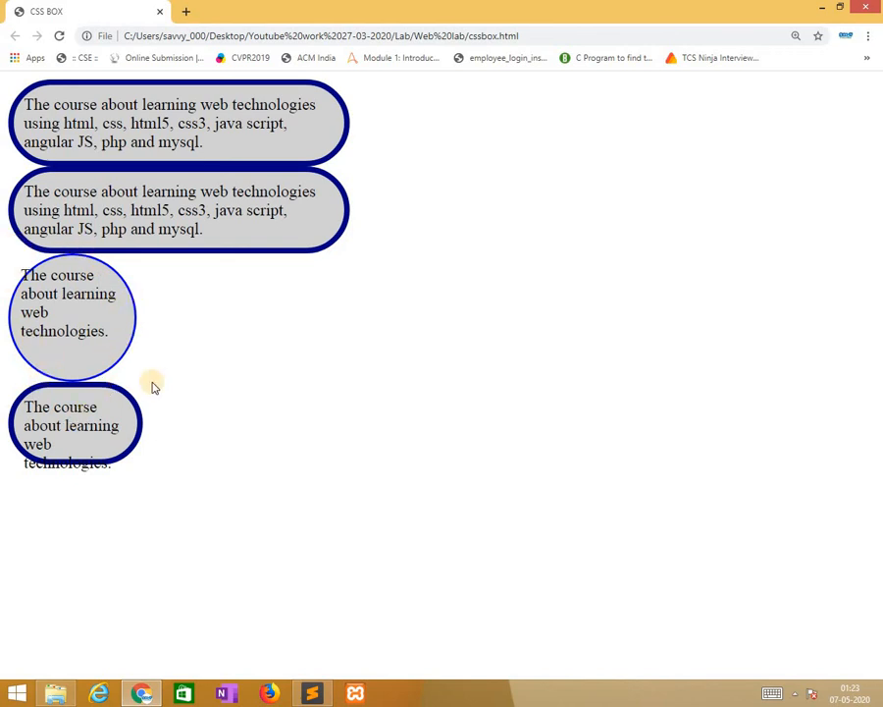
{"action": "mouse_move", "coordinate": [297, 655]}
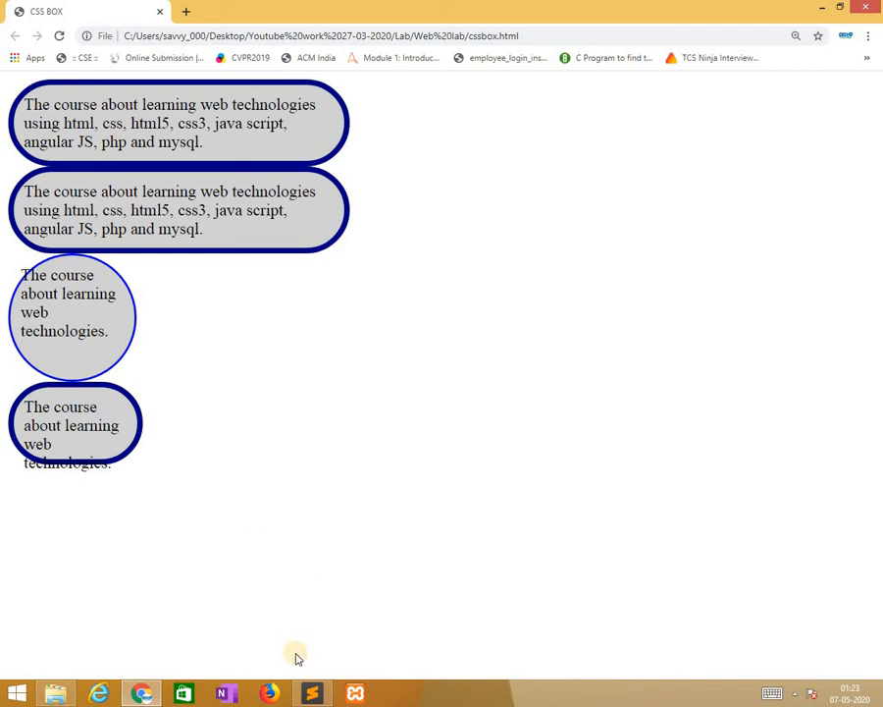
- Leave the Chrome preview of the round #div1 and return to Sublime Text
{"action": "left_click", "coordinate": [311, 693]}
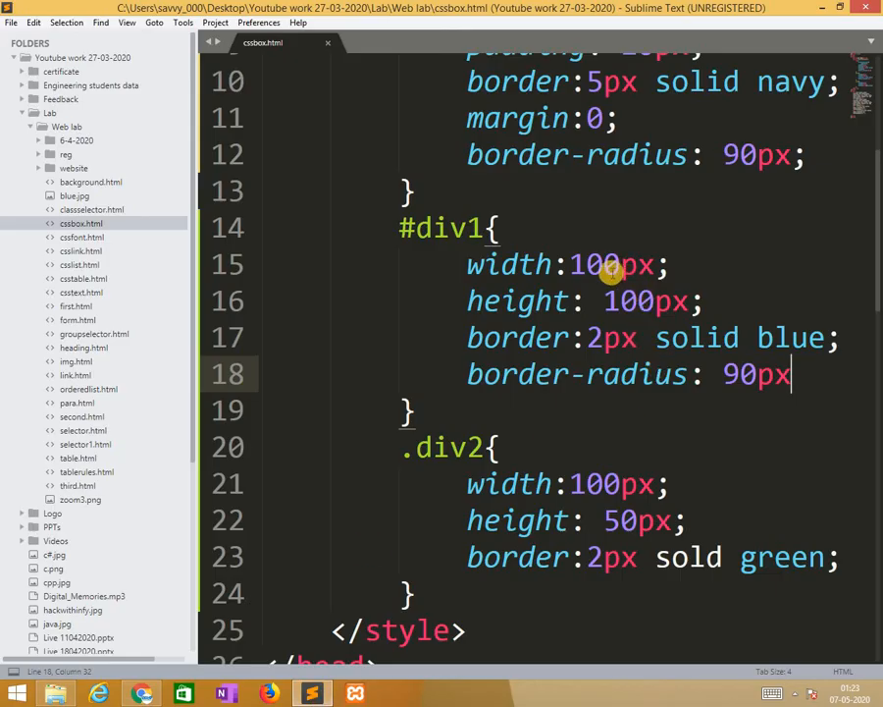
- Set #div1 width and height to 50px, then check the smaller circle in Chrome
{"action": "left_click", "coordinate": [633, 264]}
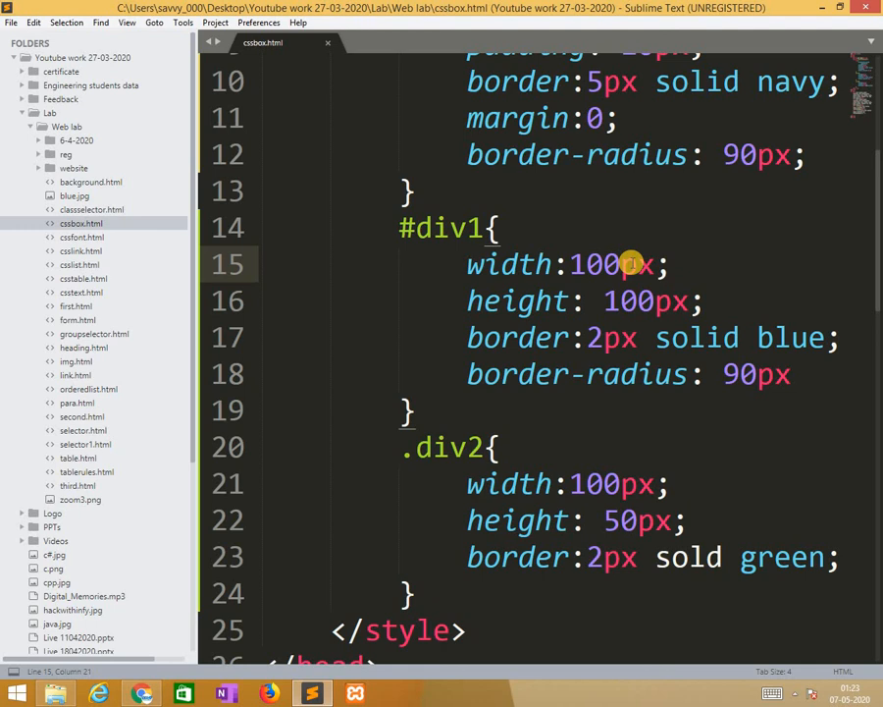
{"action": "type", "text": "50"}
{"action": "left_click", "coordinate": [583, 301]}
{"action": "type", "text": "5"}
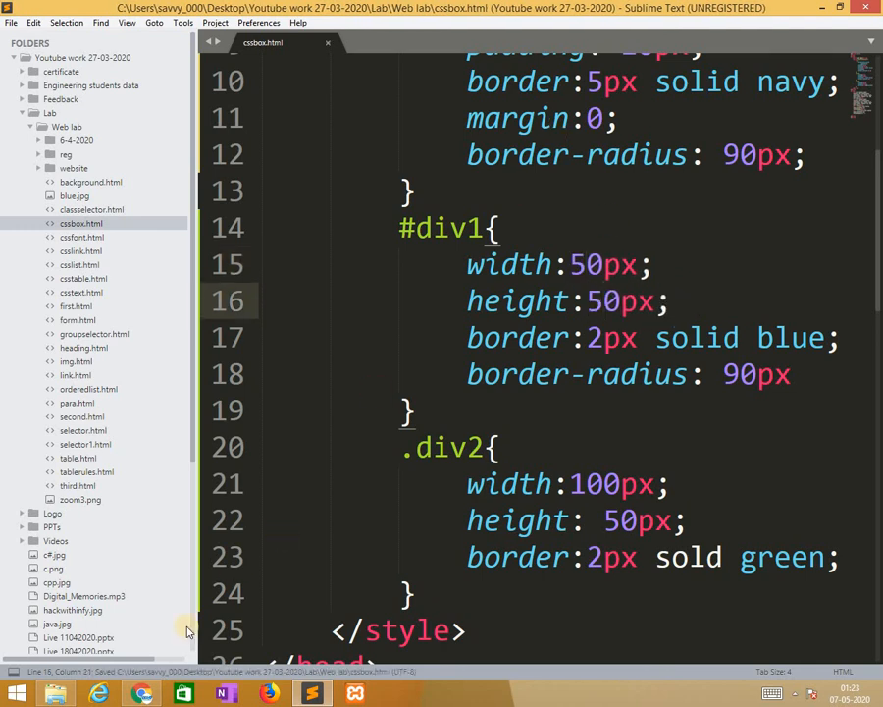
{"action": "left_click", "coordinate": [141, 694]}
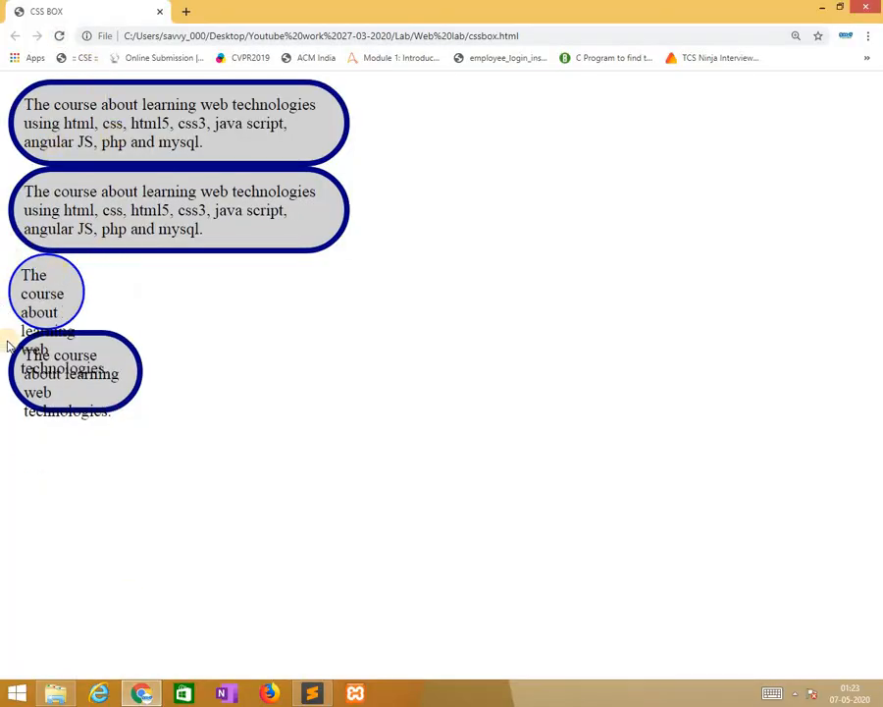
{"action": "mouse_move", "coordinate": [69, 331]}
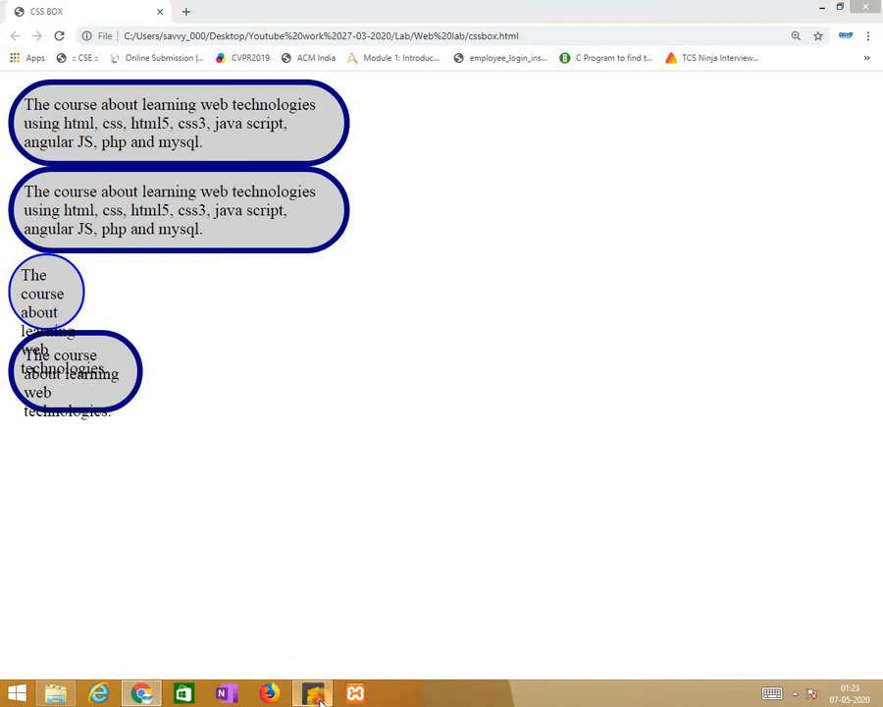
{"action": "left_click", "coordinate": [312, 694]}
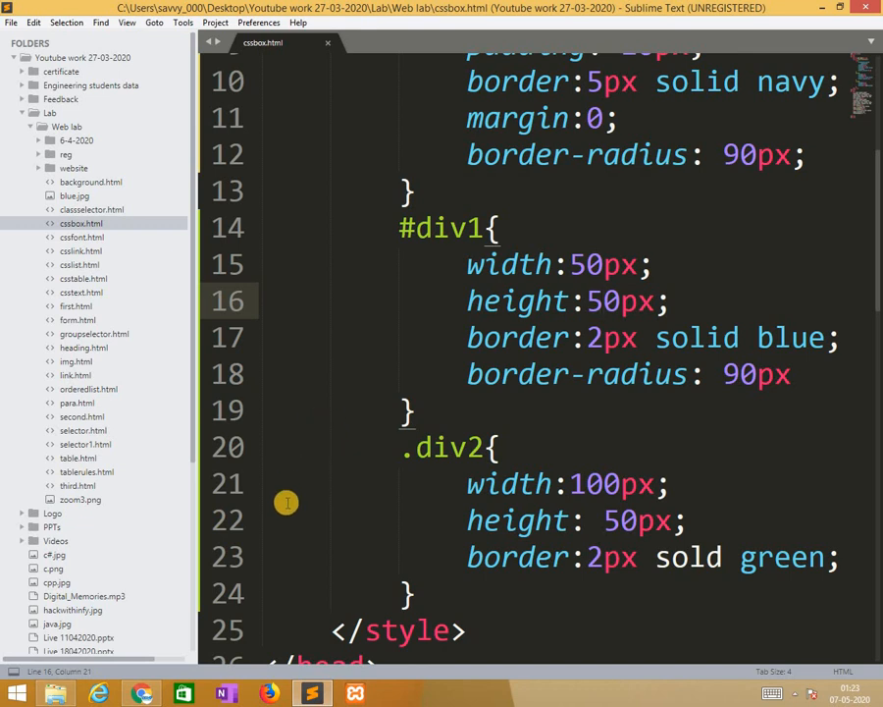